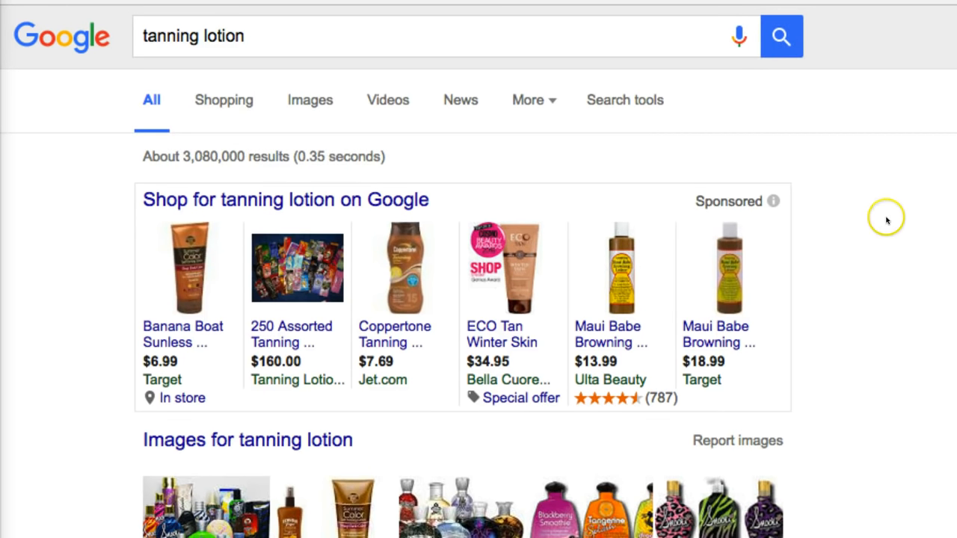
{"action": "mouse_move", "coordinate": [885, 227]}
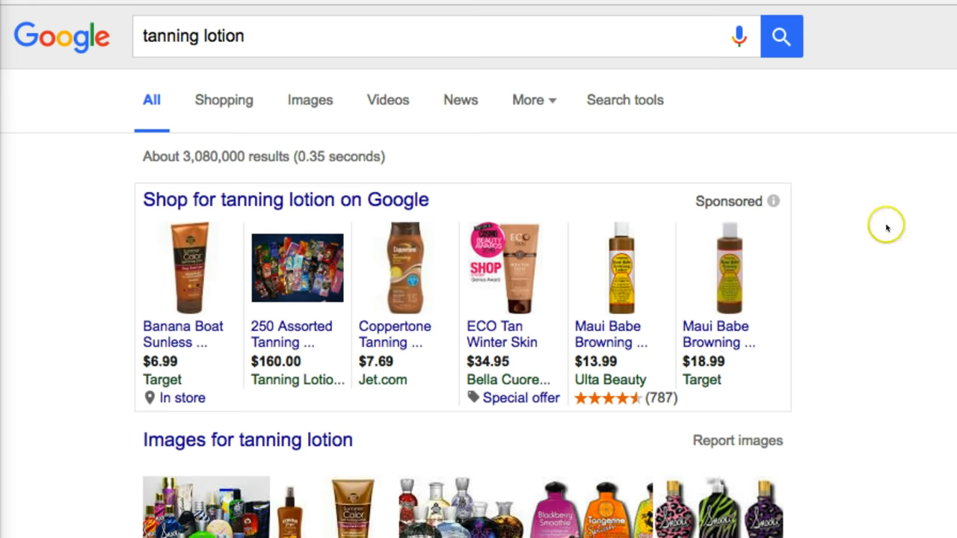
- Scroll down through the search results toward the skinbeautifulcare.com tanning lotion article
{"action": "scroll", "scroll_direction": "down", "scroll_amount": 3}
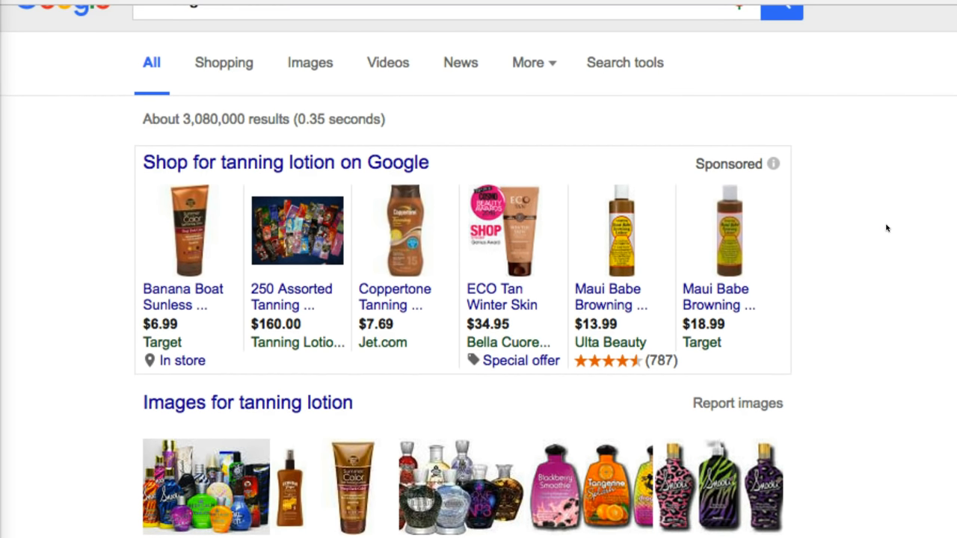
{"action": "scroll", "scroll_direction": "down", "scroll_amount": 3}
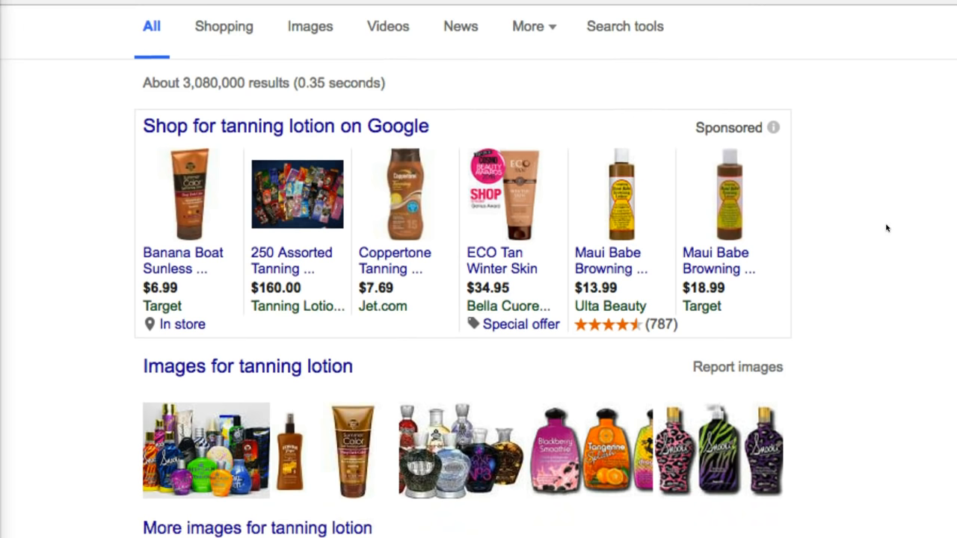
{"action": "scroll", "scroll_direction": "down", "scroll_amount": 3}
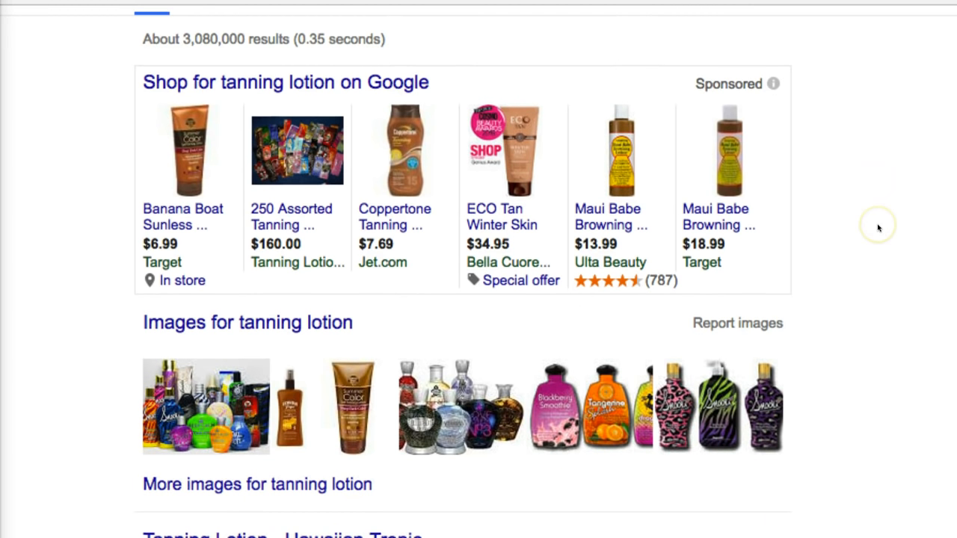
{"action": "scroll", "scroll_direction": "down", "scroll_amount": 3}
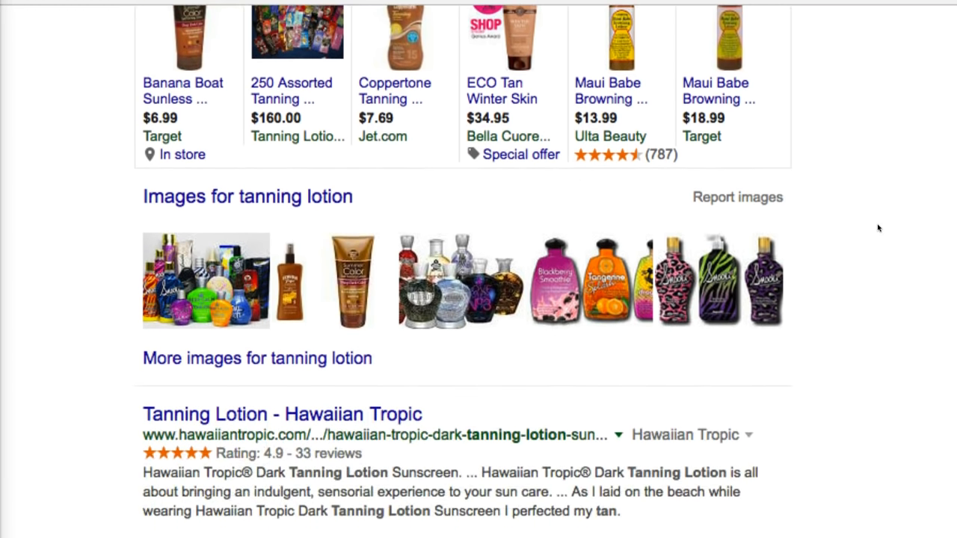
{"action": "scroll", "scroll_direction": "down", "scroll_amount": 3}
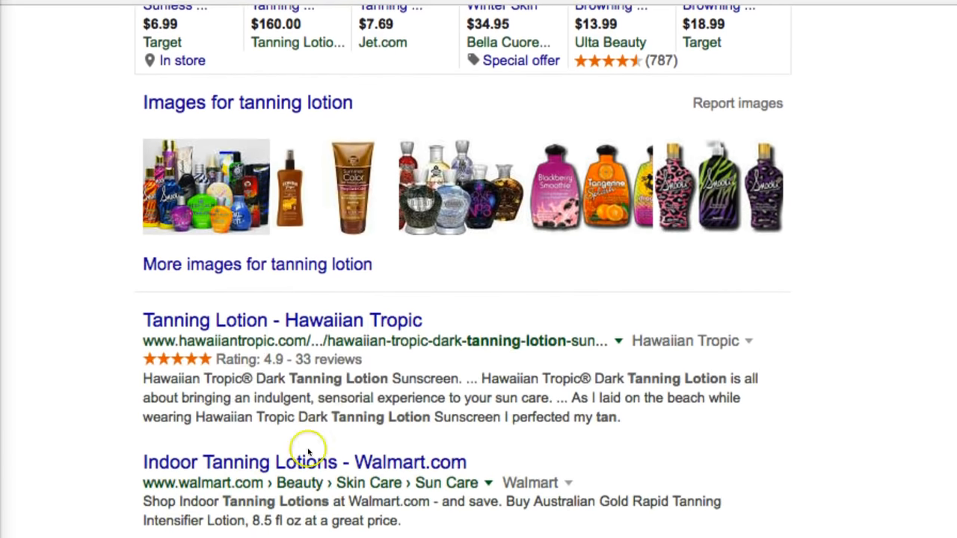
{"action": "scroll", "scroll_direction": "down", "scroll_amount": 3}
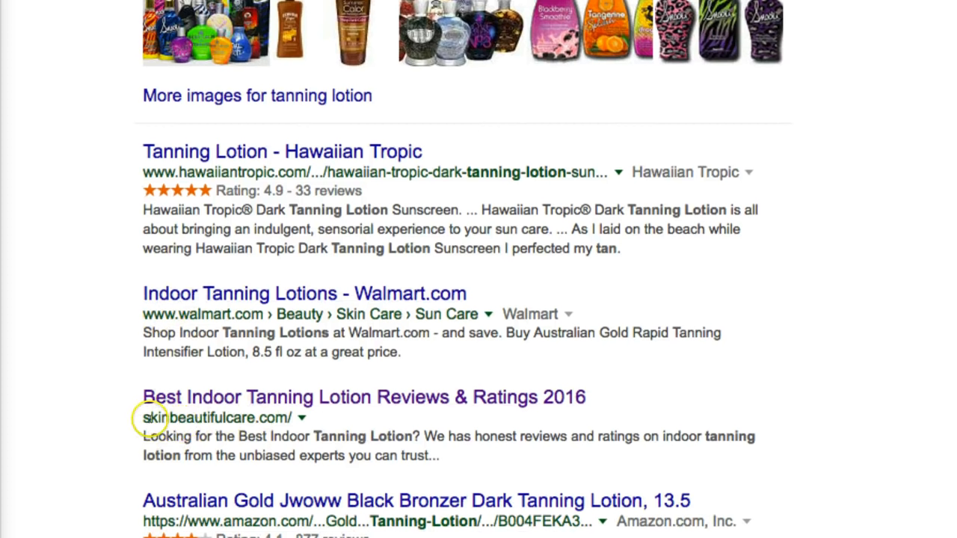
{"action": "mouse_move", "coordinate": [401, 411]}
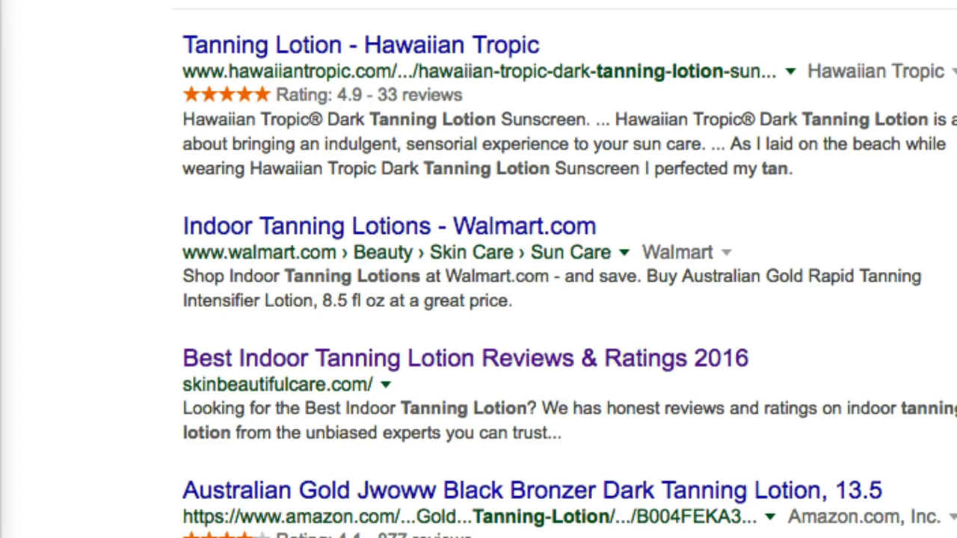
{"action": "scroll", "scroll_direction": "down", "scroll_amount": 3}
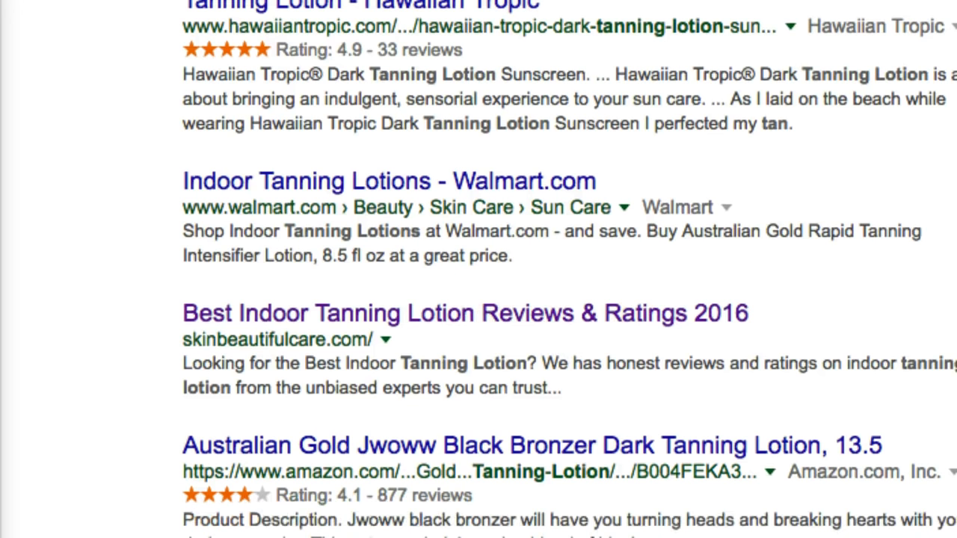
{"action": "scroll", "scroll_direction": "down", "scroll_amount": 3}
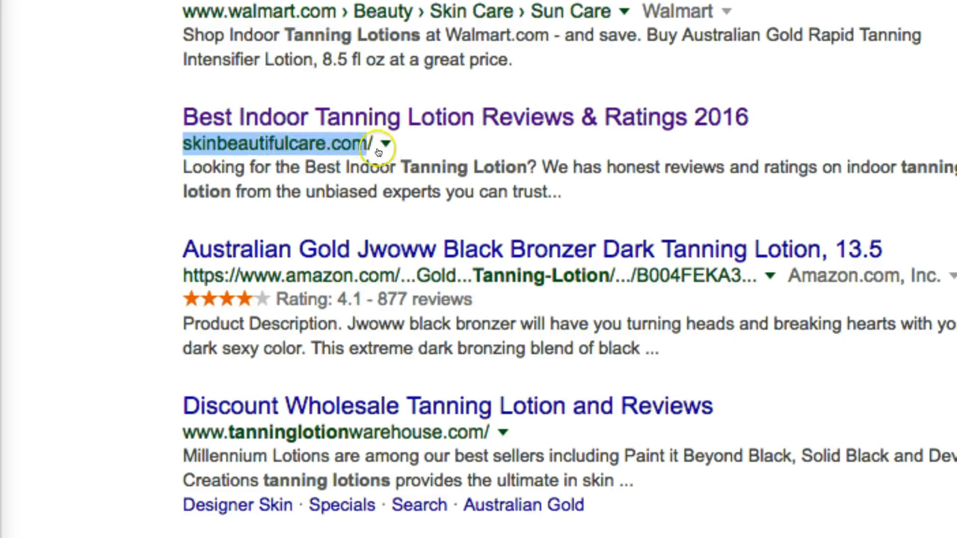
{"action": "mouse_move", "coordinate": [451, 119]}
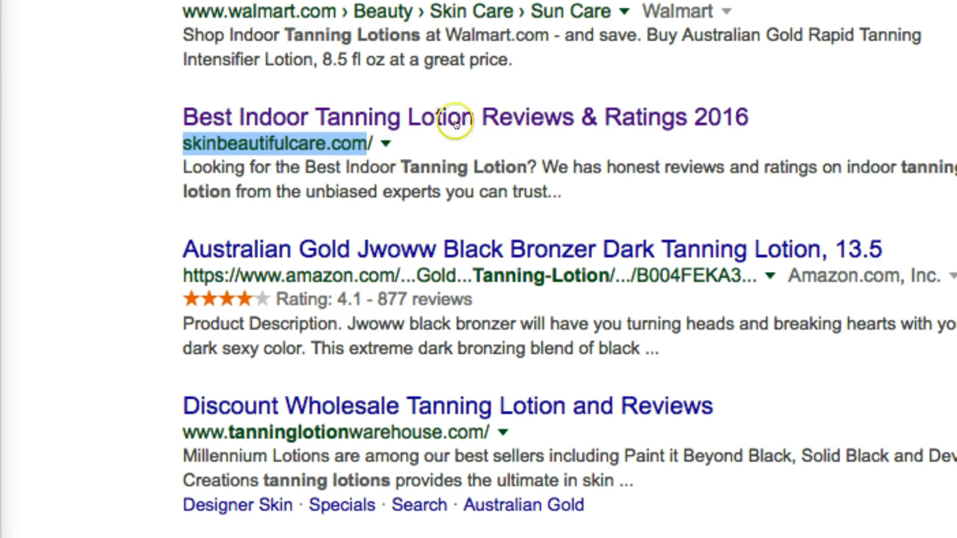
{"action": "mouse_move", "coordinate": [445, 102]}
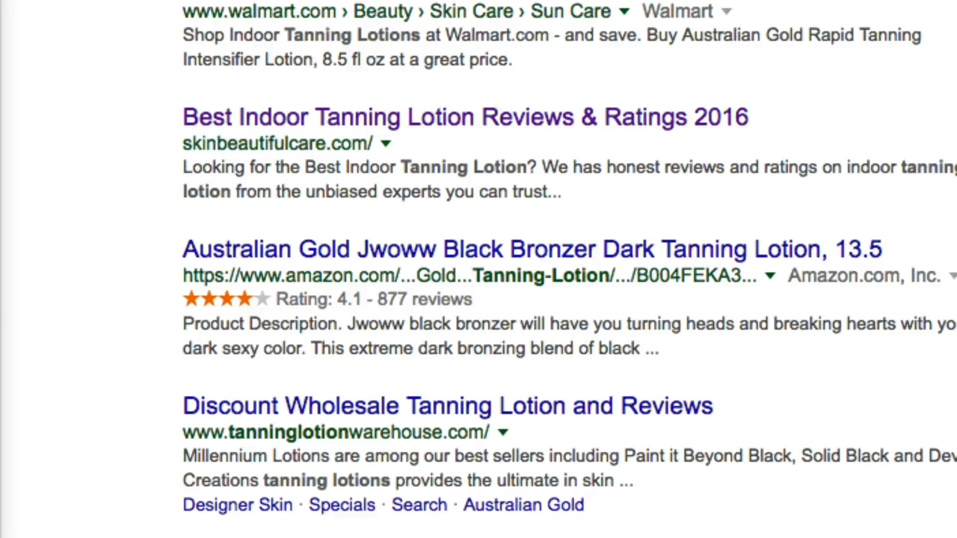
{"action": "mouse_move", "coordinate": [576, 123]}
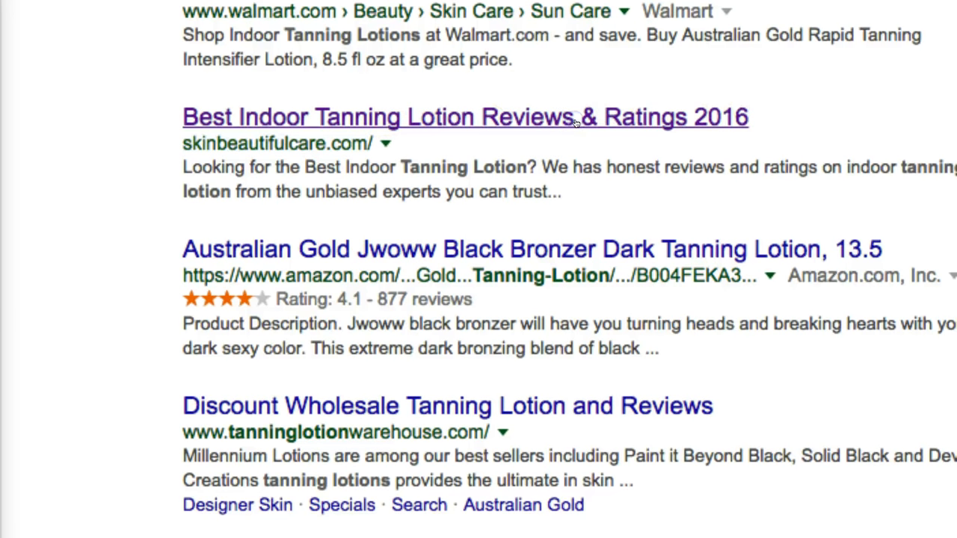
- Browse the Best Indoor Tanning Lotion Reviews 2016 article's top-10 comparison and product reviews
{"action": "left_click", "coordinate": [463, 117]}
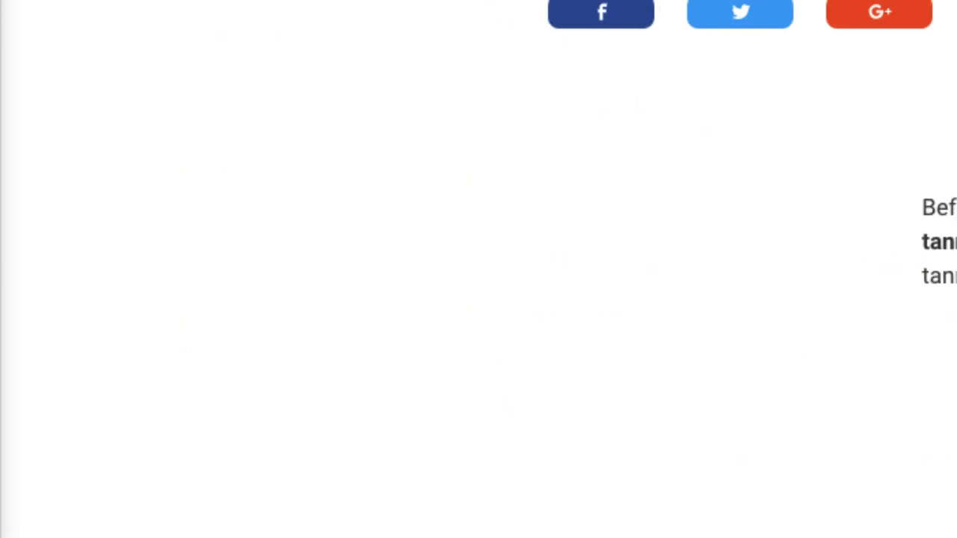
{"action": "scroll", "scroll_direction": "up", "scroll_amount": 3}
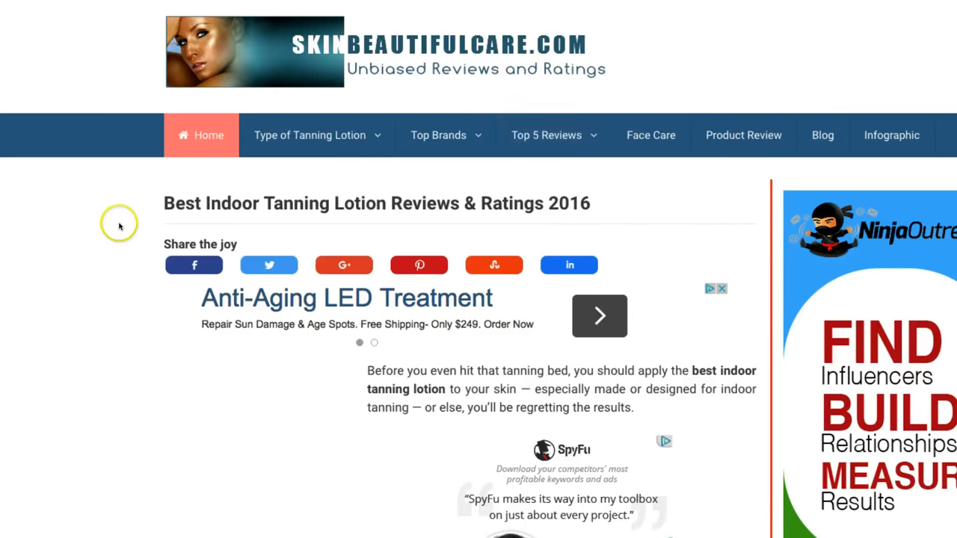
{"action": "scroll", "scroll_direction": "down", "scroll_amount": 3}
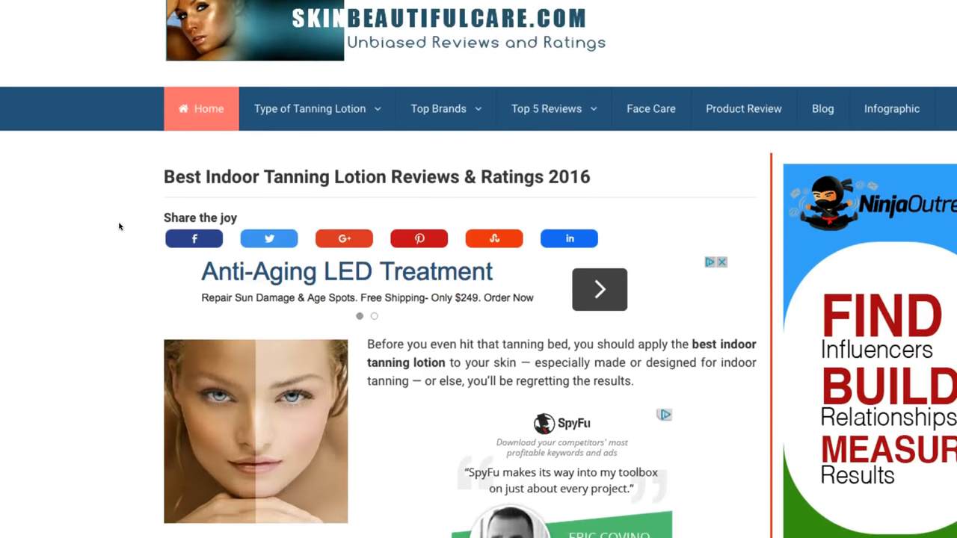
{"action": "scroll", "scroll_direction": "down", "scroll_amount": 3}
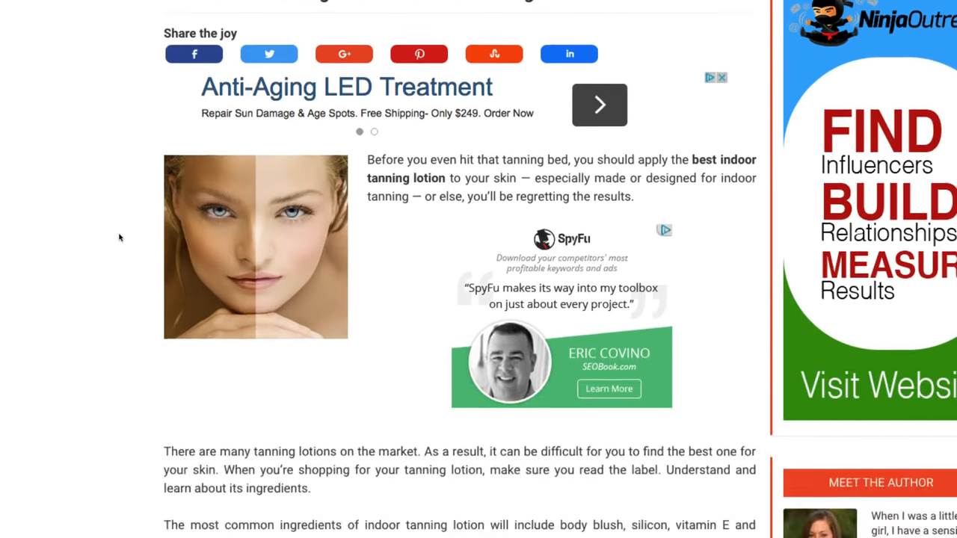
{"action": "scroll", "scroll_direction": "down", "scroll_amount": 3}
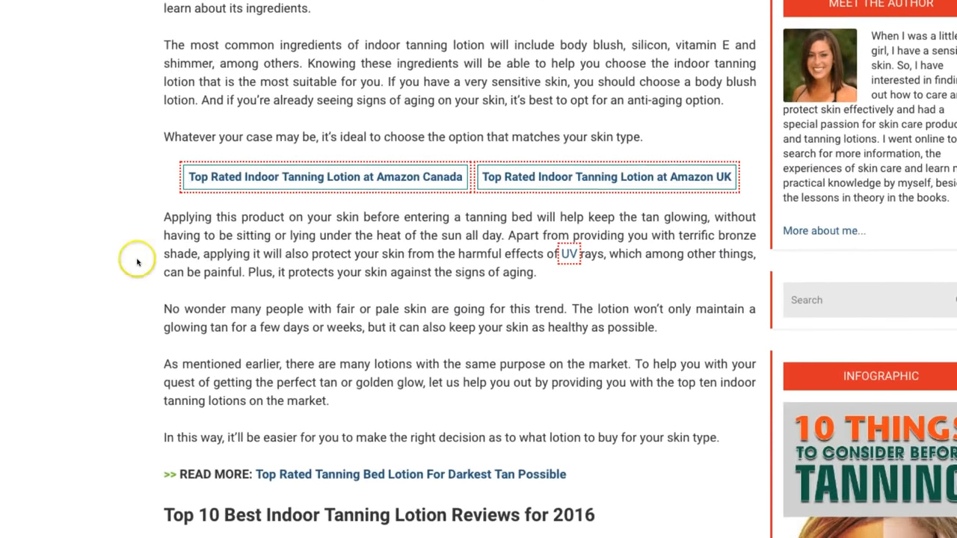
{"action": "scroll", "scroll_direction": "down", "scroll_amount": 3}
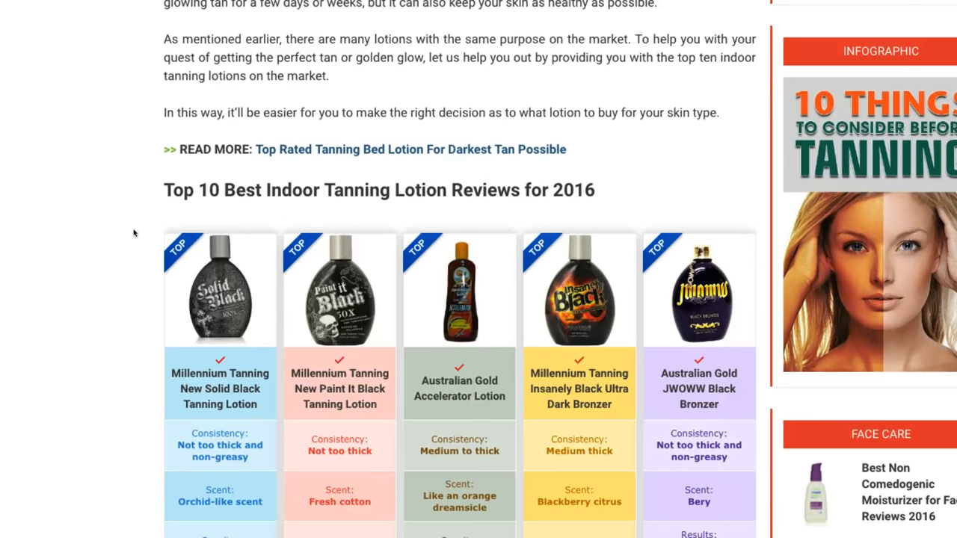
{"action": "scroll", "scroll_direction": "down", "scroll_amount": 3}
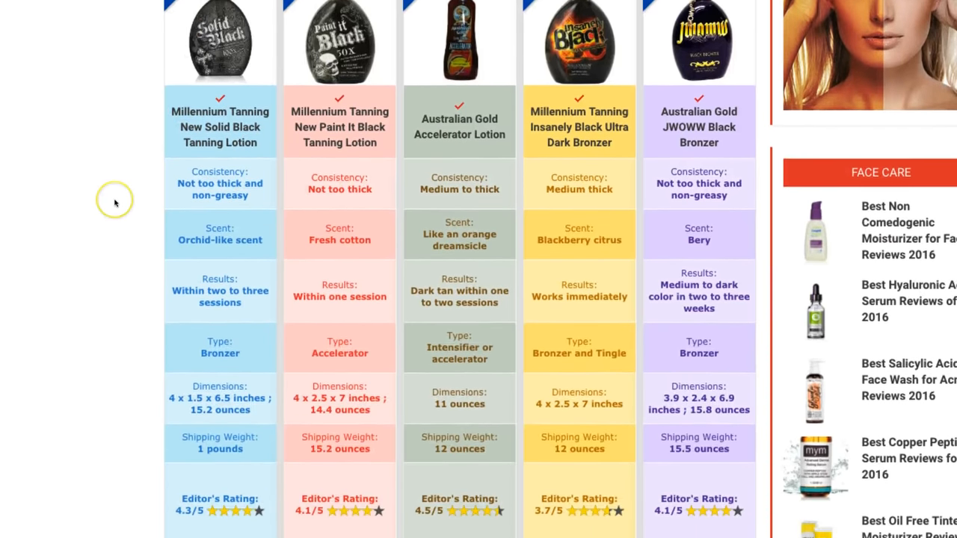
{"action": "scroll", "scroll_direction": "down", "scroll_amount": 3}
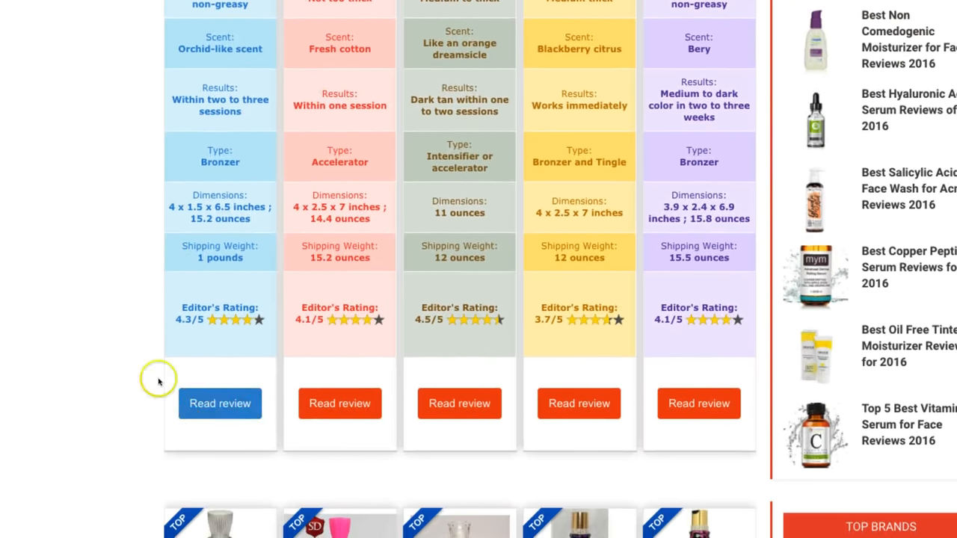
{"action": "scroll", "scroll_direction": "down", "scroll_amount": 3}
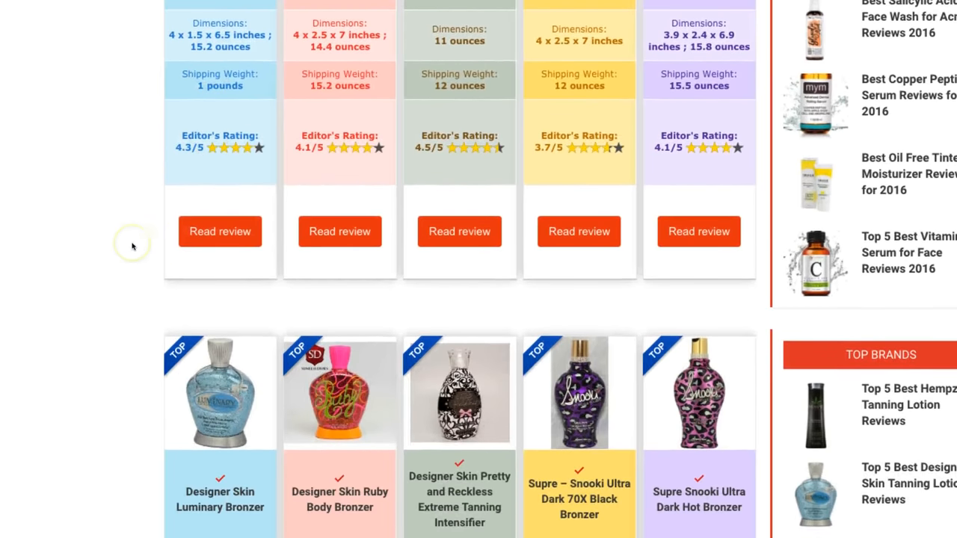
{"action": "scroll", "scroll_direction": "down", "scroll_amount": 3}
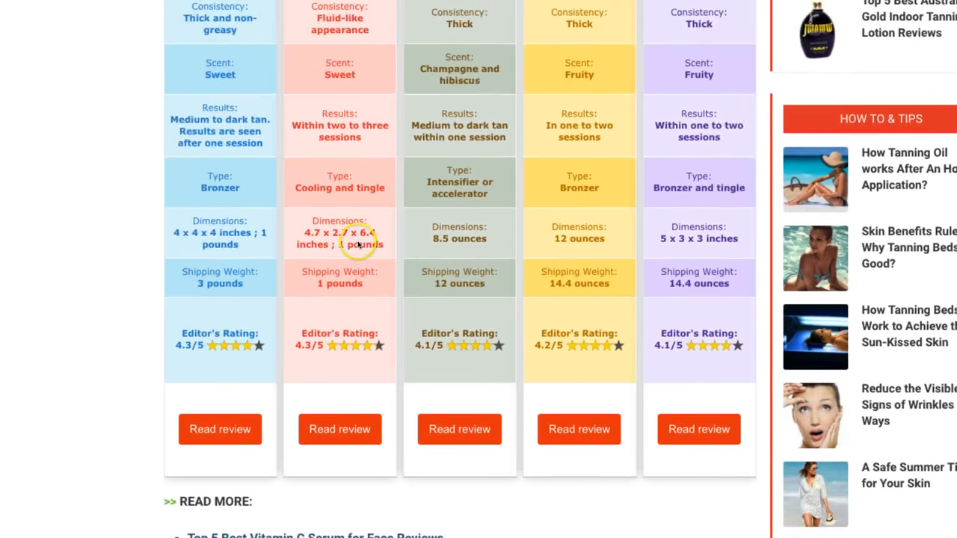
{"action": "scroll", "scroll_direction": "down", "scroll_amount": 3}
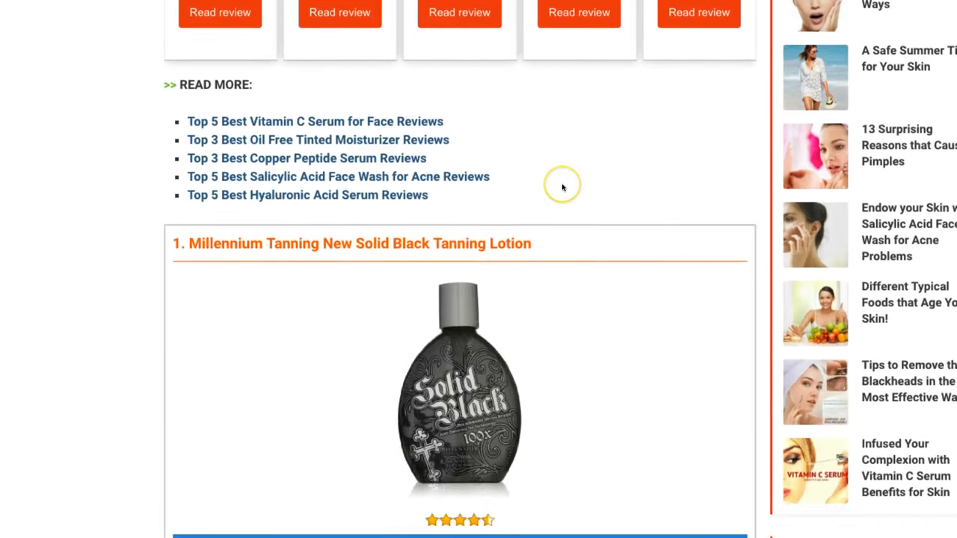
{"action": "scroll", "scroll_direction": "down", "scroll_amount": 3}
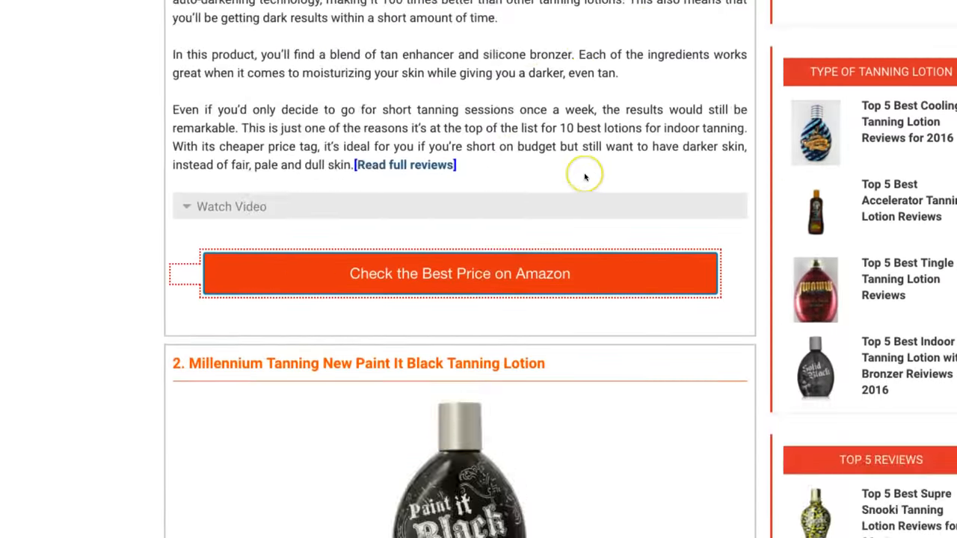
{"action": "scroll", "scroll_direction": "down", "scroll_amount": 3}
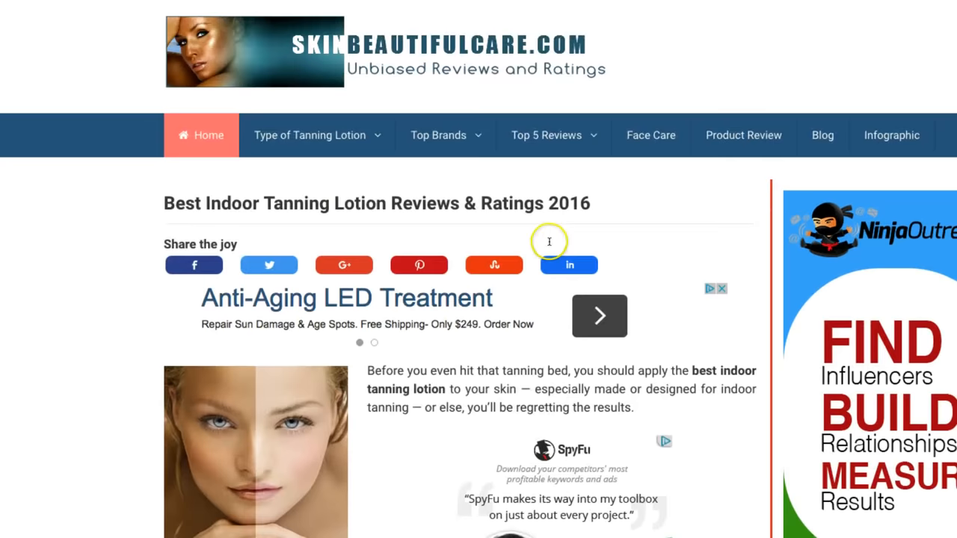
{"action": "mouse_move", "coordinate": [162, 11]}
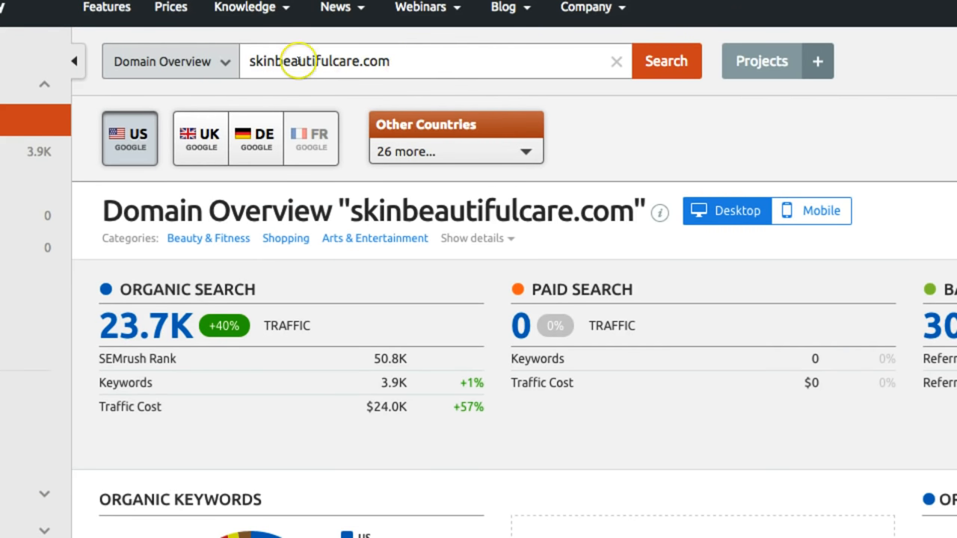
{"action": "mouse_move", "coordinate": [664, 61]}
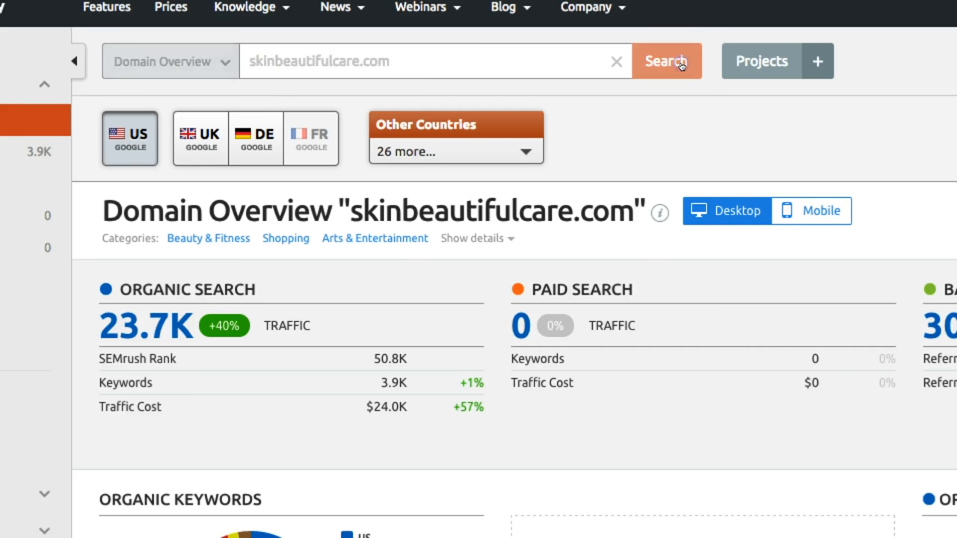
- Load the Domain Overview for skinbeautifulcare.com showing 23.7K organic traffic and 305 backlinks
{"action": "left_click", "coordinate": [665, 61]}
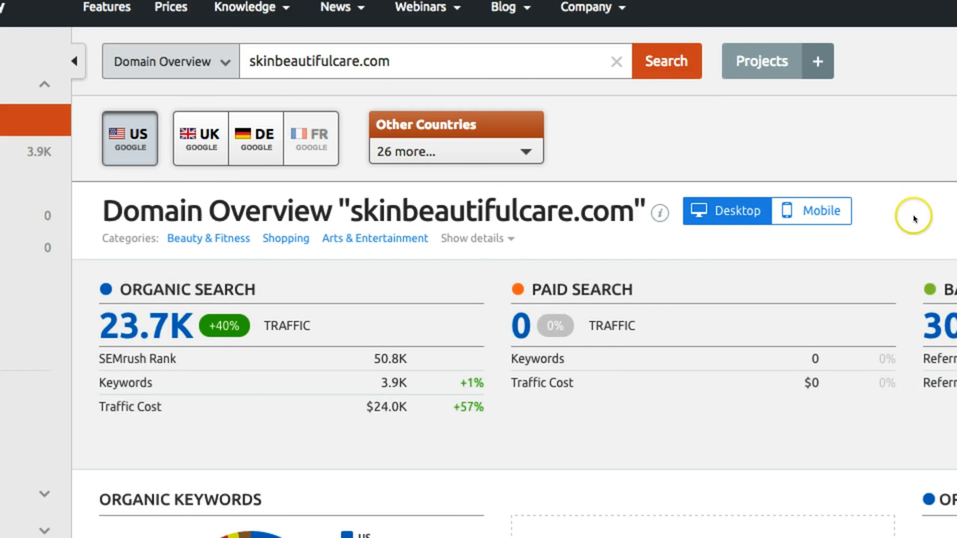
{"action": "scroll", "scroll_direction": "down", "scroll_amount": 3}
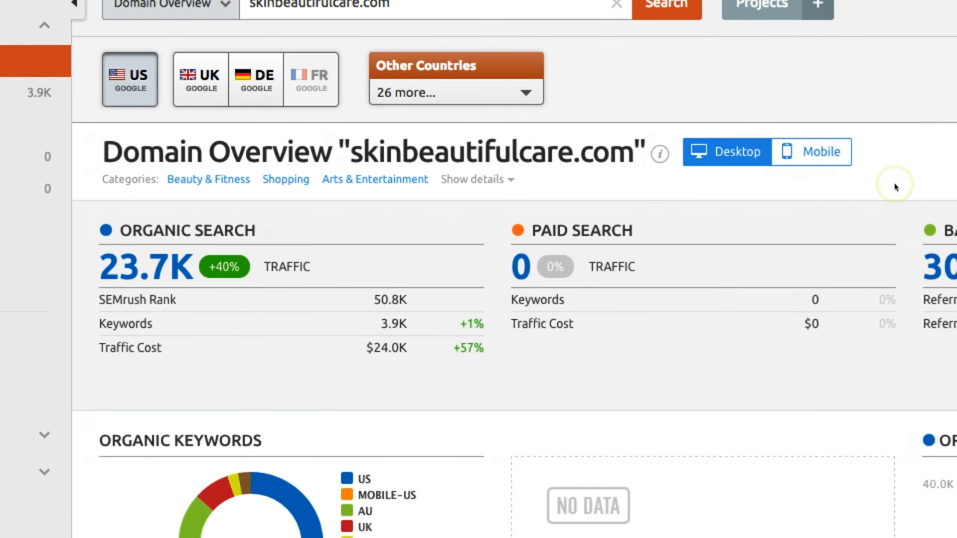
{"action": "mouse_move", "coordinate": [284, 361]}
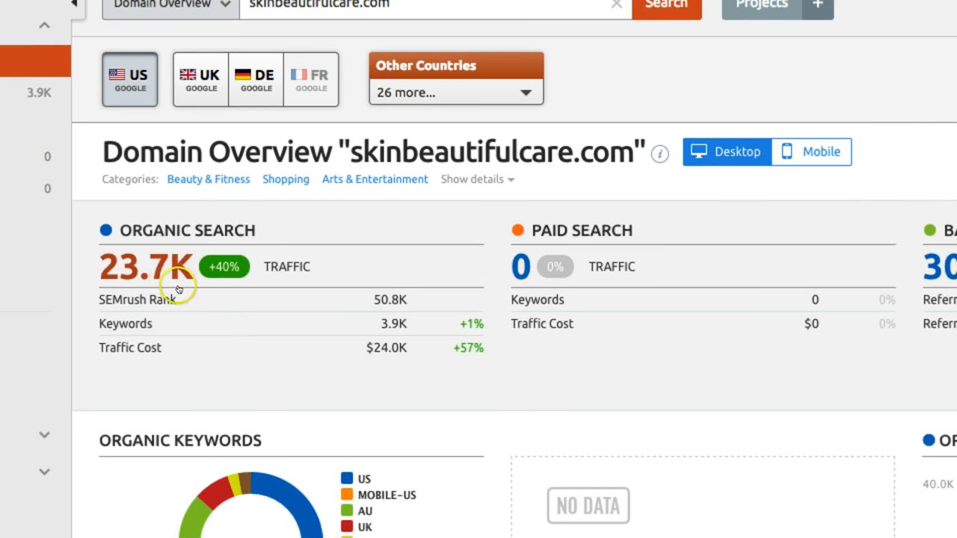
{"action": "mouse_move", "coordinate": [329, 320]}
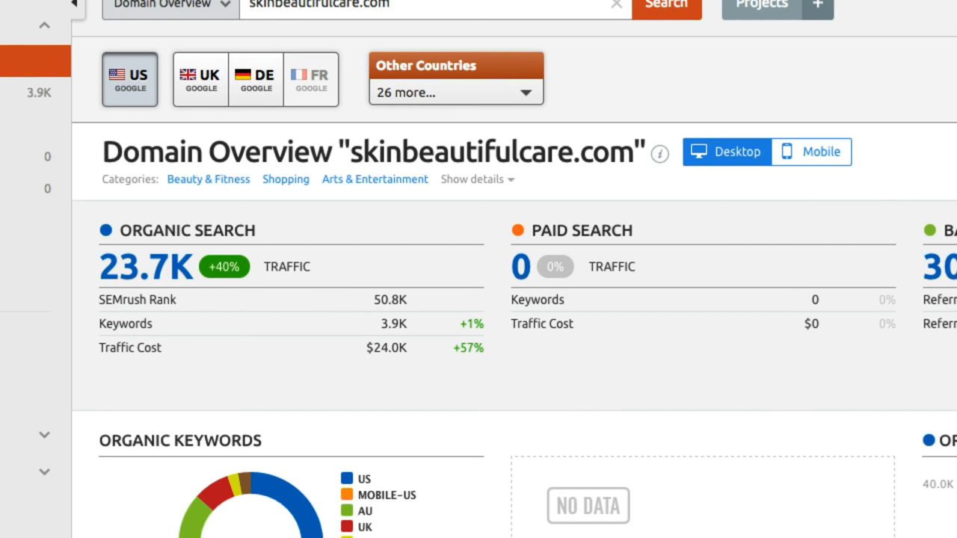
{"action": "scroll", "scroll_direction": "down", "scroll_amount": 3}
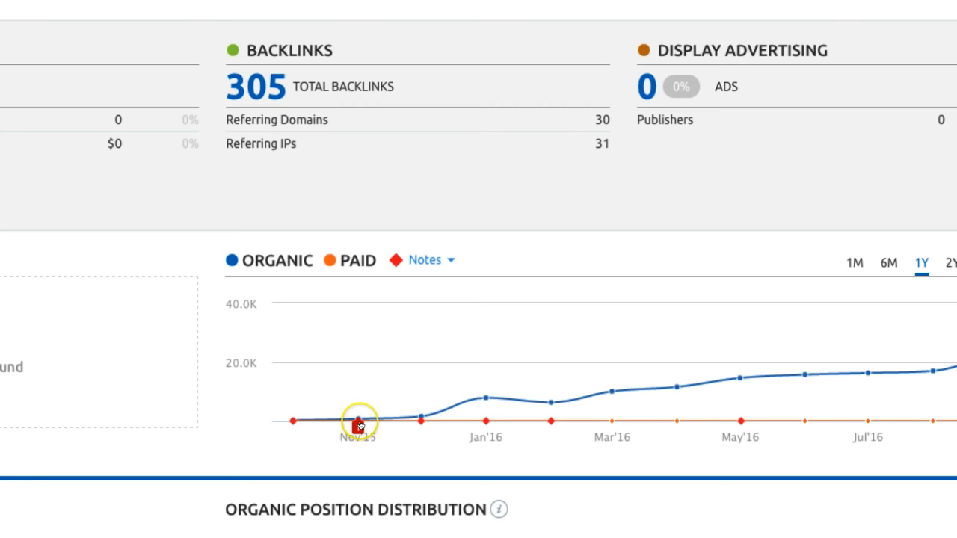
{"action": "mouse_move", "coordinate": [359, 422]}
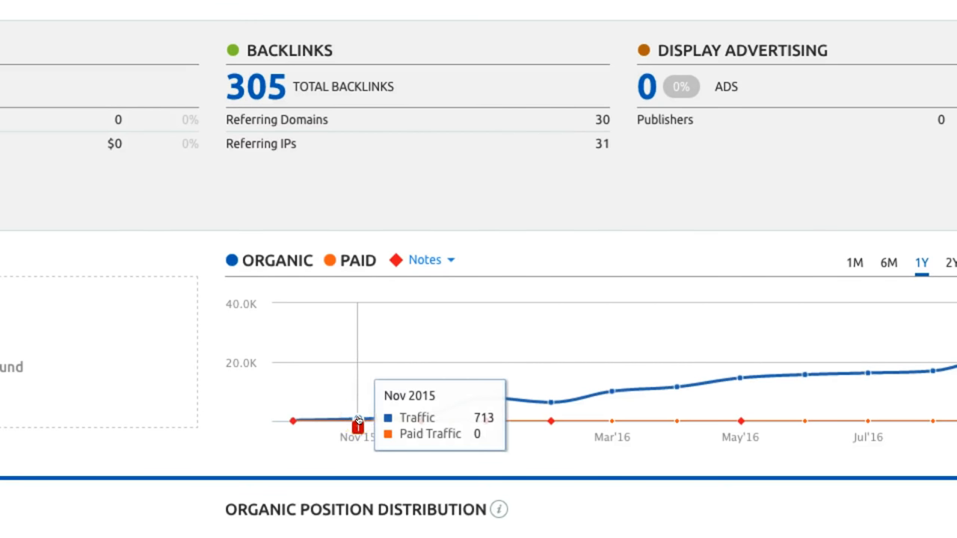
{"action": "mouse_move", "coordinate": [419, 418]}
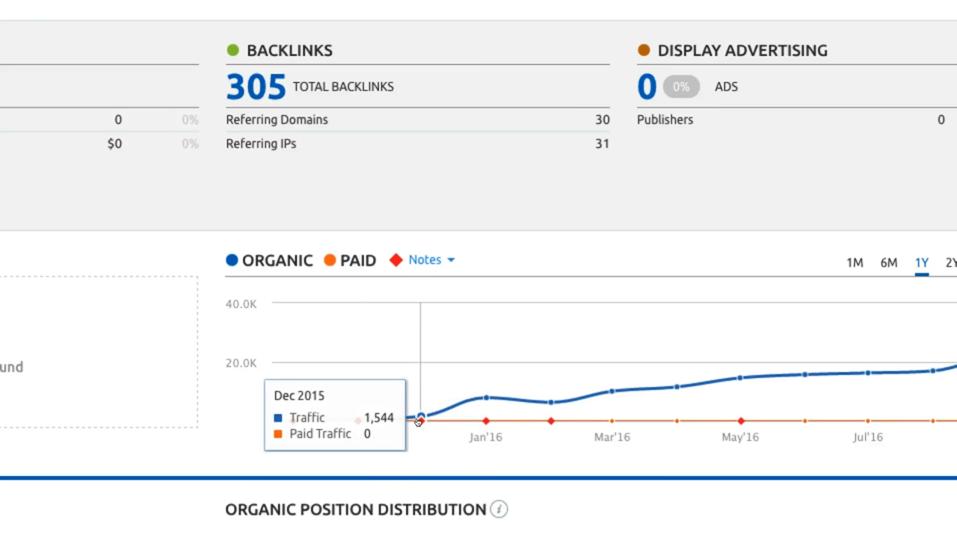
{"action": "mouse_move", "coordinate": [486, 401]}
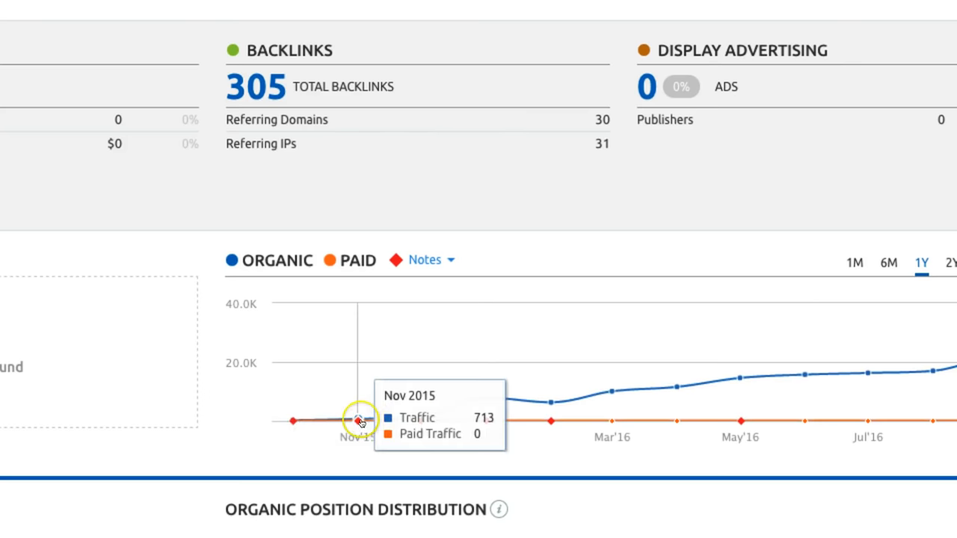
{"action": "mouse_move", "coordinate": [488, 398]}
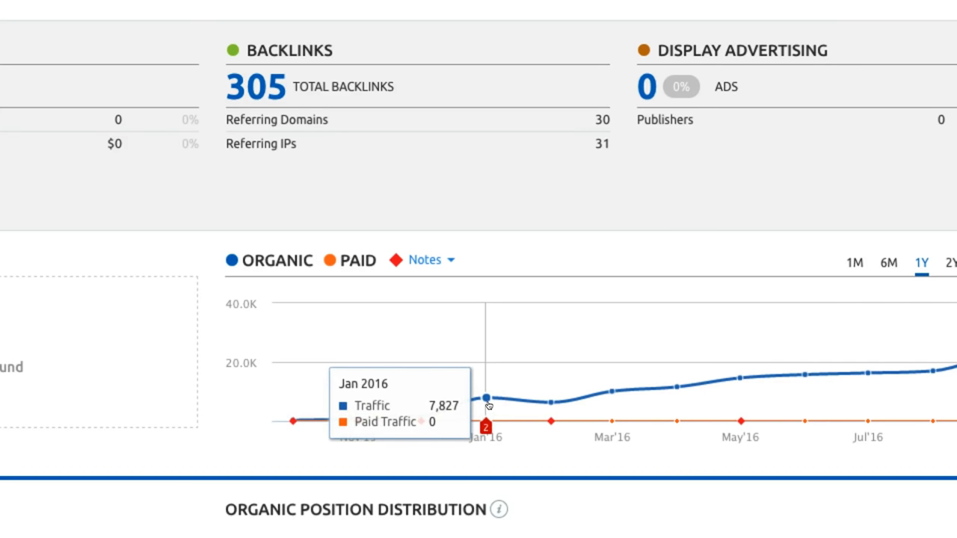
{"action": "mouse_move", "coordinate": [247, 344]}
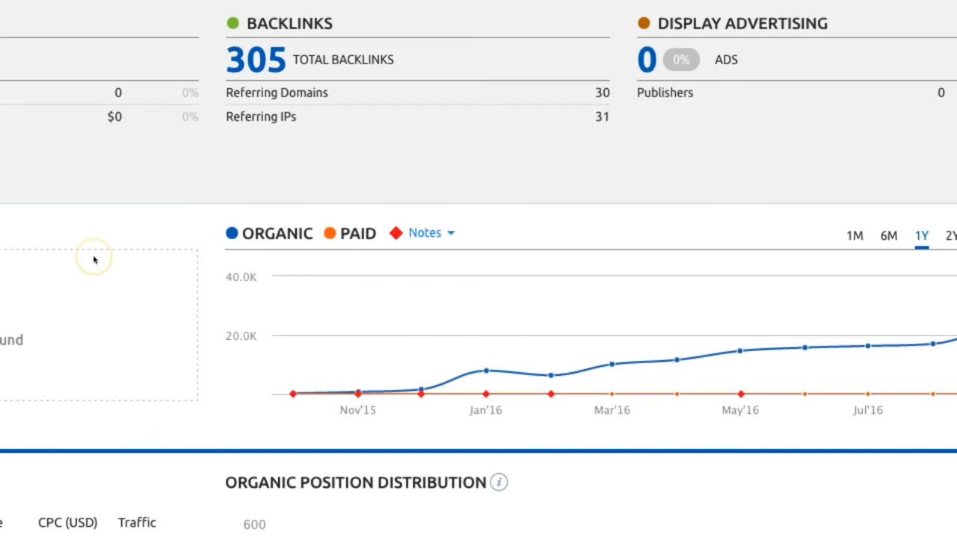
{"action": "scroll", "scroll_direction": "down", "scroll_amount": 3}
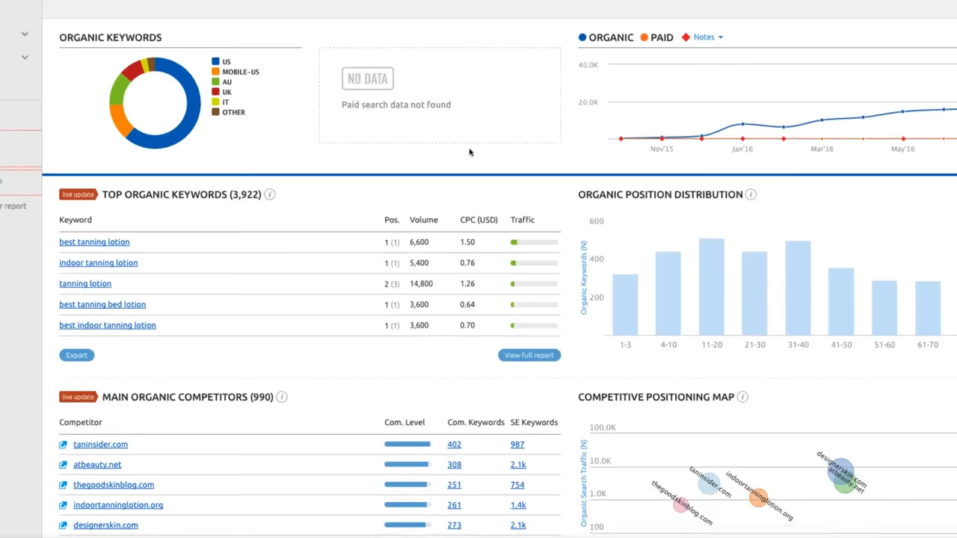
{"action": "scroll", "scroll_direction": "down", "scroll_amount": 3}
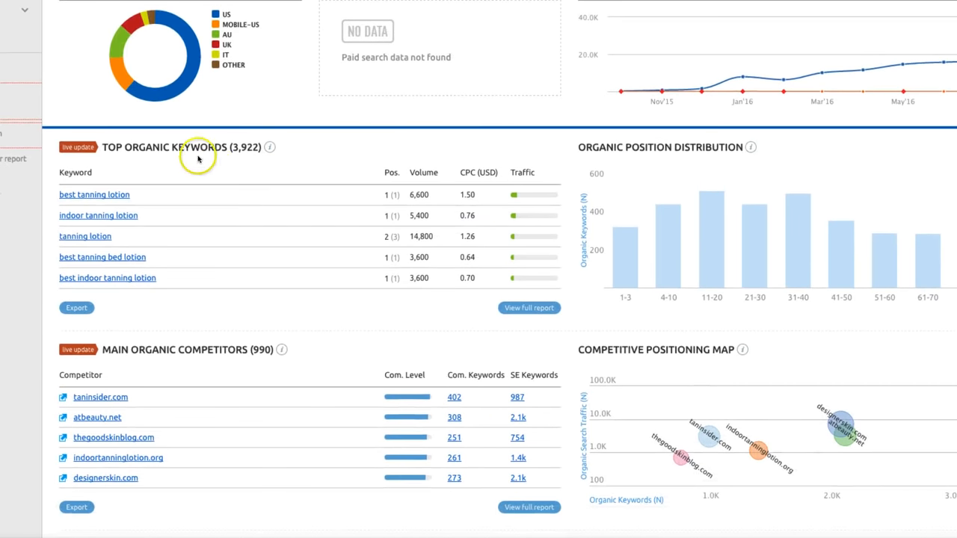
{"action": "scroll", "scroll_direction": "down", "scroll_amount": 3}
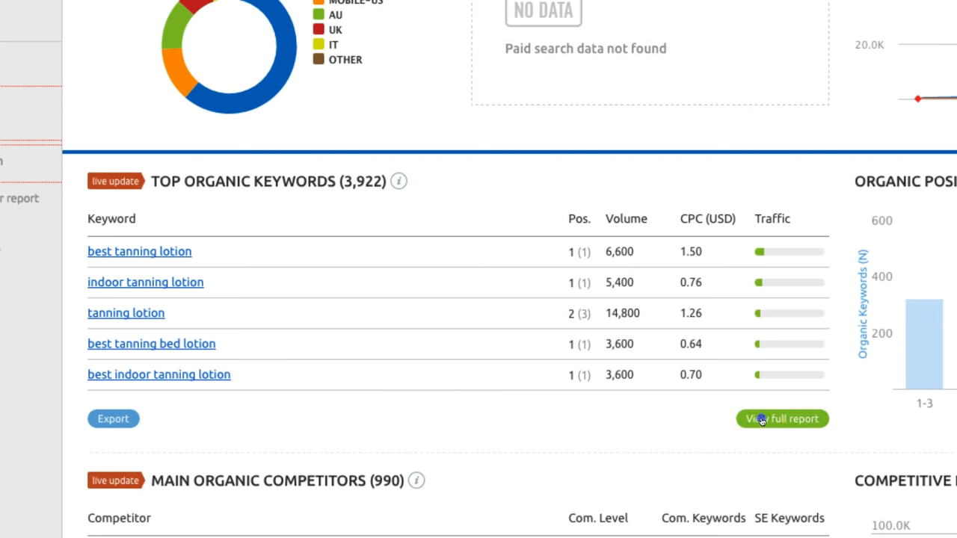
- Review the full Organic Search Positions table, with 'best tanning lotion' driving 13.09% of traffic
{"action": "left_click", "coordinate": [782, 419]}
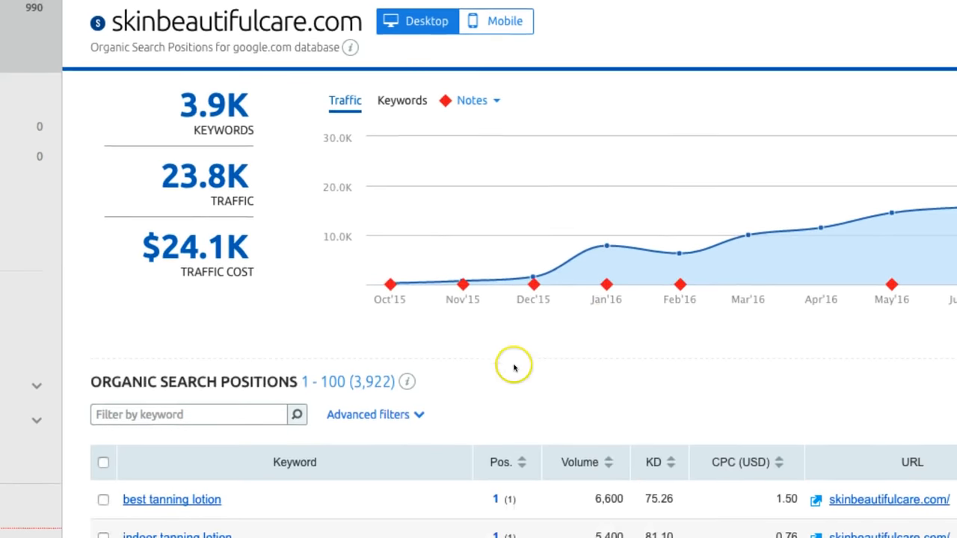
{"action": "scroll", "scroll_direction": "down", "scroll_amount": 3}
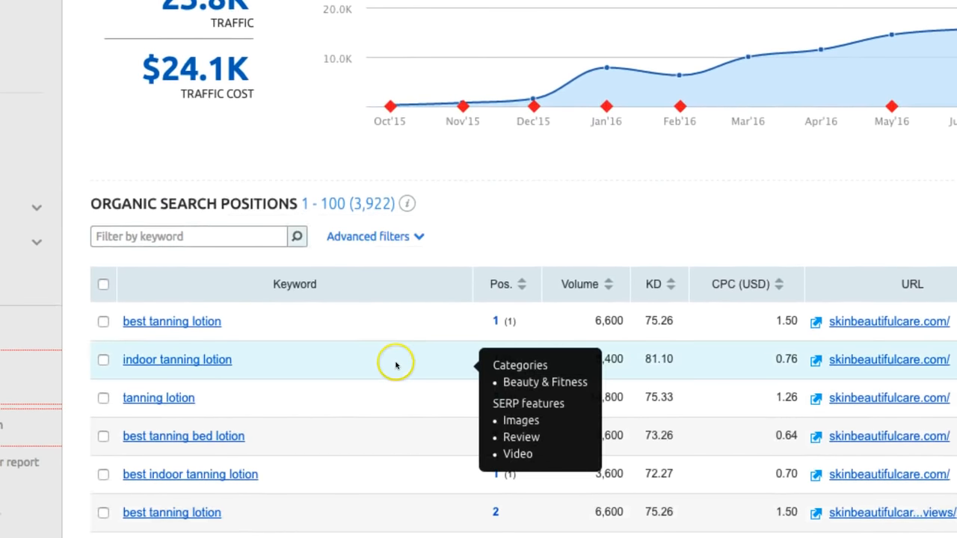
{"action": "scroll", "scroll_direction": "down", "scroll_amount": 3}
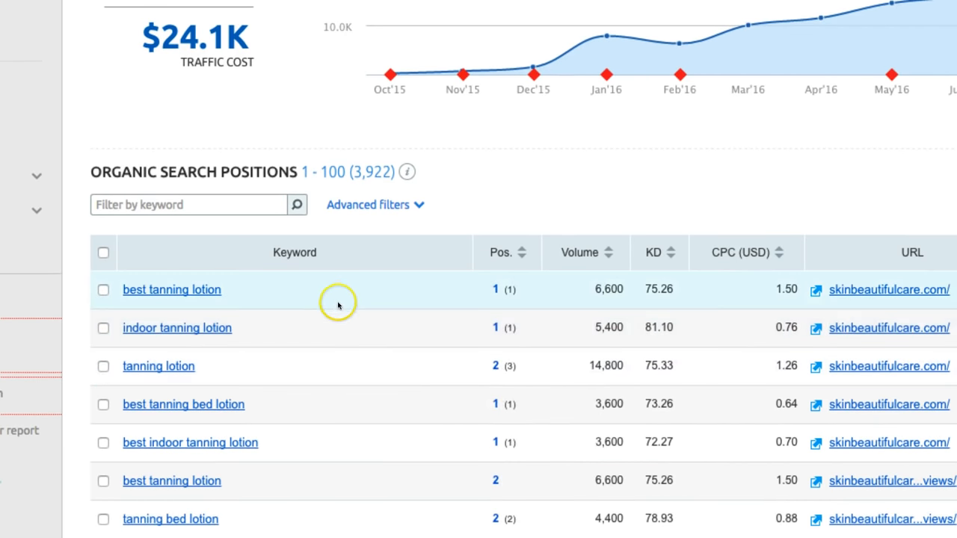
{"action": "mouse_move", "coordinate": [489, 344]}
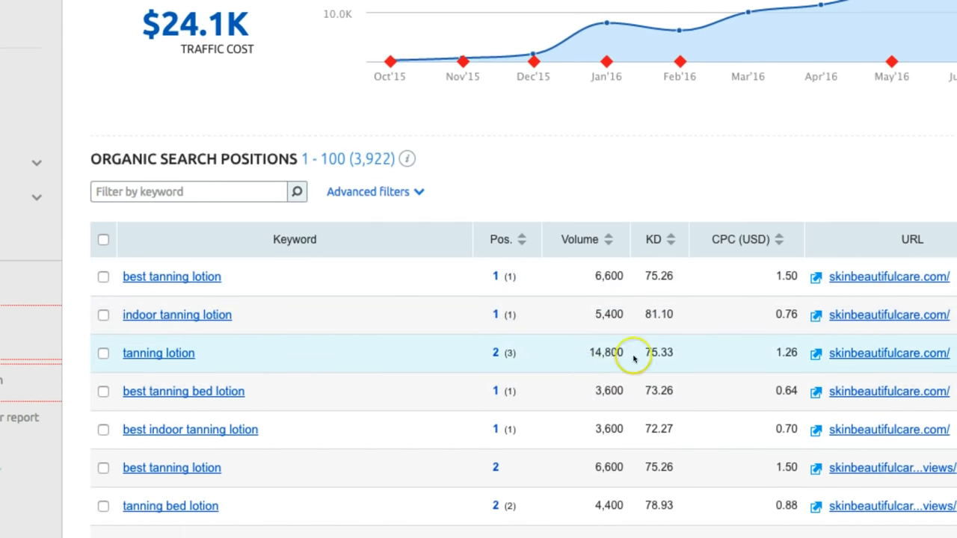
{"action": "mouse_move", "coordinate": [865, 380]}
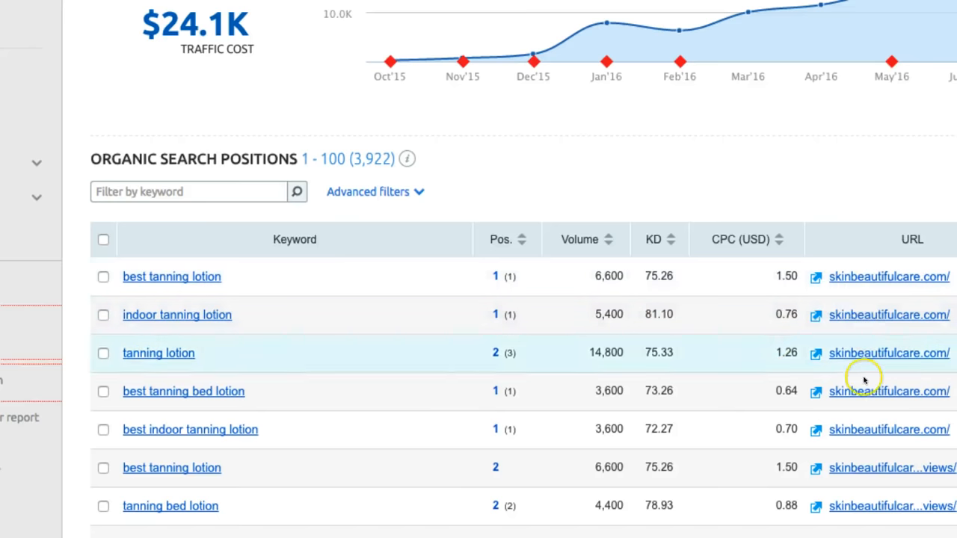
{"action": "scroll", "scroll_direction": "right", "scroll_amount": 3}
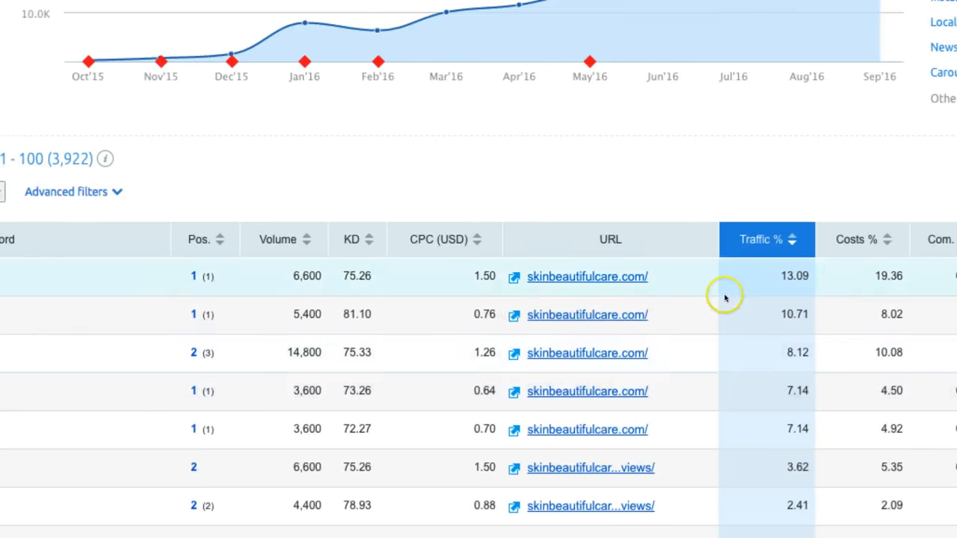
{"action": "mouse_move", "coordinate": [298, 302]}
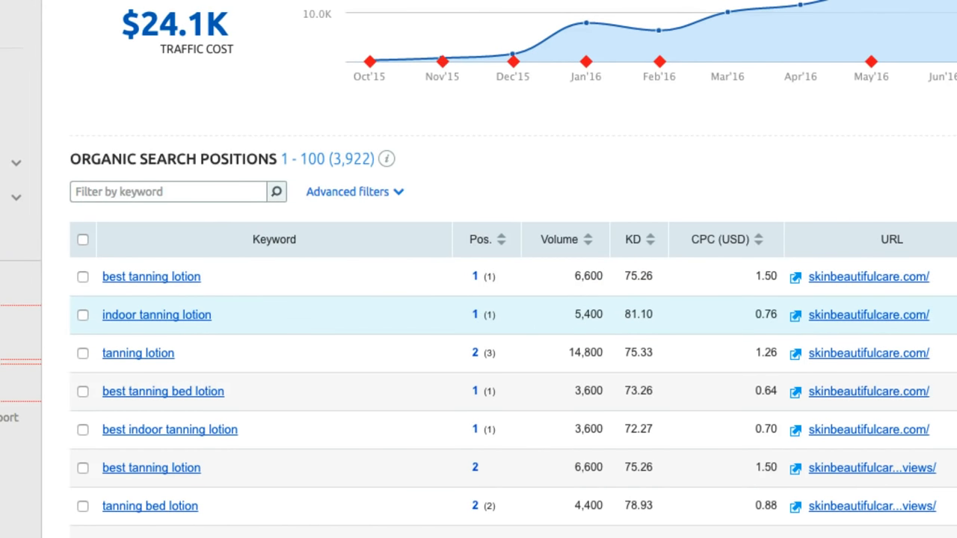
{"action": "scroll", "scroll_direction": "right", "scroll_amount": 3}
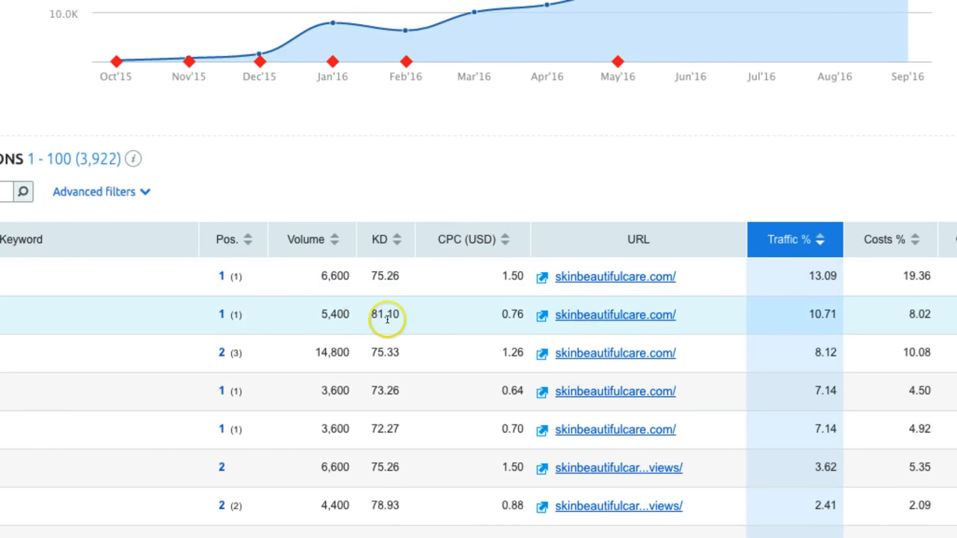
{"action": "mouse_move", "coordinate": [217, 309]}
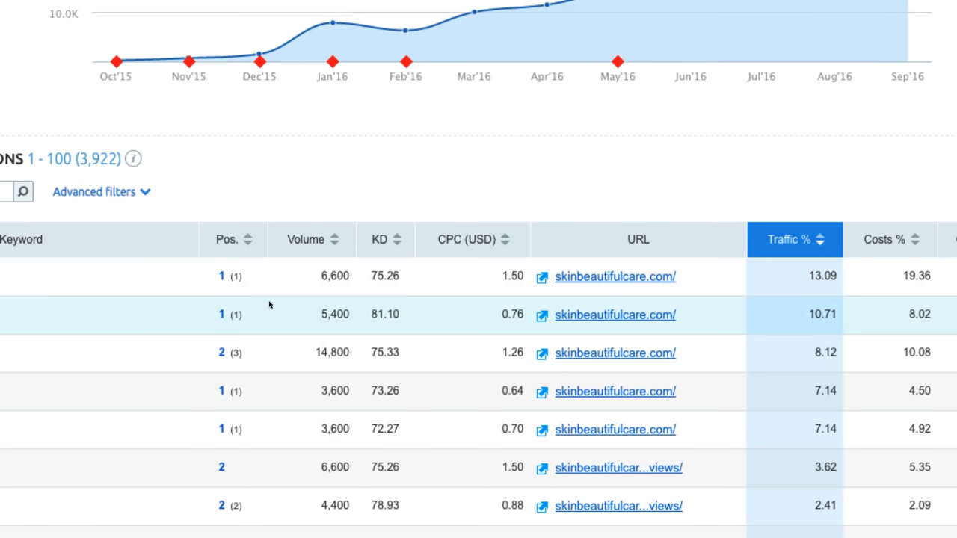
{"action": "mouse_move", "coordinate": [148, 317]}
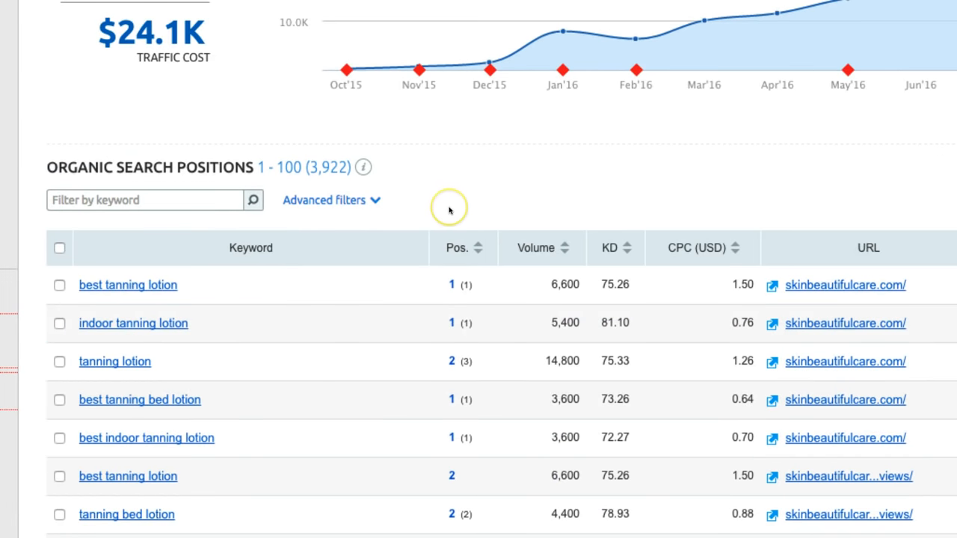
{"action": "mouse_move", "coordinate": [432, 218]}
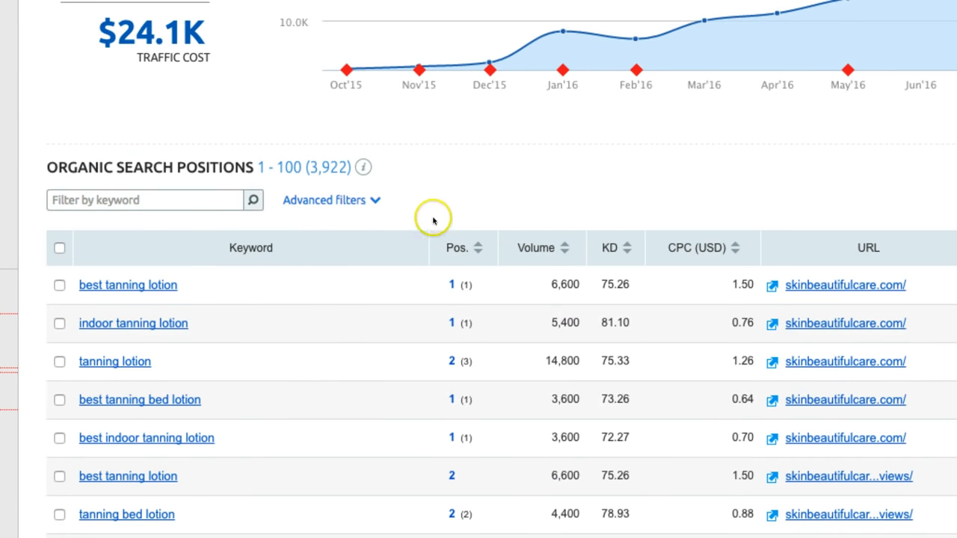
{"action": "mouse_move", "coordinate": [466, 199]}
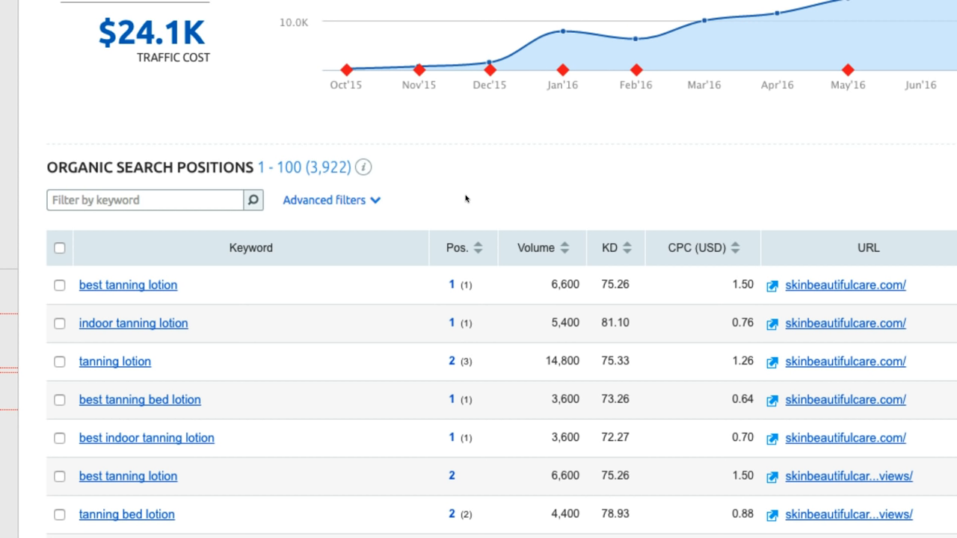
{"action": "mouse_move", "coordinate": [477, 202]}
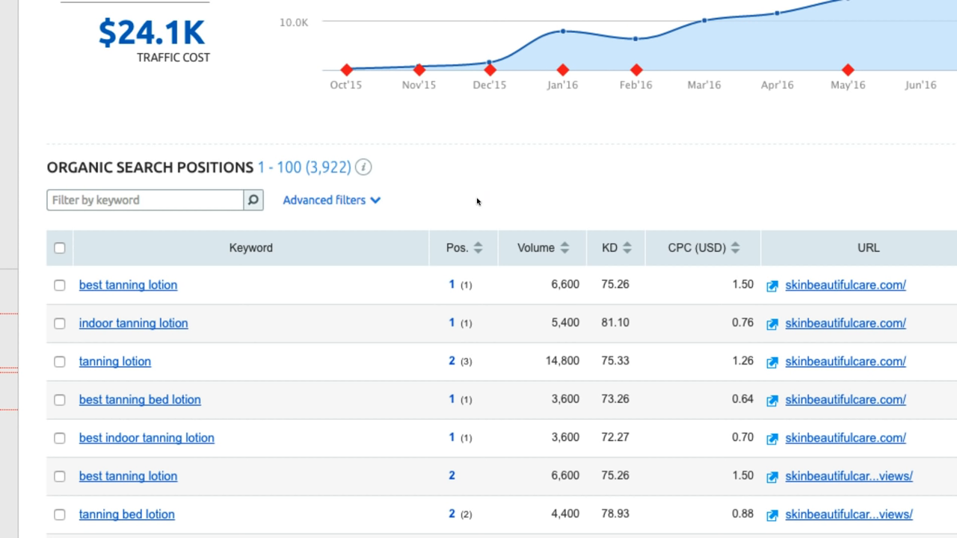
{"action": "mouse_move", "coordinate": [323, 200]}
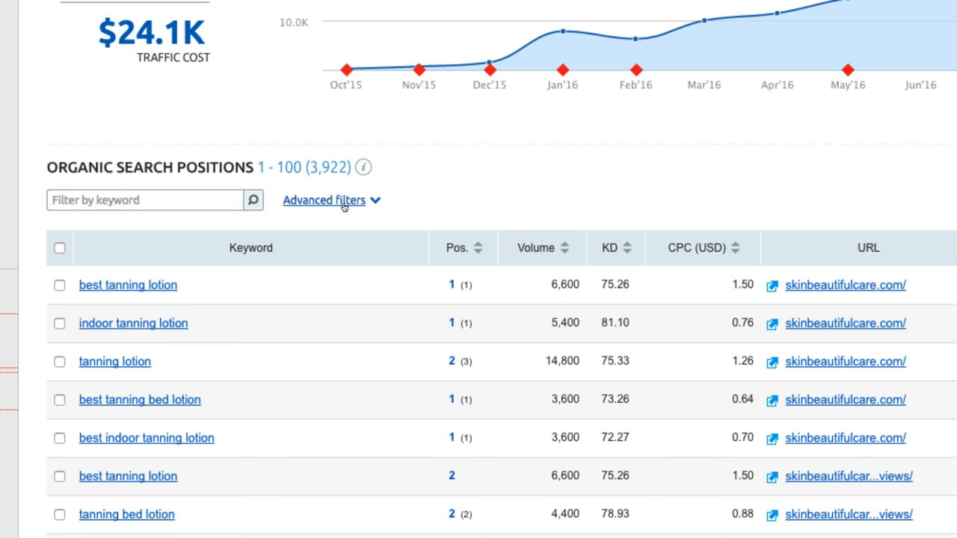
- Set an advanced filter to include keywords with number of words greater than 3
{"action": "left_click", "coordinate": [323, 201]}
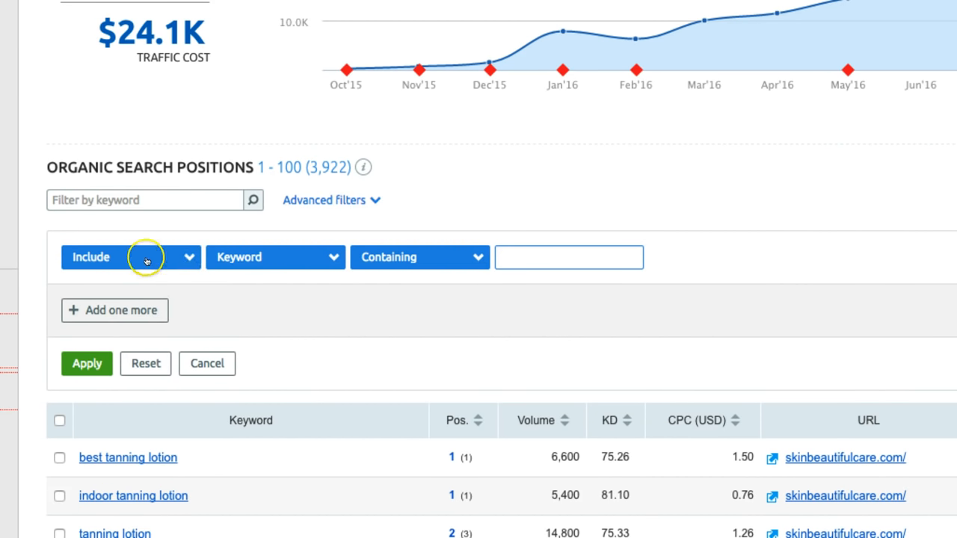
{"action": "left_click", "coordinate": [275, 257]}
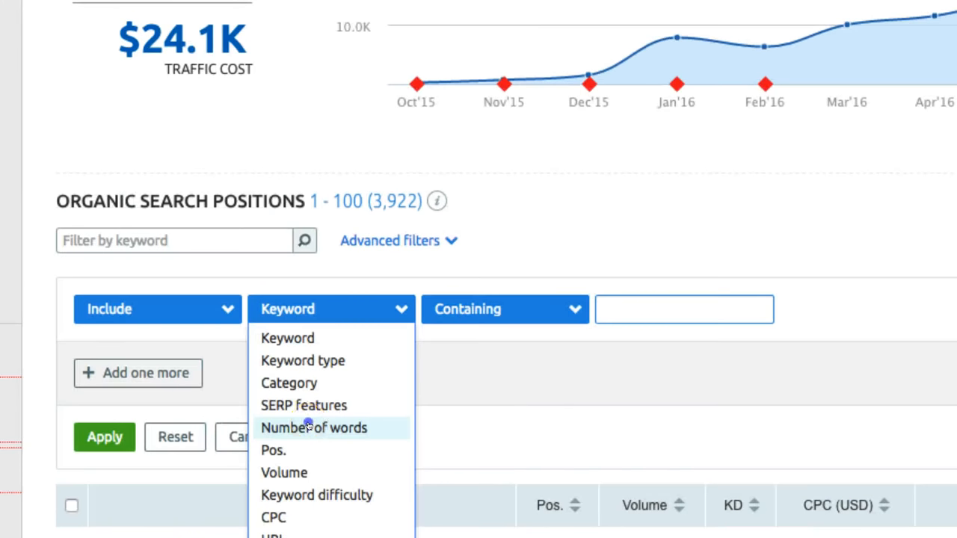
{"action": "left_click", "coordinate": [314, 428]}
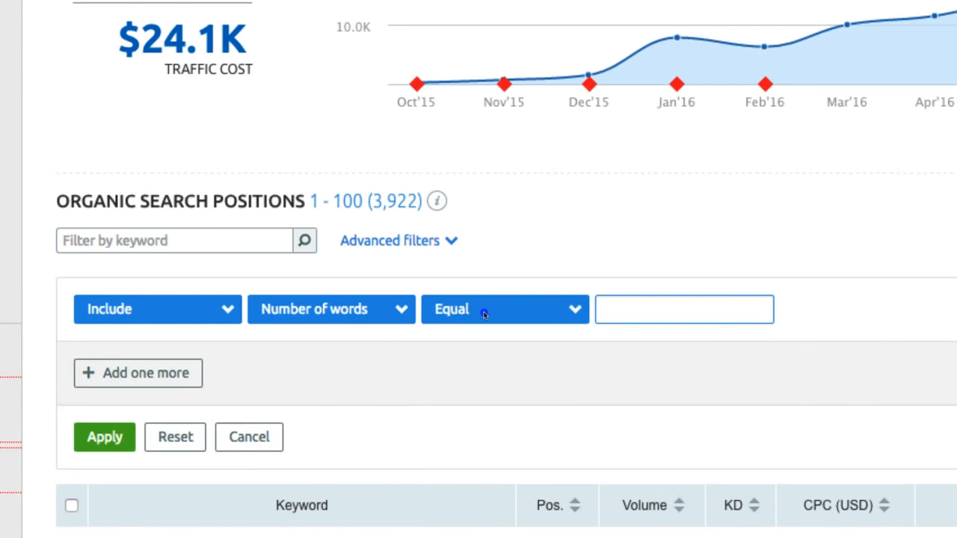
{"action": "left_click", "coordinate": [505, 308]}
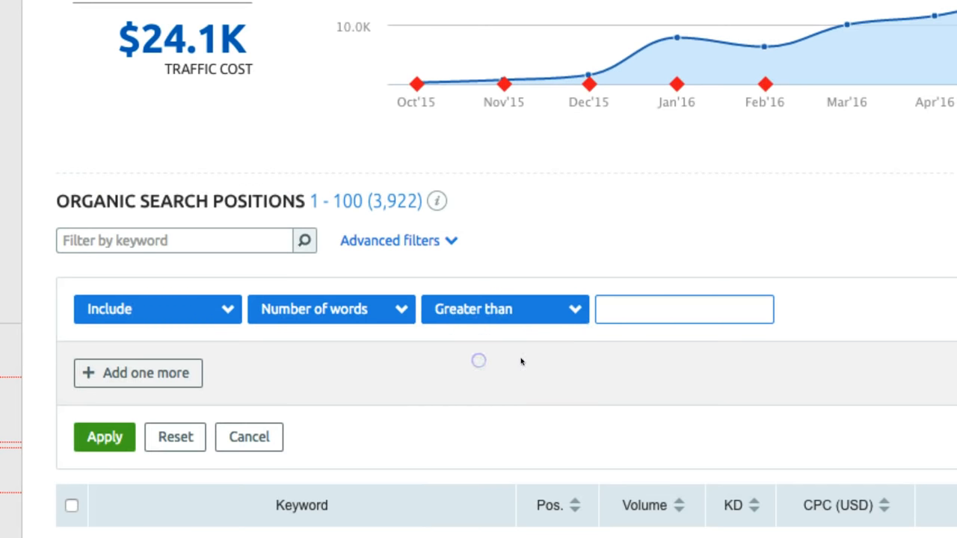
{"action": "type", "text": "3"}
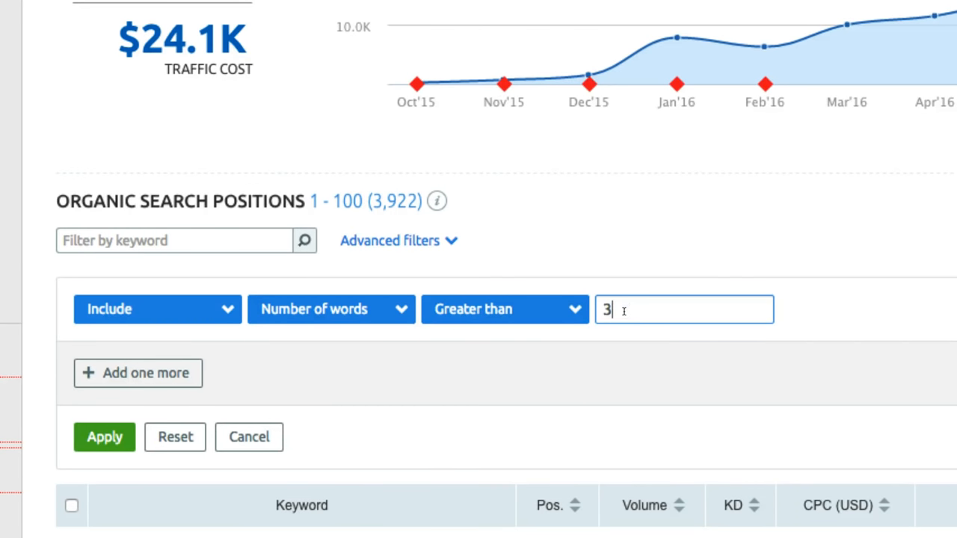
{"action": "mouse_move", "coordinate": [694, 224]}
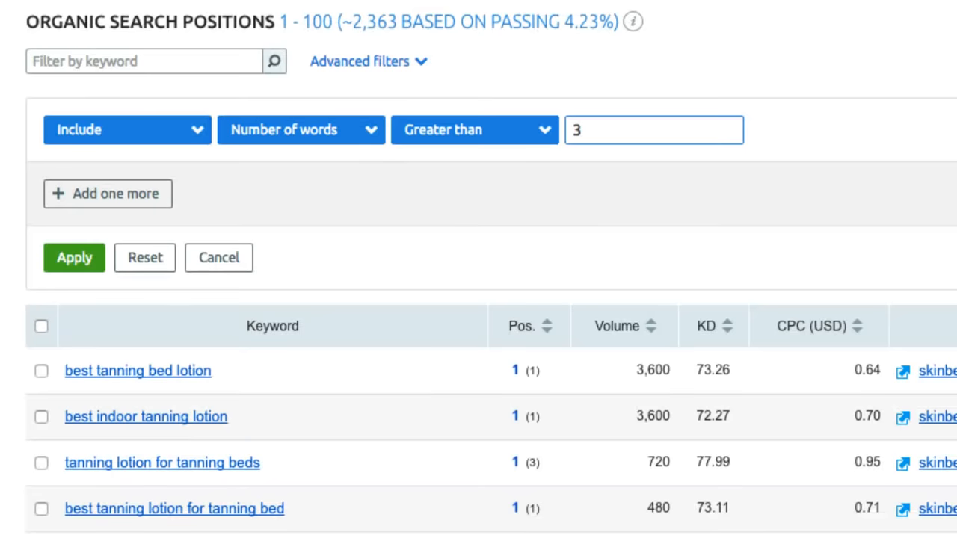
- Scroll through skinbeautifulcare.com's keyword table sorted by search volume, 3.9K keywords and 23.8K traffic
{"action": "scroll", "scroll_direction": "down", "scroll_amount": 3}
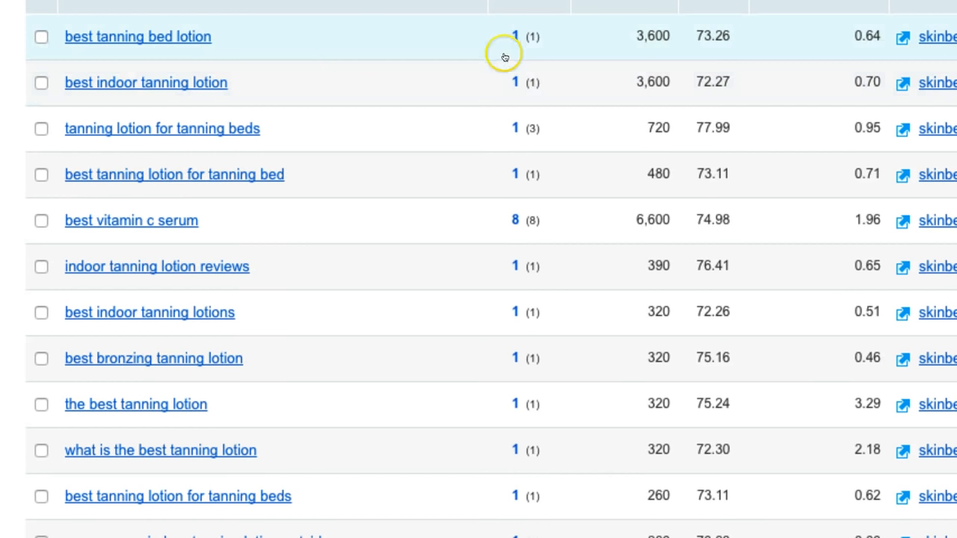
{"action": "mouse_move", "coordinate": [607, 157]}
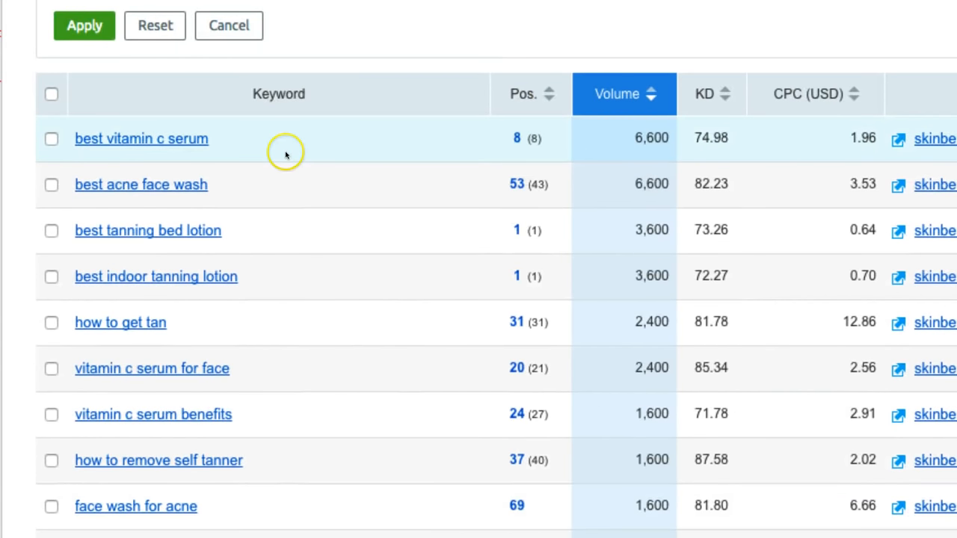
{"action": "mouse_move", "coordinate": [485, 185]}
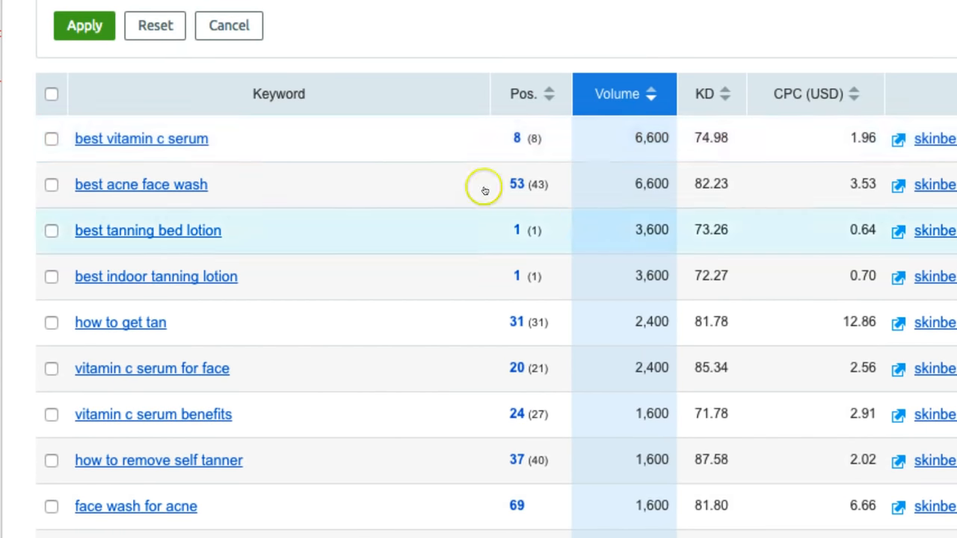
{"action": "scroll", "scroll_direction": "down", "scroll_amount": 3}
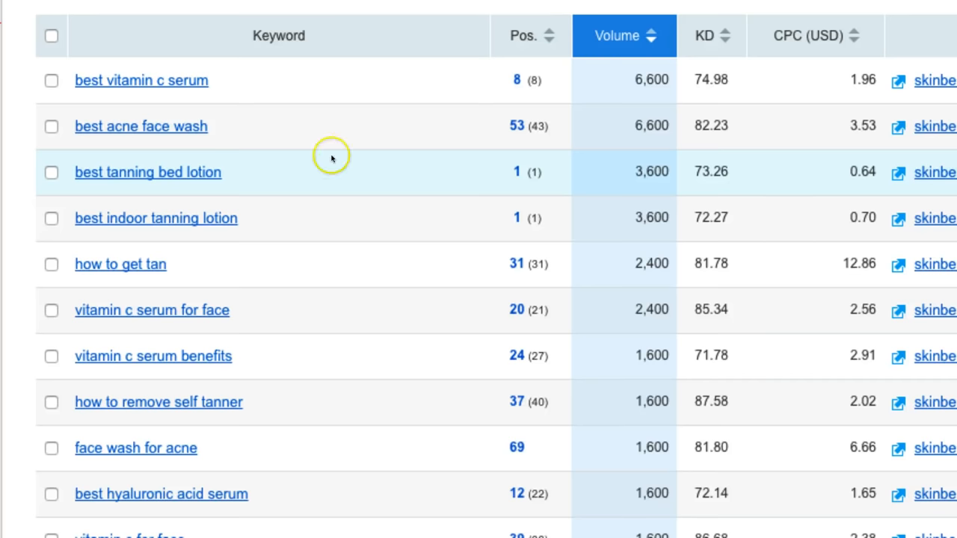
{"action": "scroll", "scroll_direction": "down", "scroll_amount": 3}
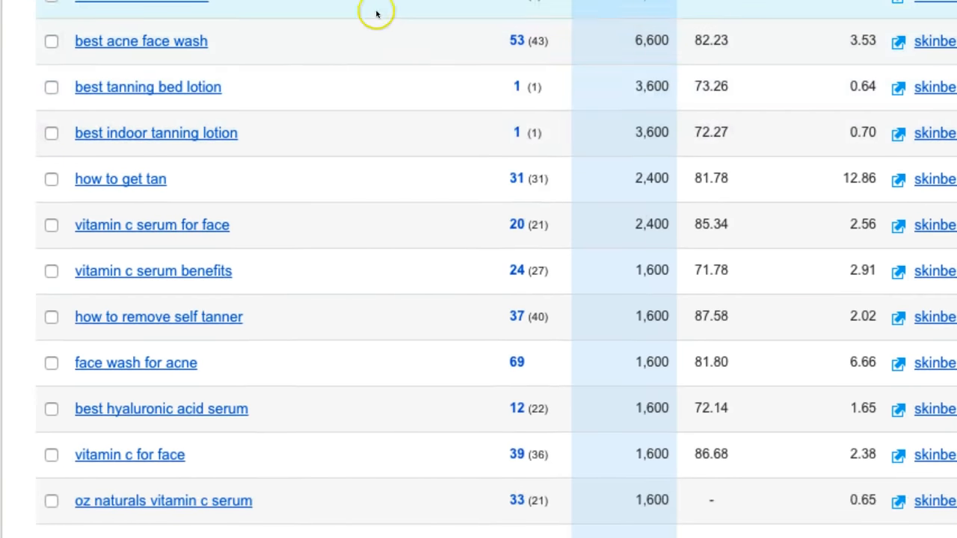
{"action": "scroll", "scroll_direction": "down", "scroll_amount": 3}
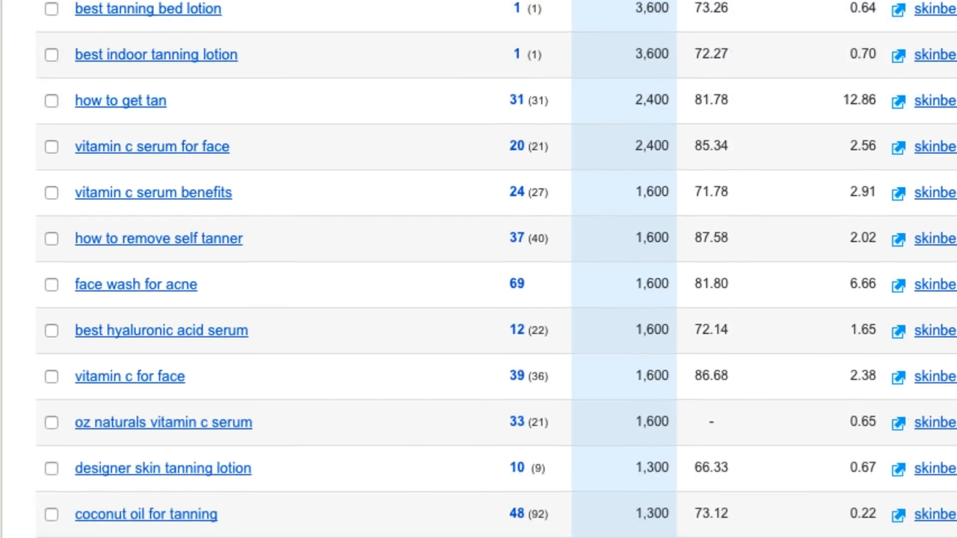
{"action": "scroll", "scroll_direction": "down", "scroll_amount": 3}
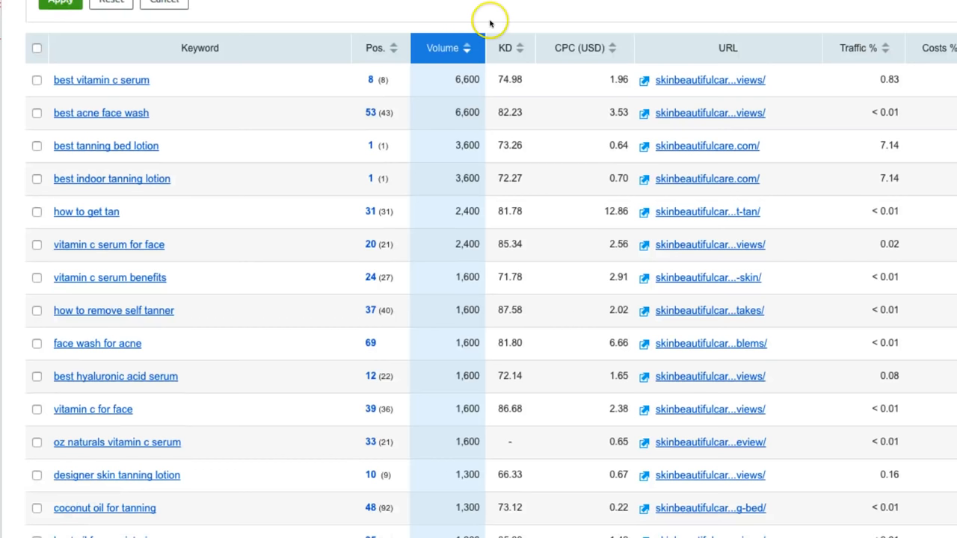
{"action": "mouse_move", "coordinate": [287, 112]}
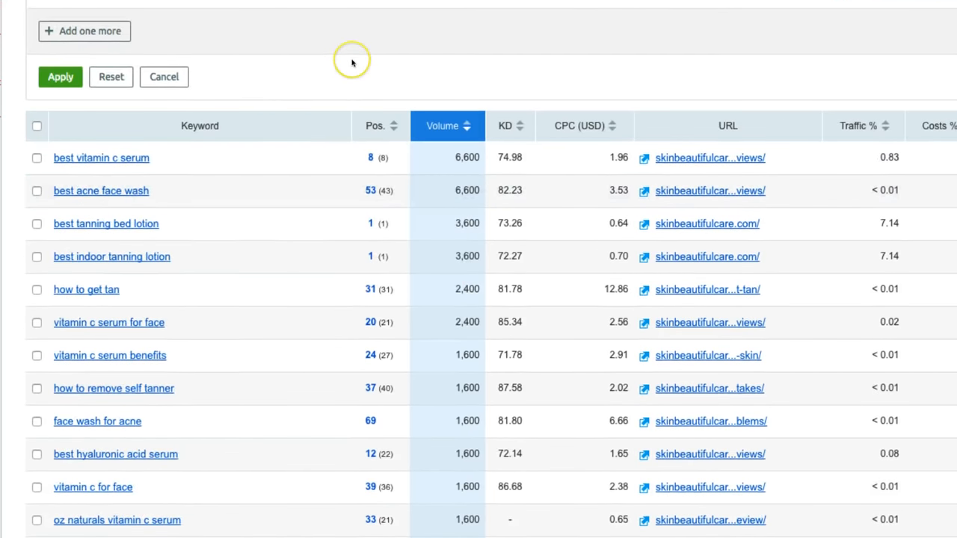
{"action": "mouse_move", "coordinate": [322, 96]}
{"action": "type", "text": "3"}
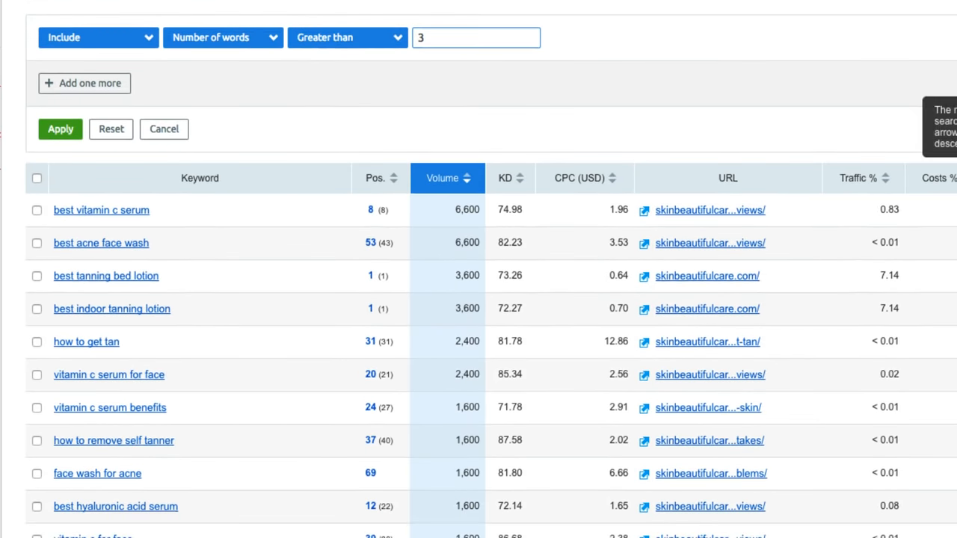
{"action": "scroll", "scroll_direction": "right", "scroll_amount": 3}
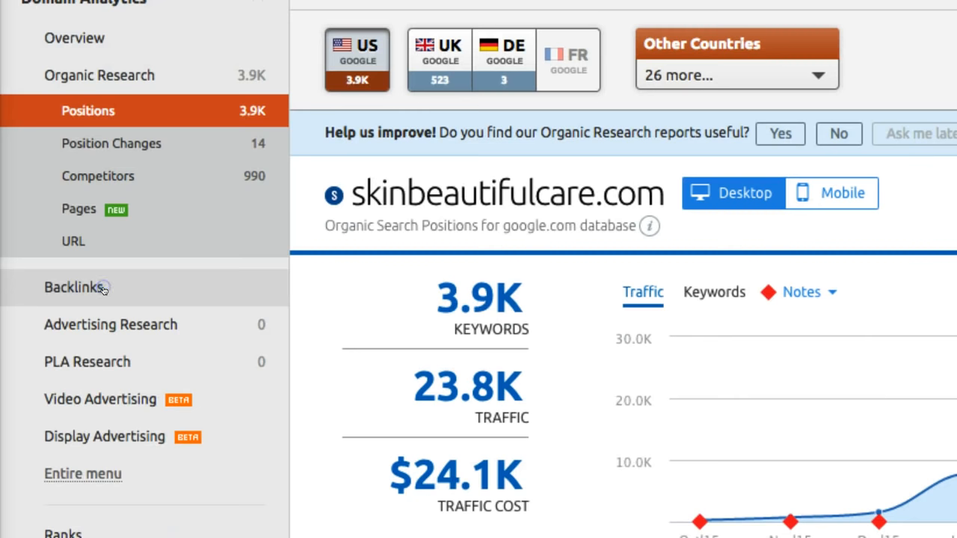
- Load the Backlinks Overview showing 305 backlinks, 30 referring domains and 31 referring IPs
{"action": "left_click", "coordinate": [72, 287]}
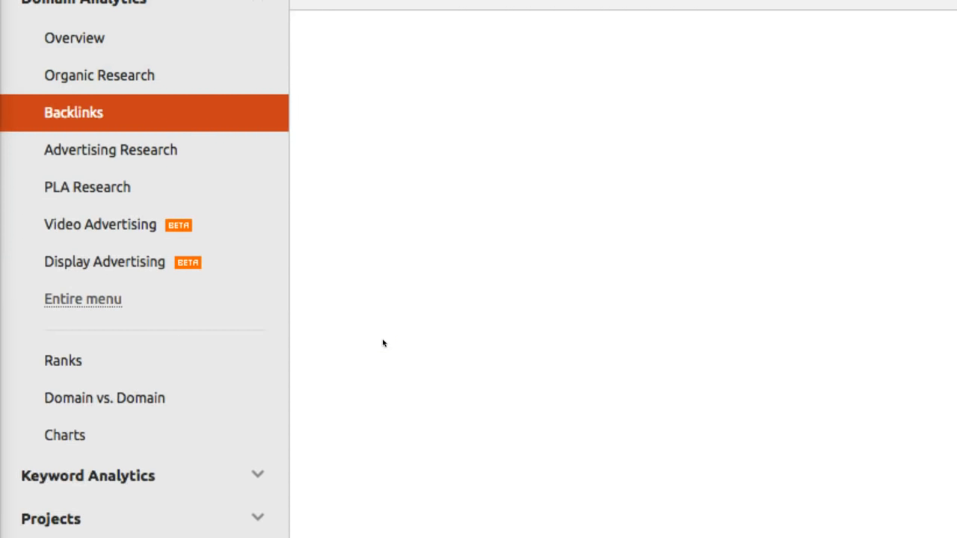
{"action": "left_click", "coordinate": [74, 112]}
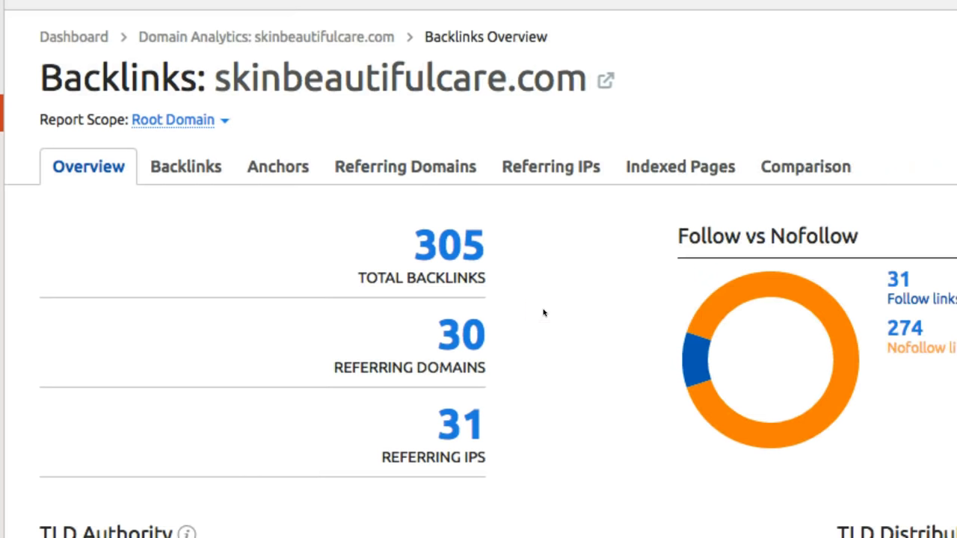
{"action": "mouse_move", "coordinate": [539, 266]}
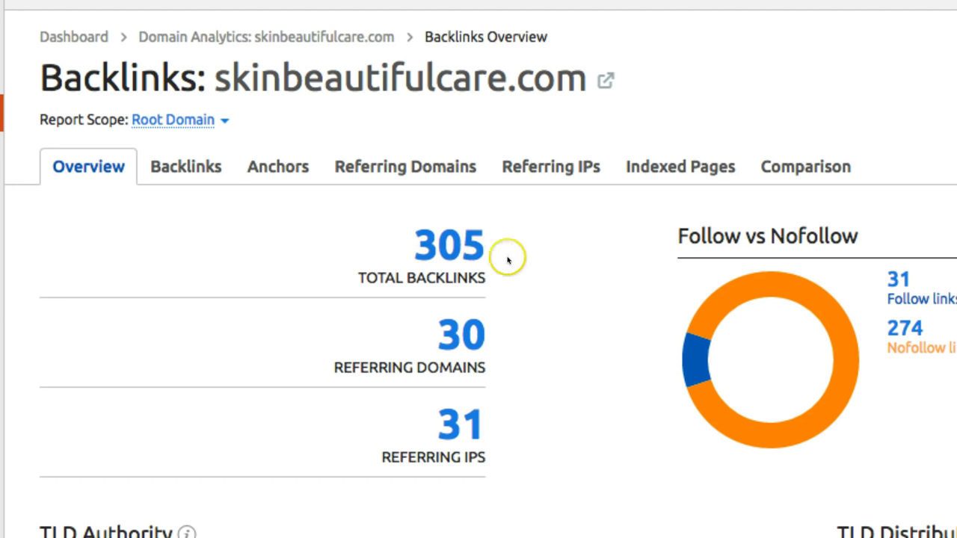
{"action": "mouse_move", "coordinate": [590, 263]}
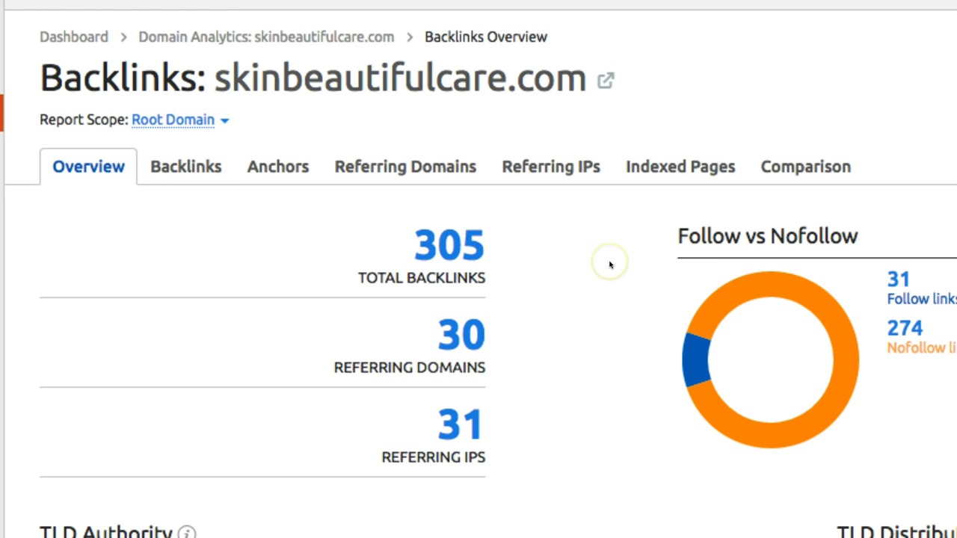
{"action": "mouse_move", "coordinate": [586, 253]}
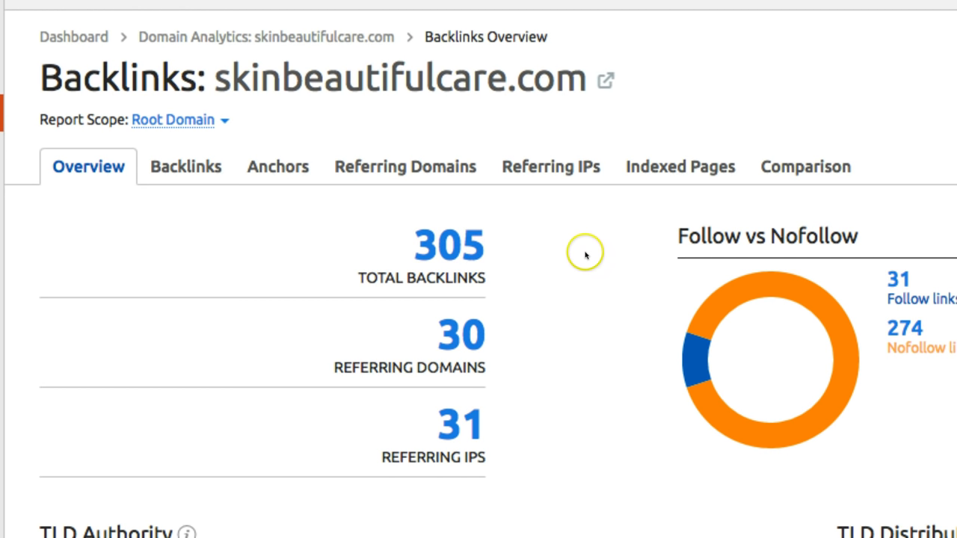
- Review all 30 referring domains with their domain and trust scores
{"action": "left_click", "coordinate": [404, 166]}
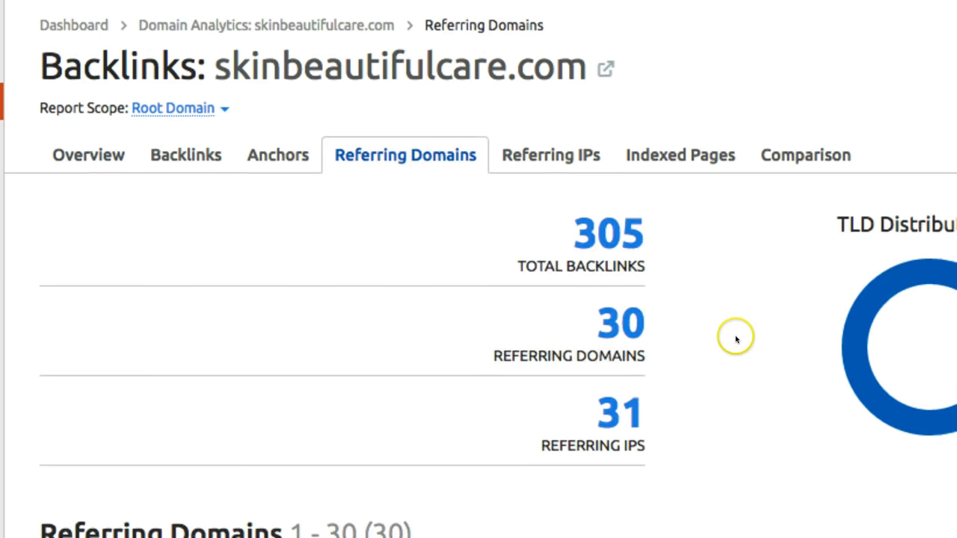
{"action": "scroll", "scroll_direction": "down", "scroll_amount": 3}
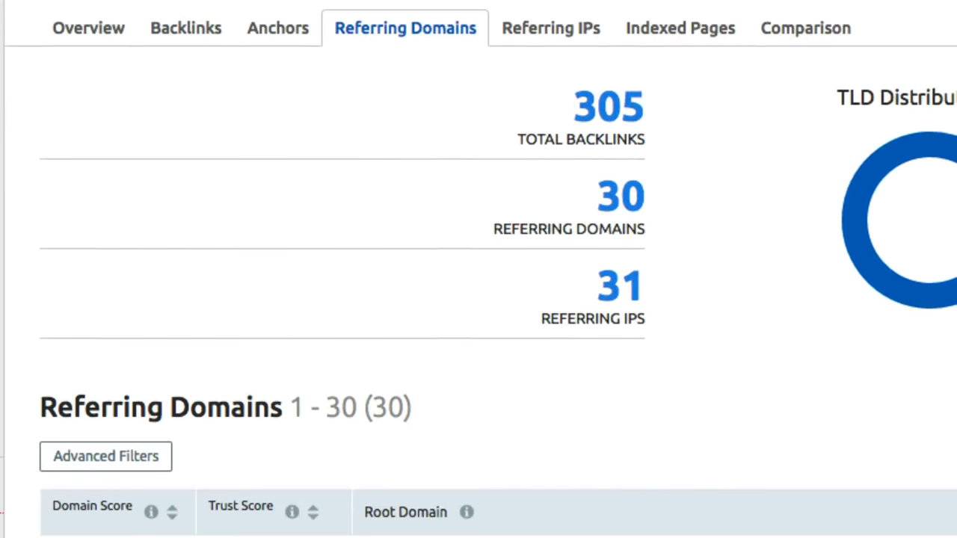
{"action": "scroll", "scroll_direction": "down", "scroll_amount": 3}
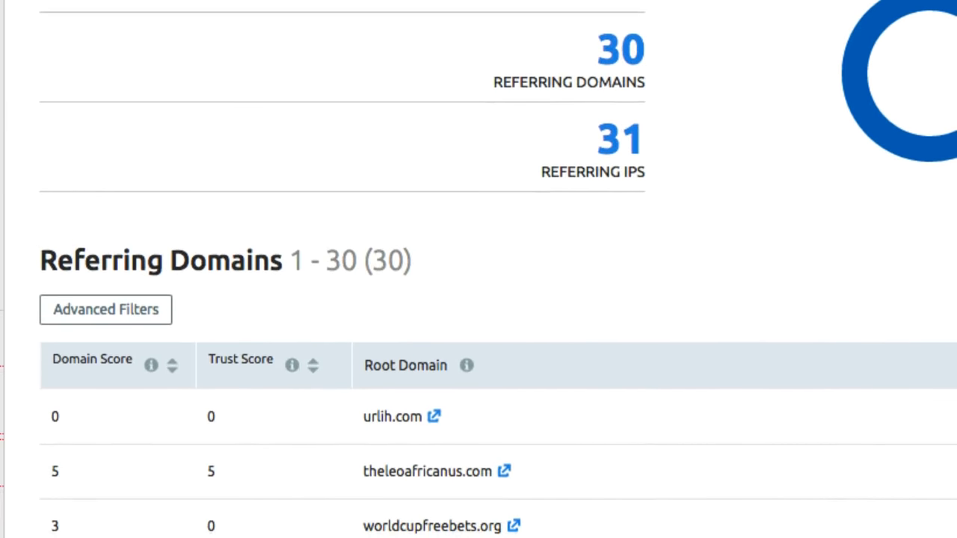
{"action": "scroll", "scroll_direction": "down", "scroll_amount": 3}
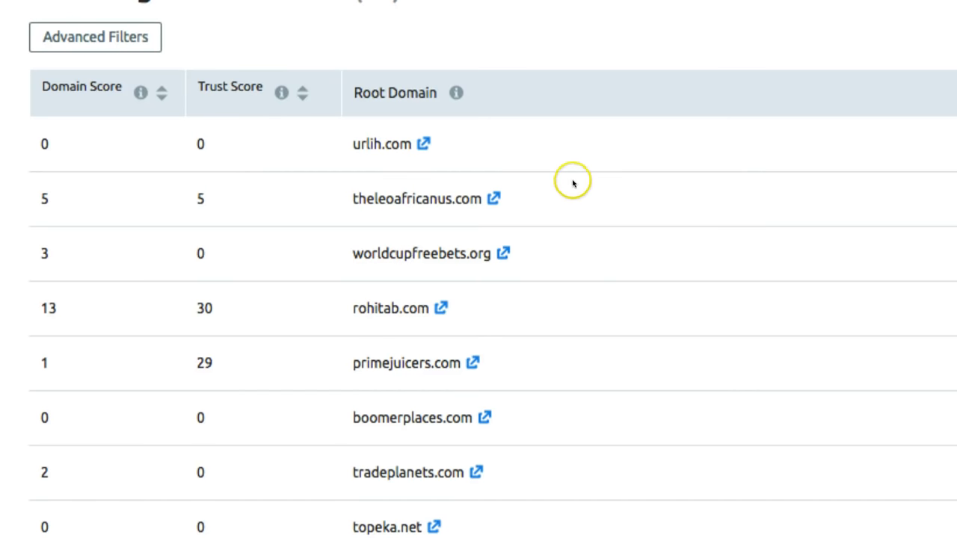
{"action": "scroll", "scroll_direction": "down", "scroll_amount": 3}
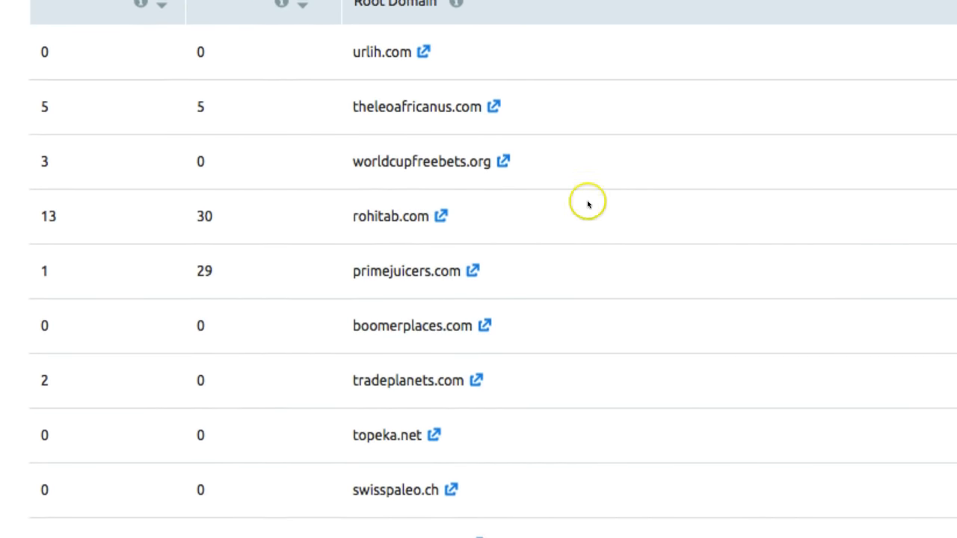
{"action": "scroll", "scroll_direction": "down", "scroll_amount": 3}
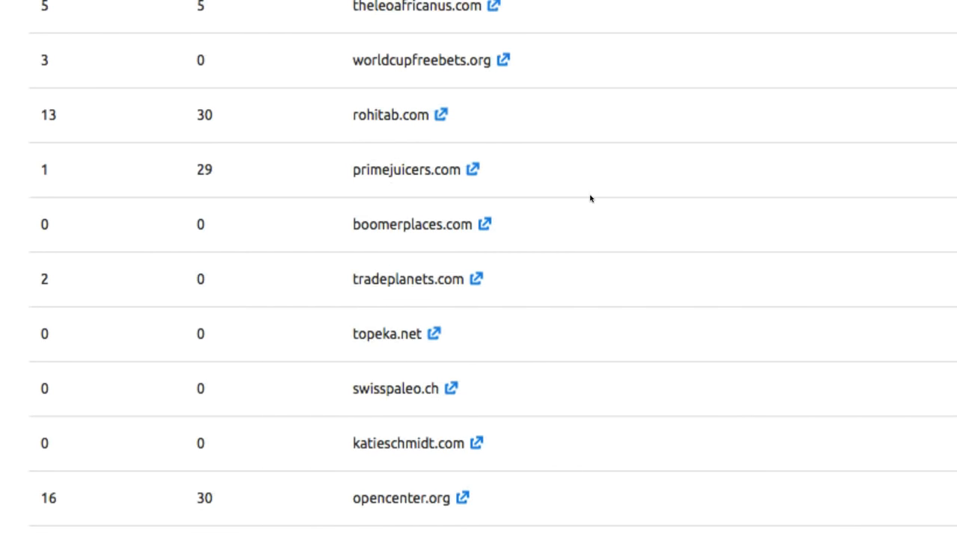
{"action": "scroll", "scroll_direction": "down", "scroll_amount": 3}
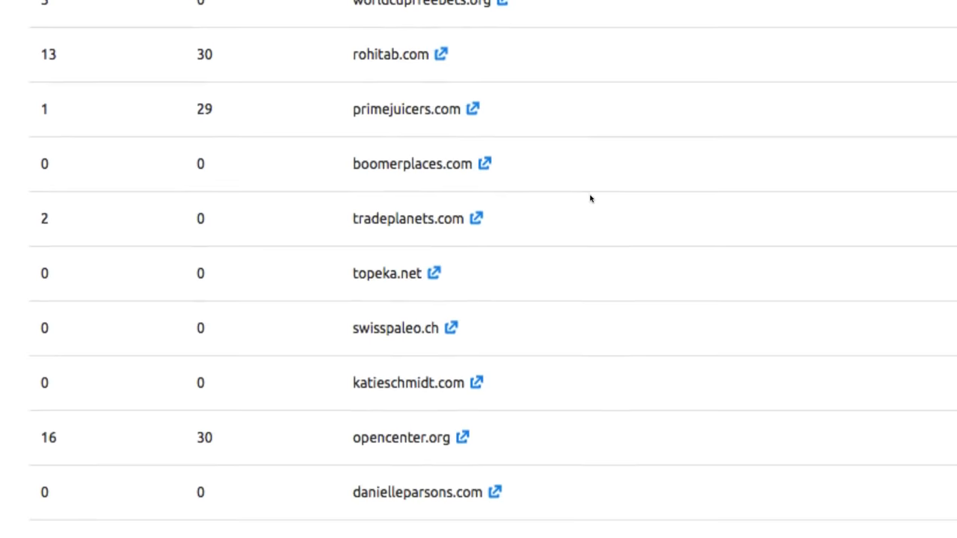
{"action": "scroll", "scroll_direction": "down", "scroll_amount": 3}
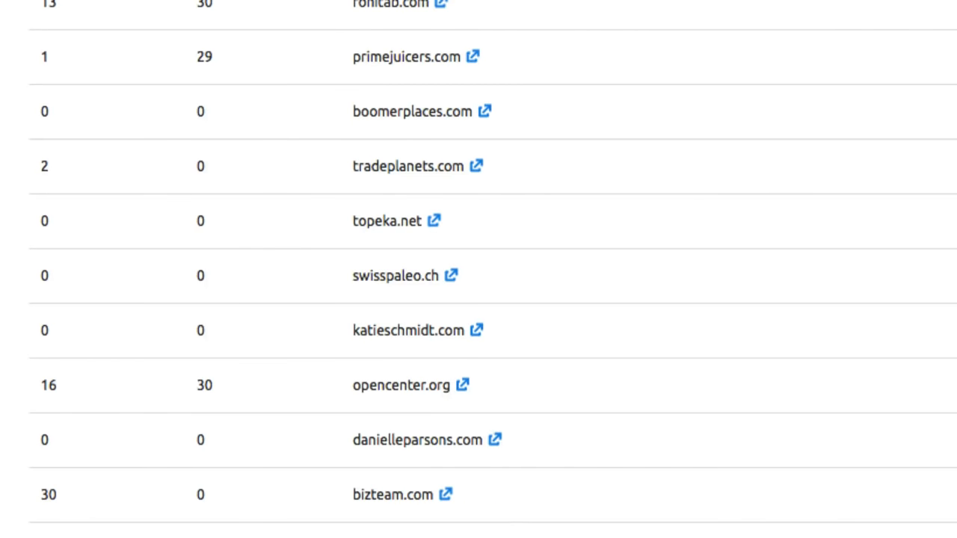
{"action": "scroll", "scroll_direction": "down", "scroll_amount": 3}
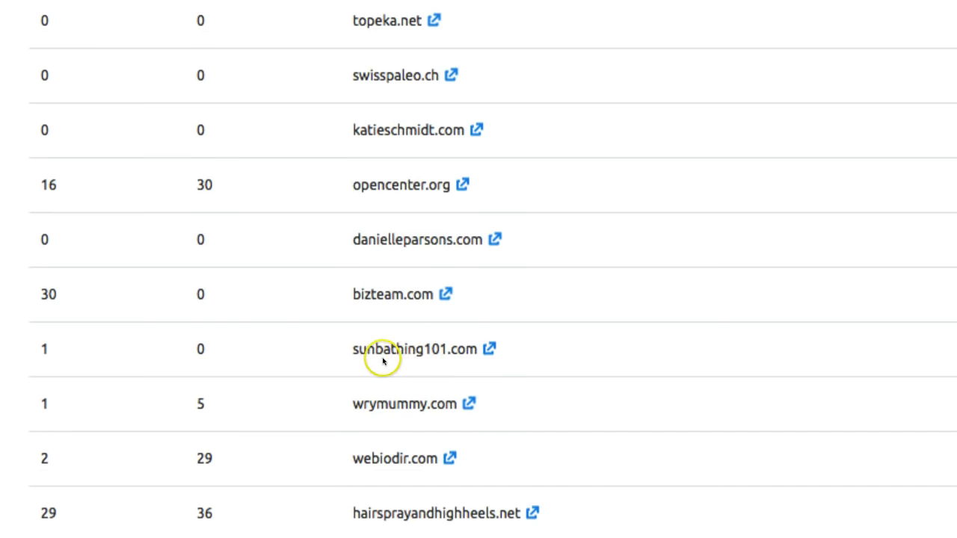
{"action": "mouse_move", "coordinate": [416, 364]}
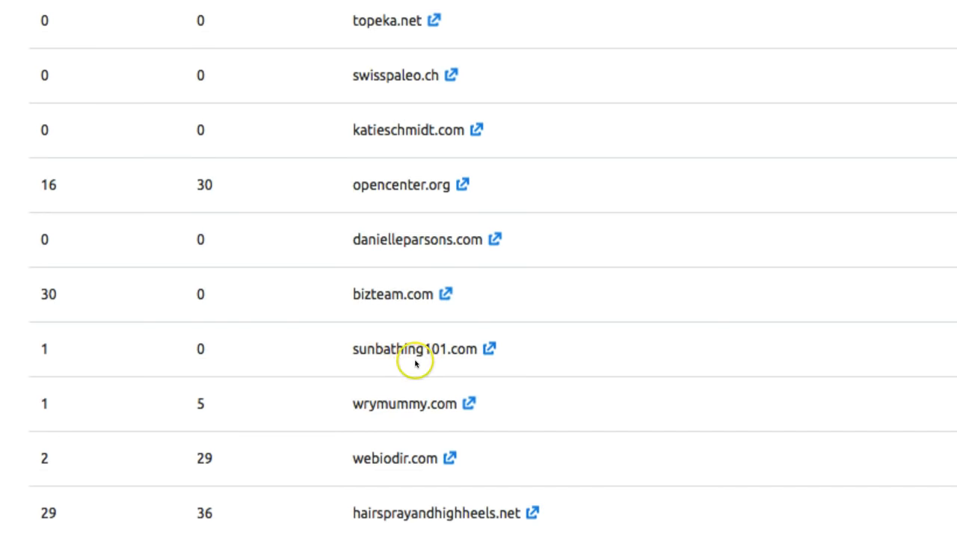
{"action": "mouse_move", "coordinate": [492, 353]}
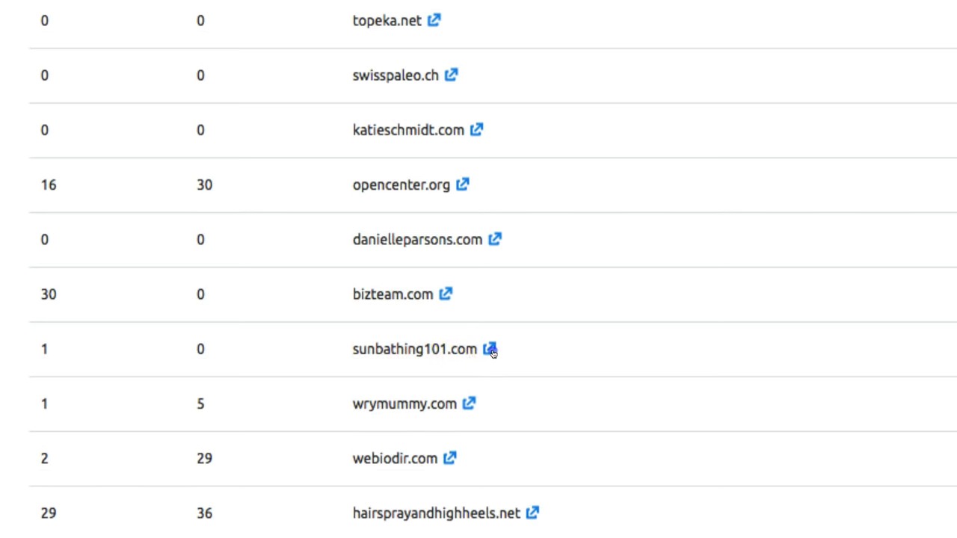
{"action": "left_click", "coordinate": [492, 350]}
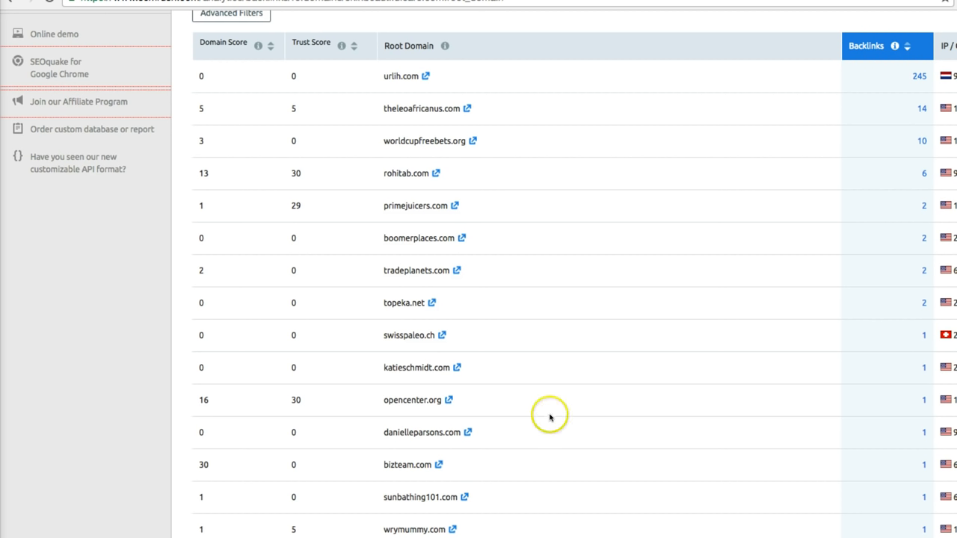
{"action": "mouse_move", "coordinate": [520, 395]}
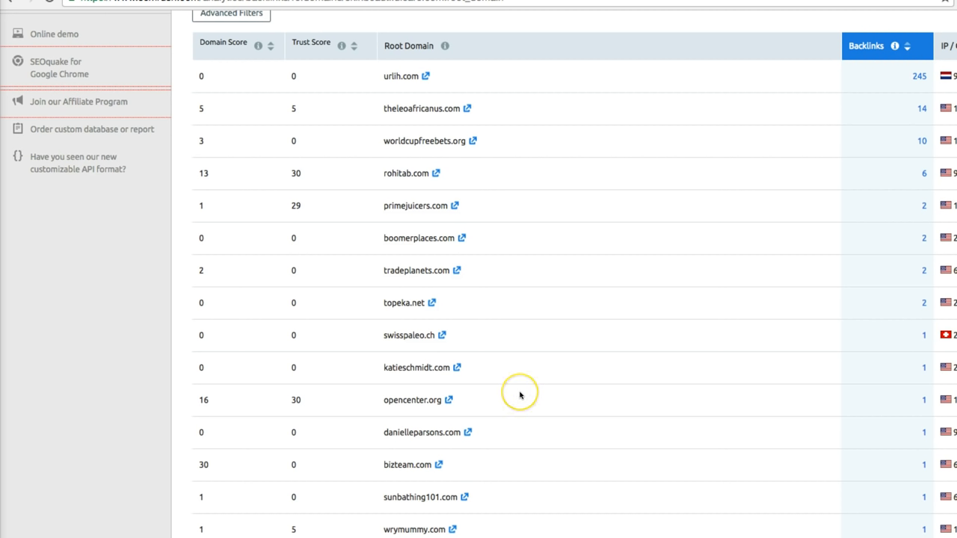
{"action": "mouse_move", "coordinate": [521, 395]}
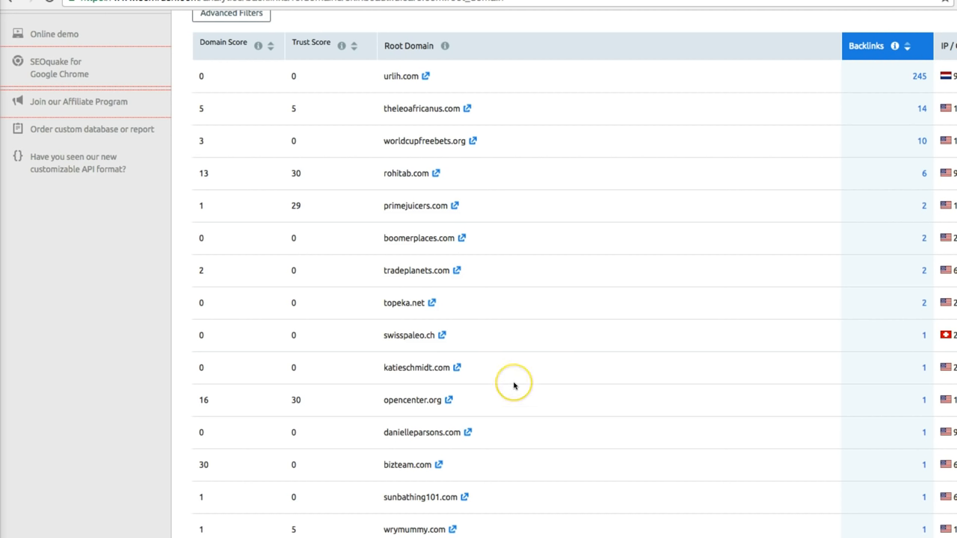
{"action": "mouse_move", "coordinate": [525, 323]}
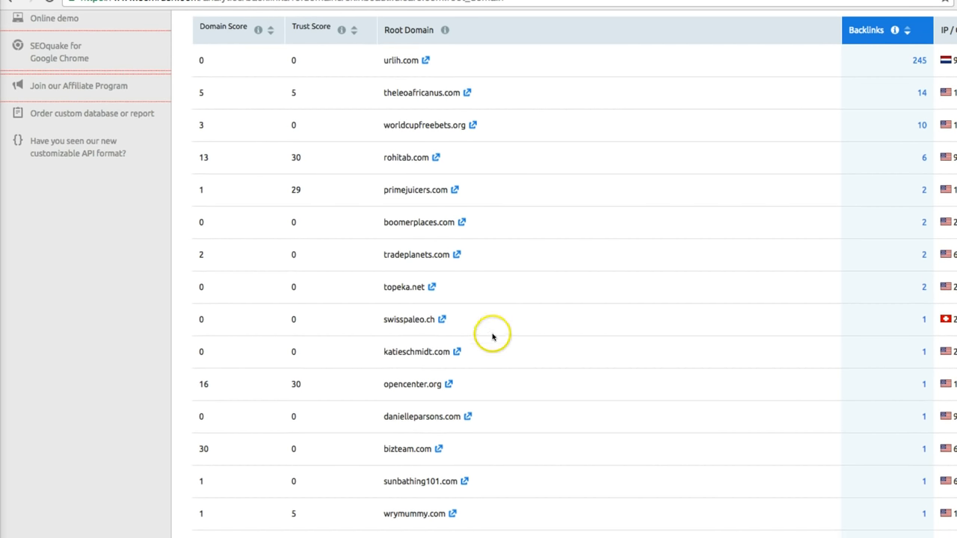
{"action": "scroll", "scroll_direction": "down", "scroll_amount": 3}
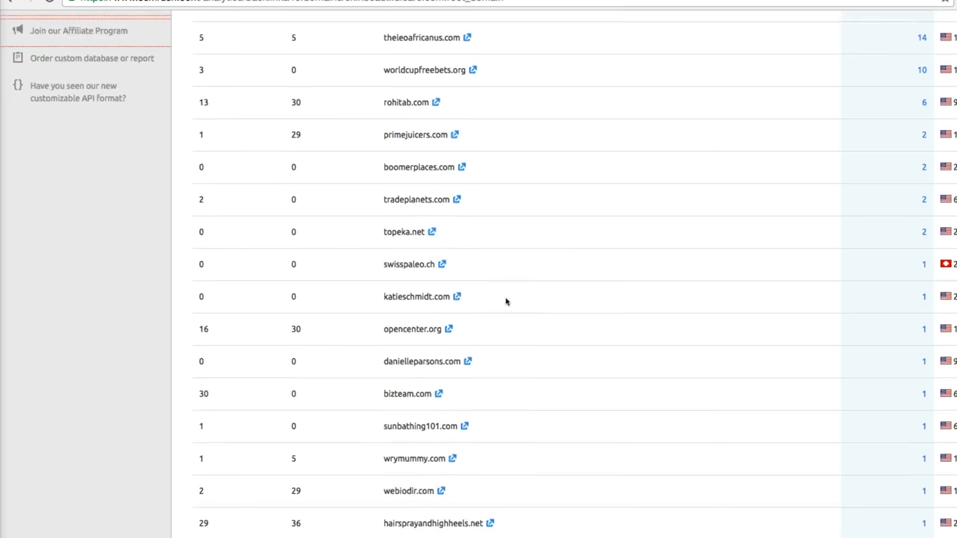
{"action": "scroll", "scroll_direction": "down", "scroll_amount": 3}
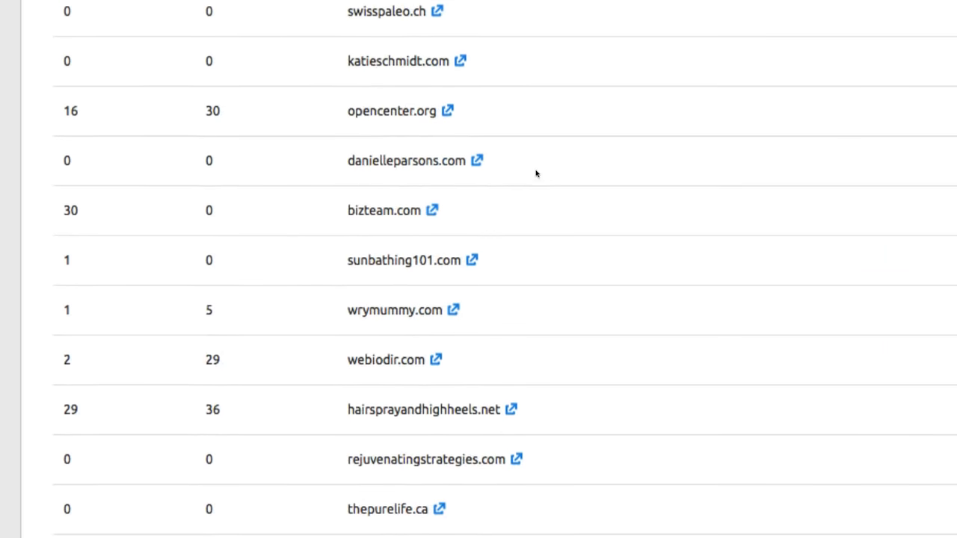
{"action": "scroll", "scroll_direction": "down", "scroll_amount": 3}
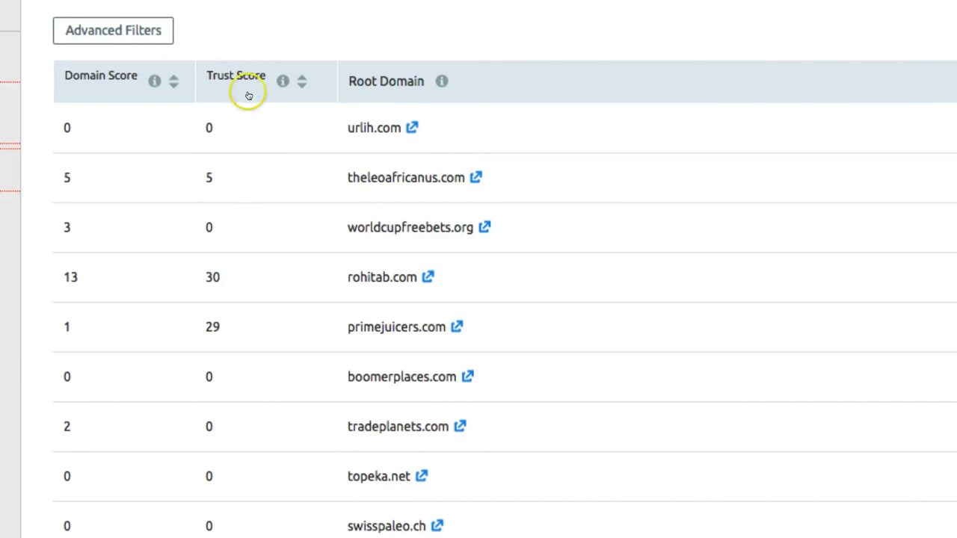
{"action": "mouse_move", "coordinate": [302, 81]}
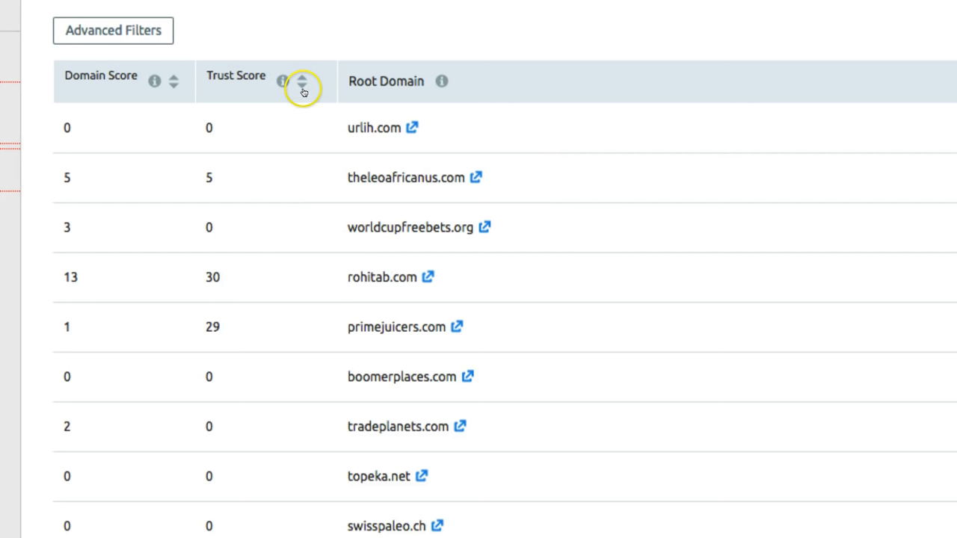
- Sort the referring domains by trust score, highest first, led by hairsprayandhighheels.net
{"action": "left_click", "coordinate": [302, 81]}
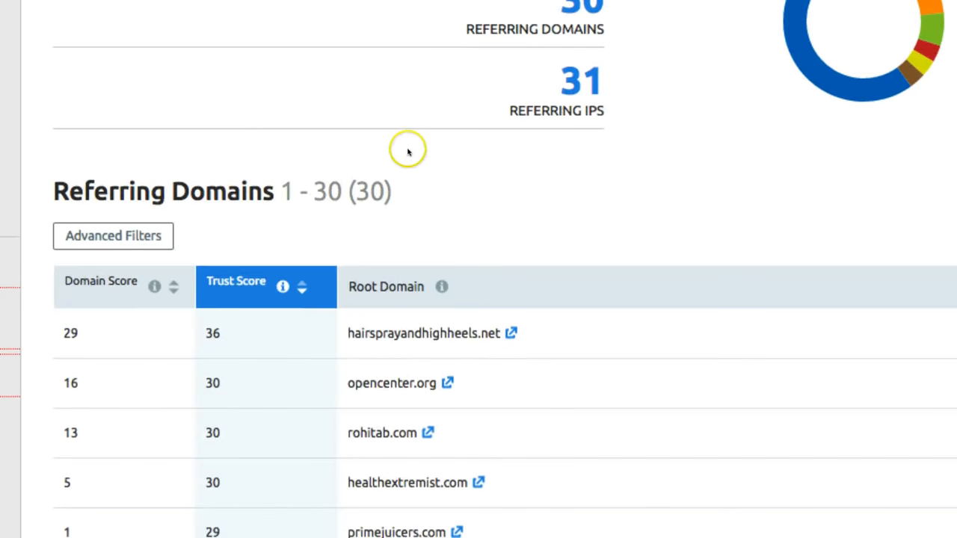
{"action": "scroll", "scroll_direction": "down", "scroll_amount": 3}
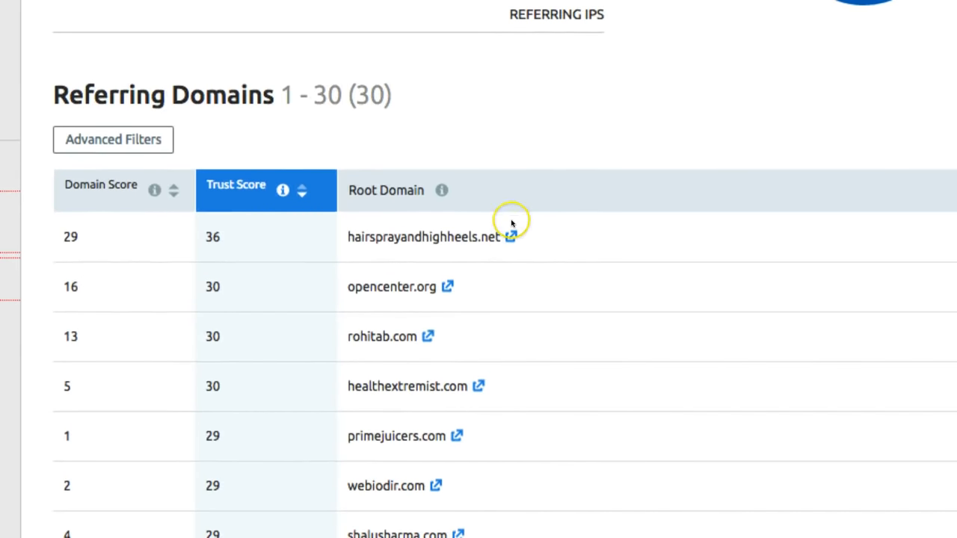
{"action": "scroll", "scroll_direction": "down", "scroll_amount": 3}
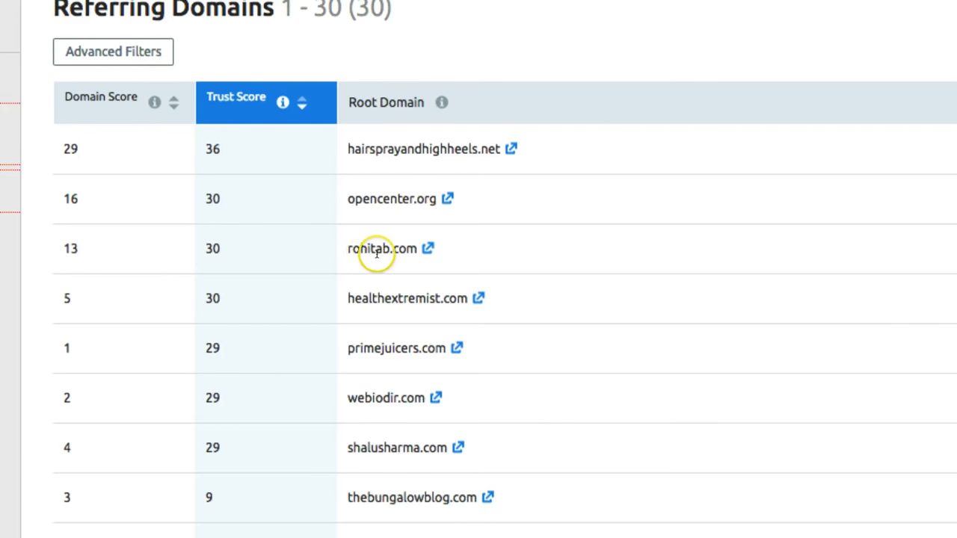
{"action": "mouse_move", "coordinate": [446, 268]}
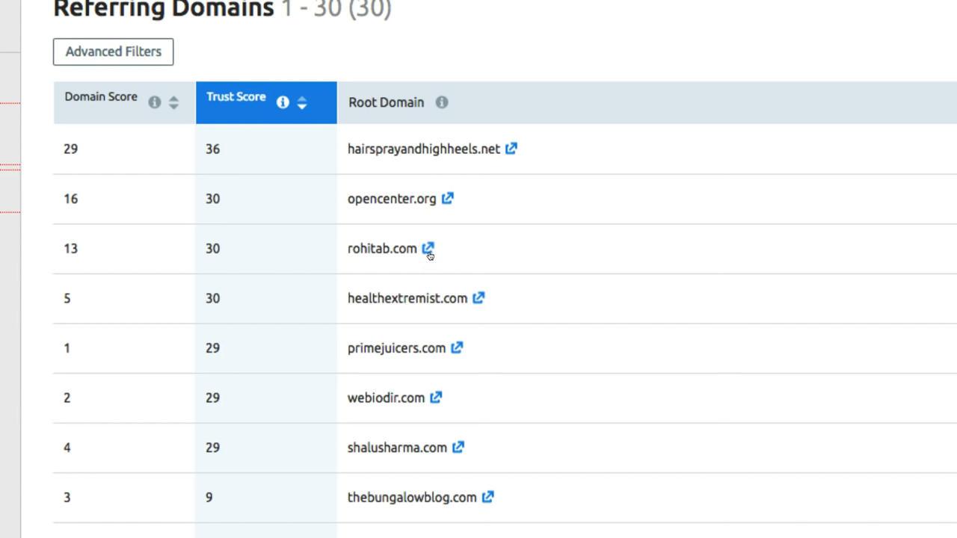
- Visit the rohitab.com referring site, then select part of the webiodir.com domain name
{"action": "left_click", "coordinate": [428, 248]}
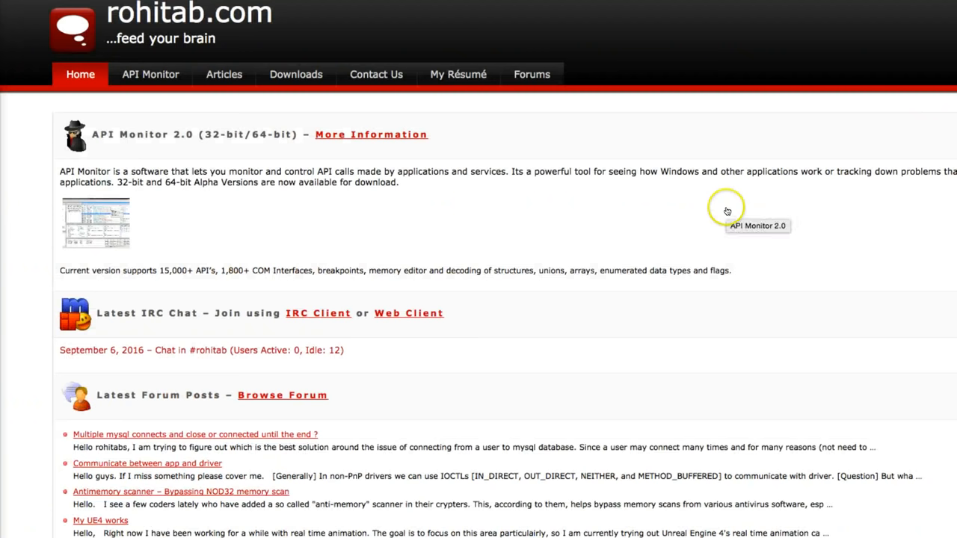
{"action": "scroll", "scroll_direction": "down", "scroll_amount": 3}
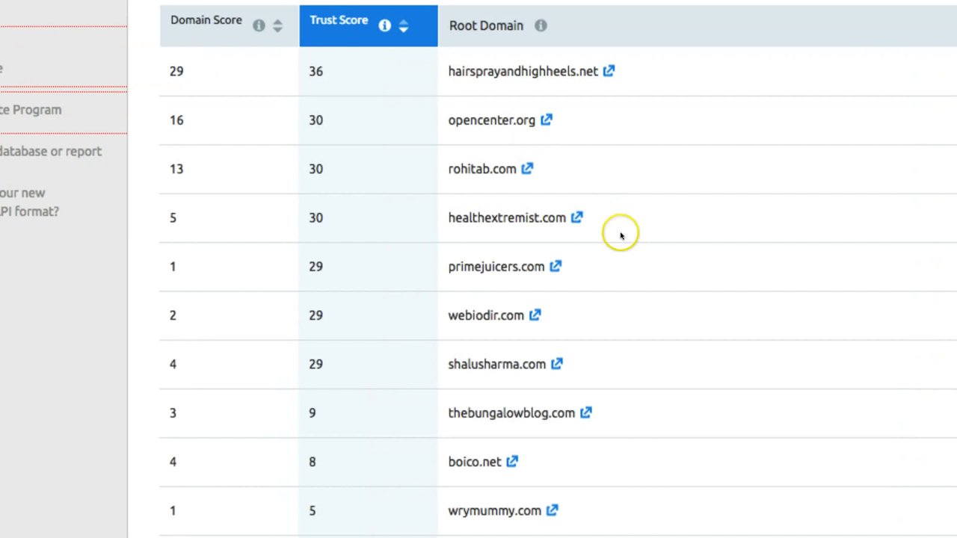
{"action": "scroll", "scroll_direction": "down", "scroll_amount": 3}
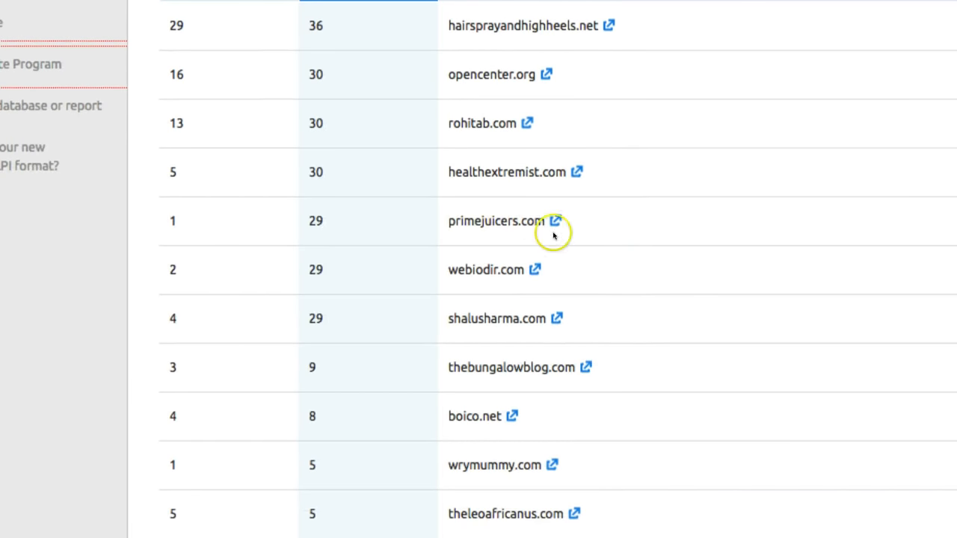
{"action": "scroll", "scroll_direction": "down", "scroll_amount": 3}
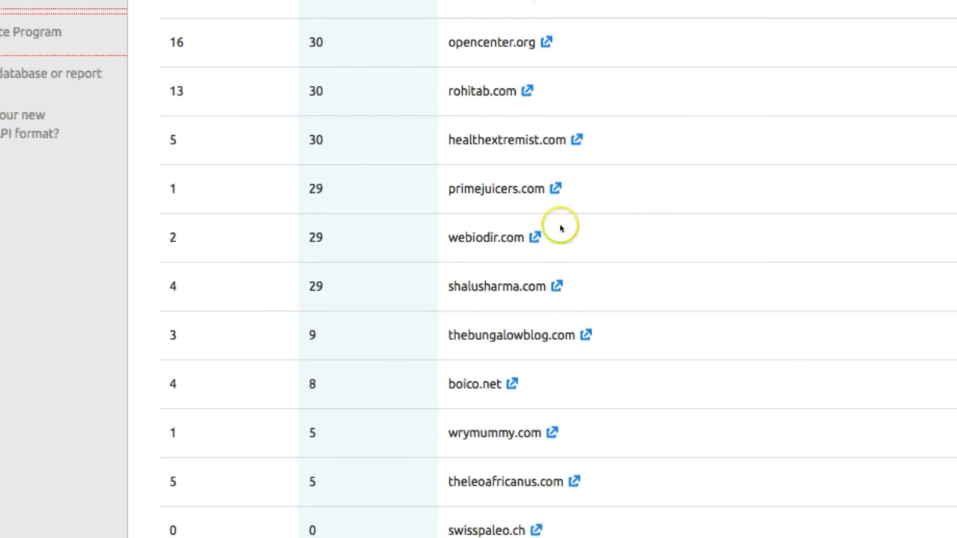
{"action": "double_click", "coordinate": [486, 236]}
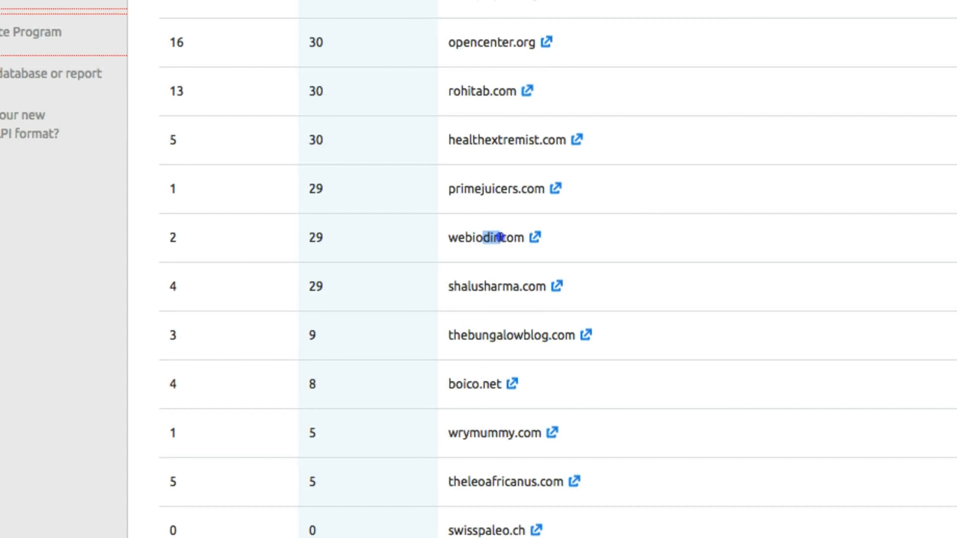
{"action": "mouse_move", "coordinate": [646, 221]}
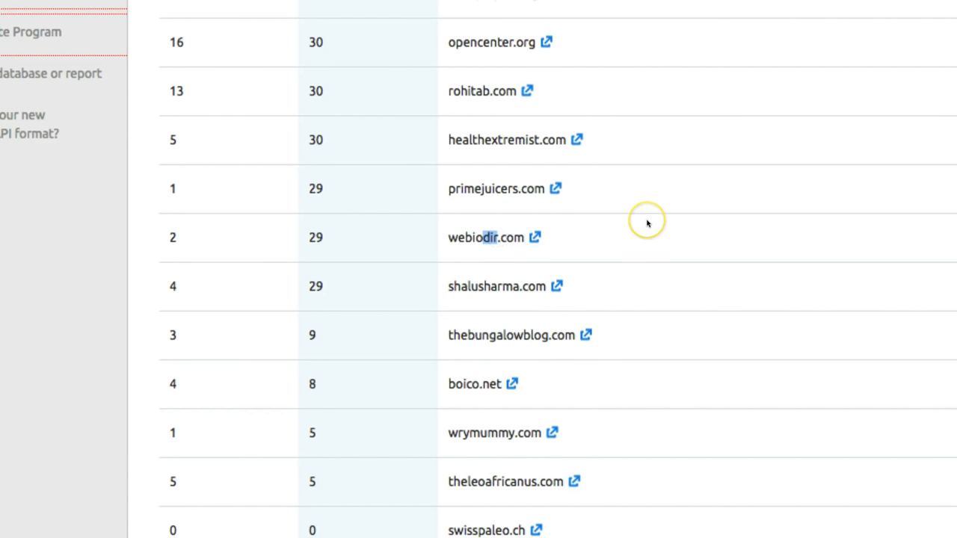
{"action": "mouse_move", "coordinate": [386, 291]}
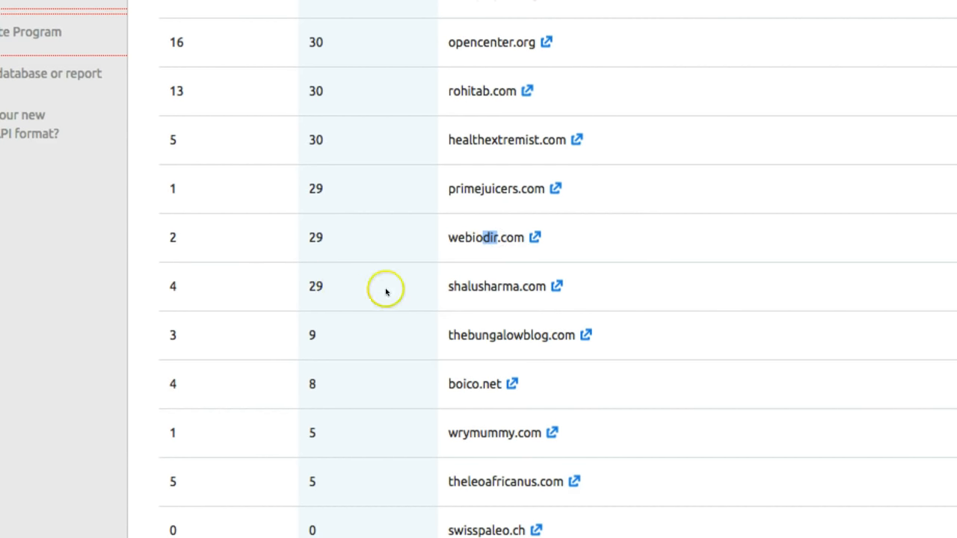
{"action": "mouse_move", "coordinate": [551, 240]}
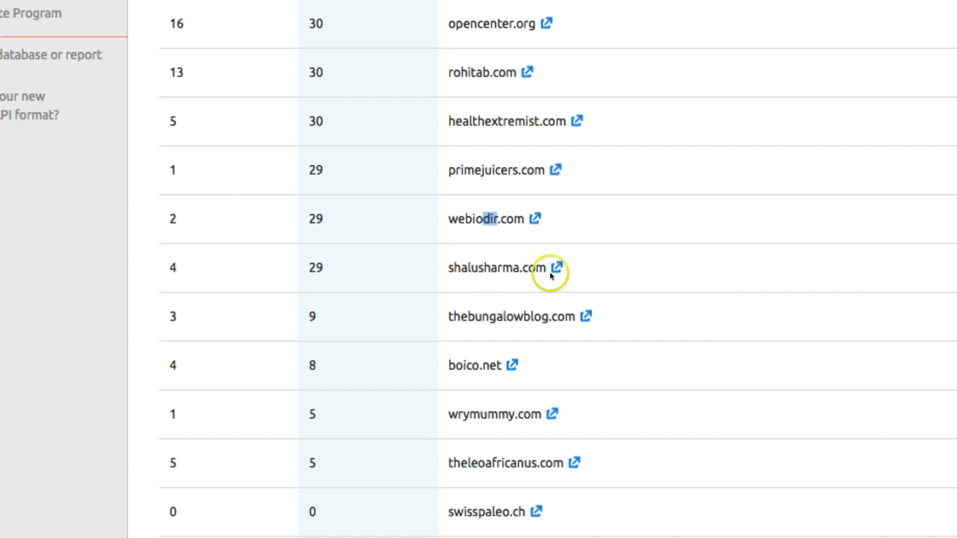
- Browse the shalusharma.com travel homepage posts, then return to the referring domains list
{"action": "left_click", "coordinate": [568, 267]}
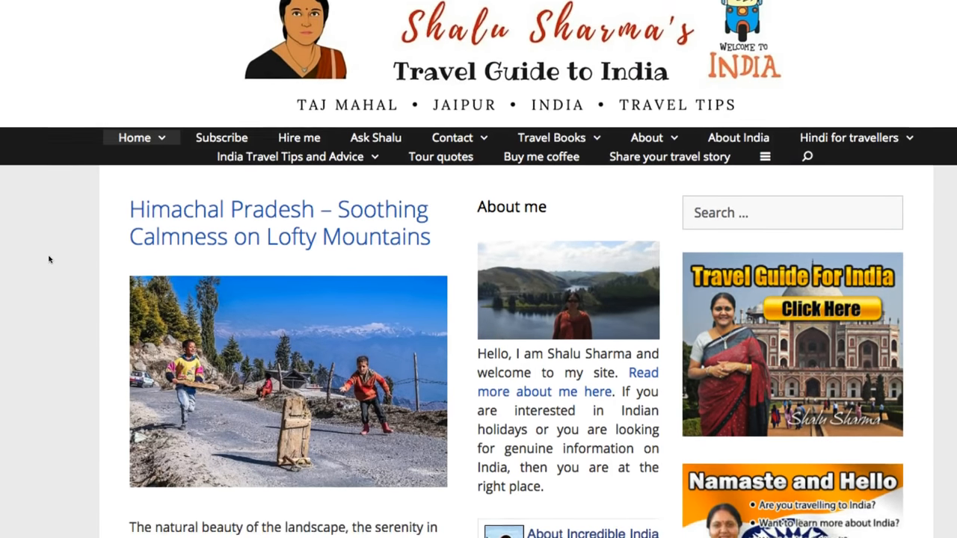
{"action": "scroll", "scroll_direction": "down", "scroll_amount": 3}
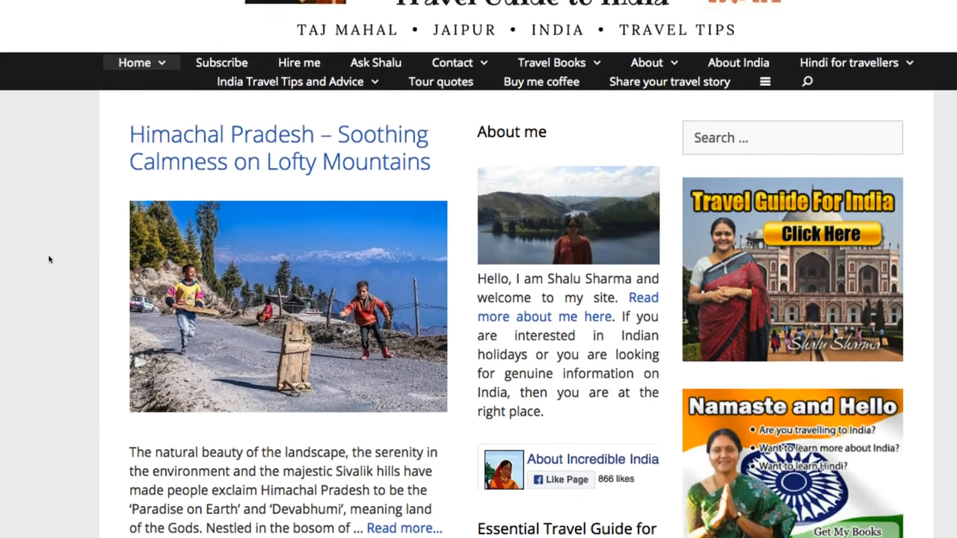
{"action": "scroll", "scroll_direction": "down", "scroll_amount": 3}
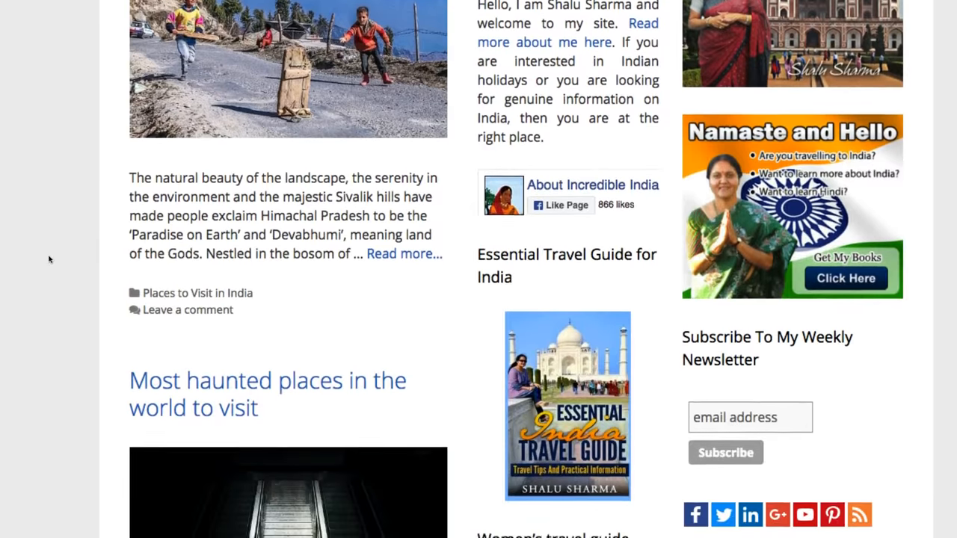
{"action": "scroll", "scroll_direction": "down", "scroll_amount": 3}
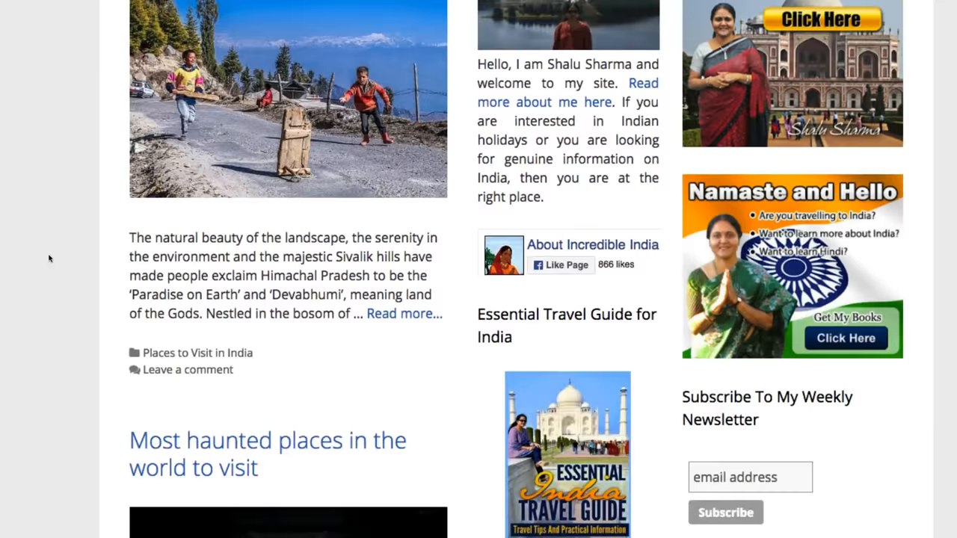
{"action": "scroll", "scroll_direction": "down", "scroll_amount": 3}
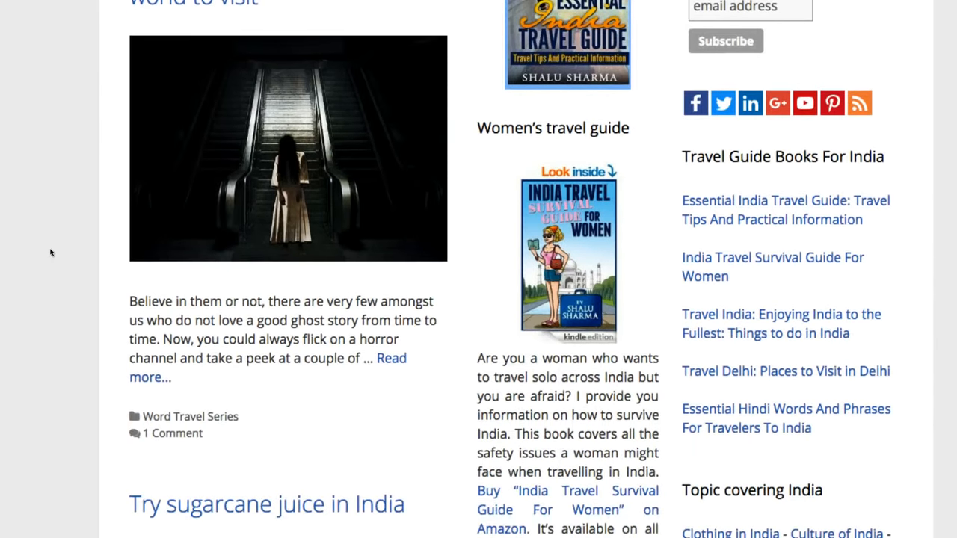
{"action": "scroll", "scroll_direction": "down", "scroll_amount": 3}
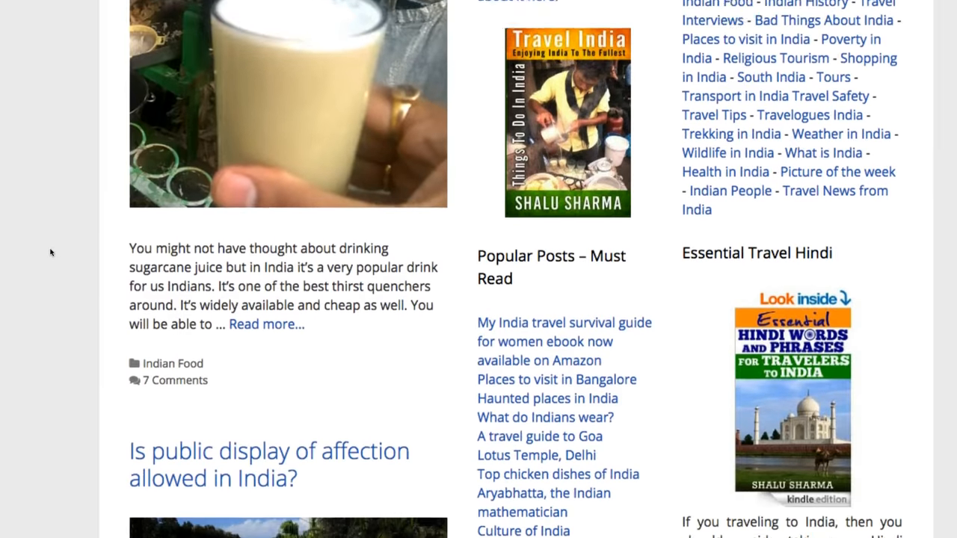
{"action": "scroll", "scroll_direction": "down", "scroll_amount": 3}
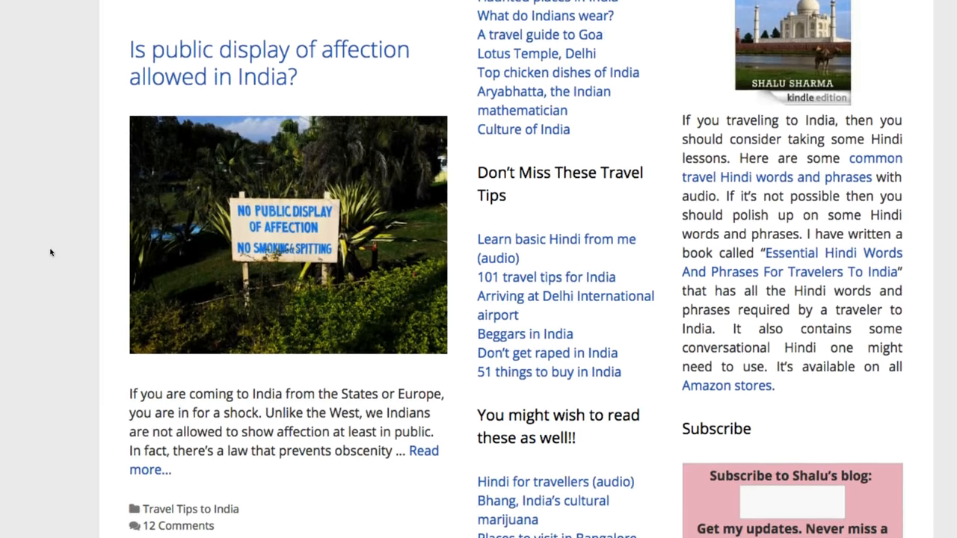
{"action": "scroll", "scroll_direction": "down", "scroll_amount": 3}
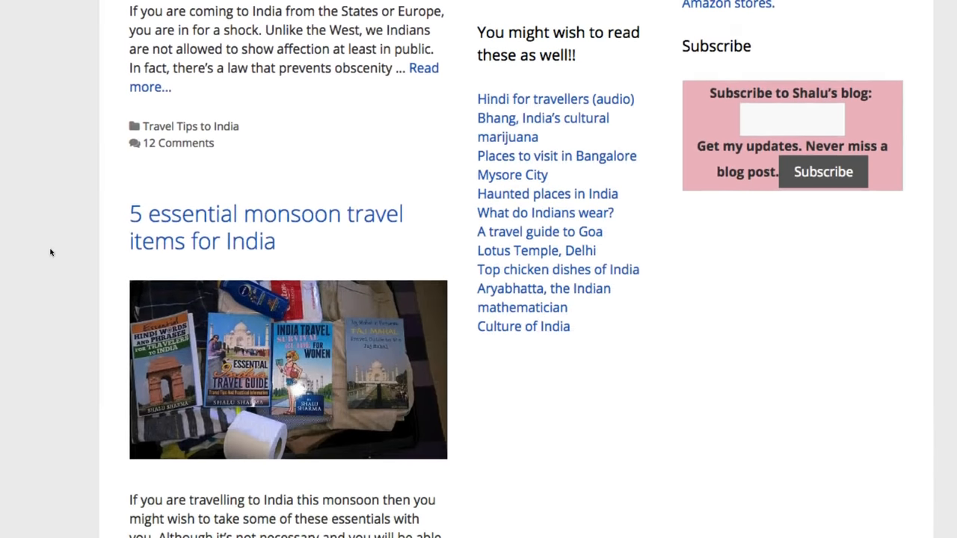
{"action": "scroll", "scroll_direction": "down", "scroll_amount": 3}
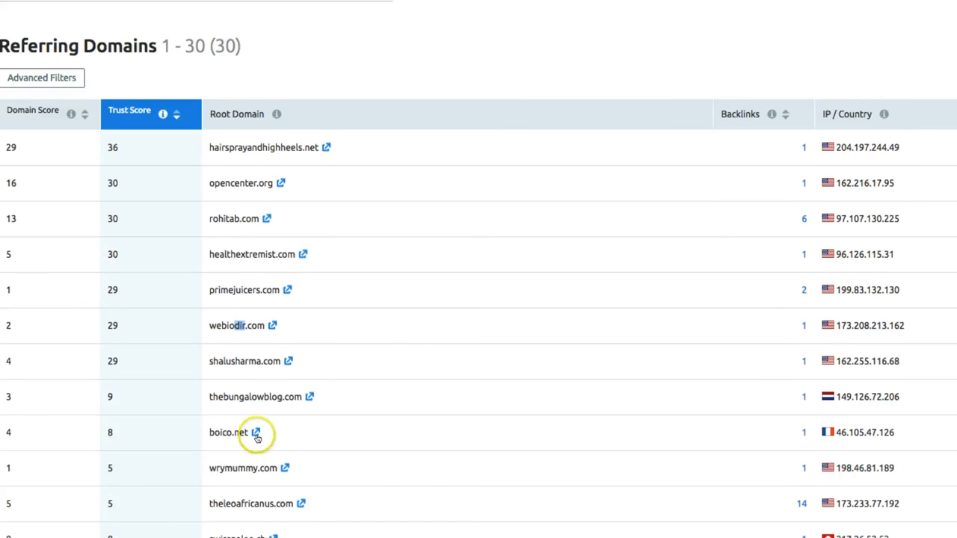
- Browse boico.net's posts on tanning lotion, belly band holsters and sewing machines
{"action": "left_click", "coordinate": [256, 433]}
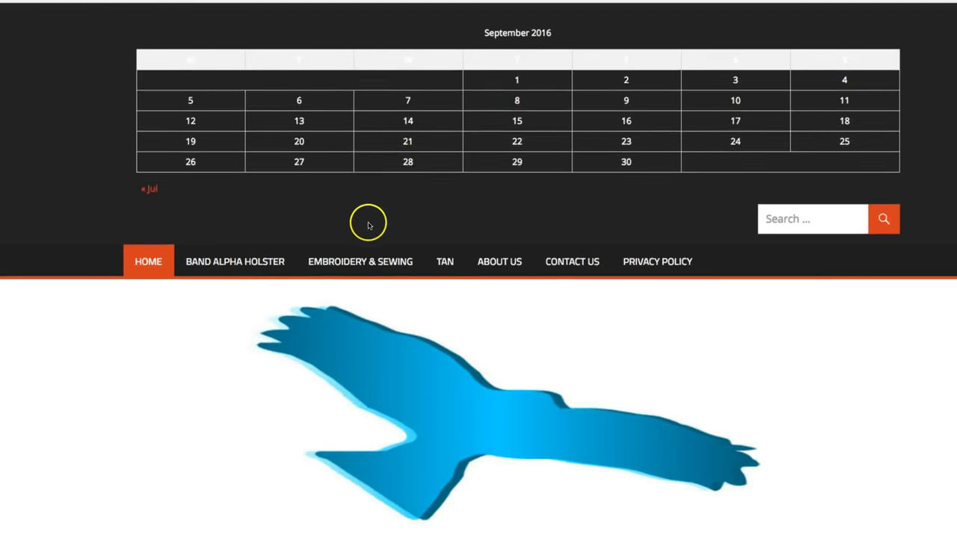
{"action": "scroll", "scroll_direction": "down", "scroll_amount": 3}
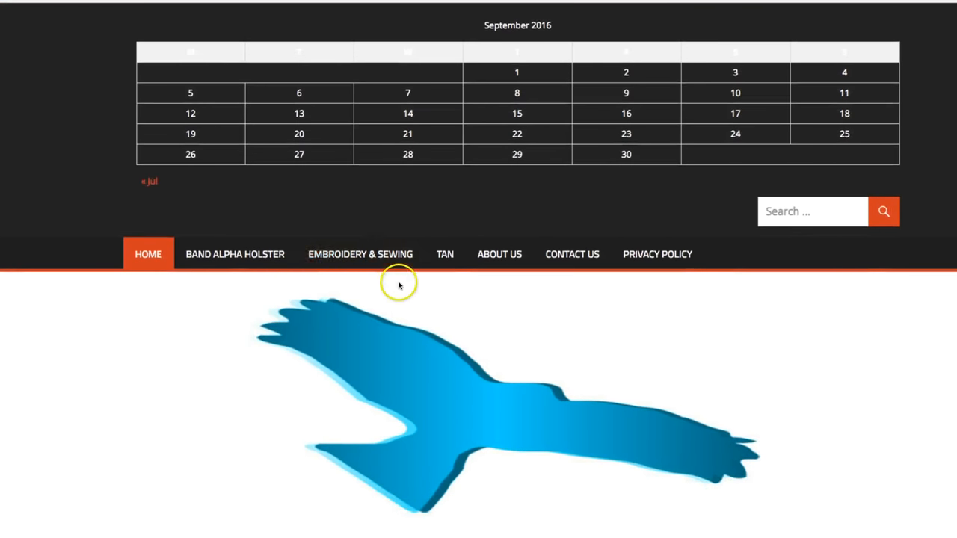
{"action": "scroll", "scroll_direction": "down", "scroll_amount": 3}
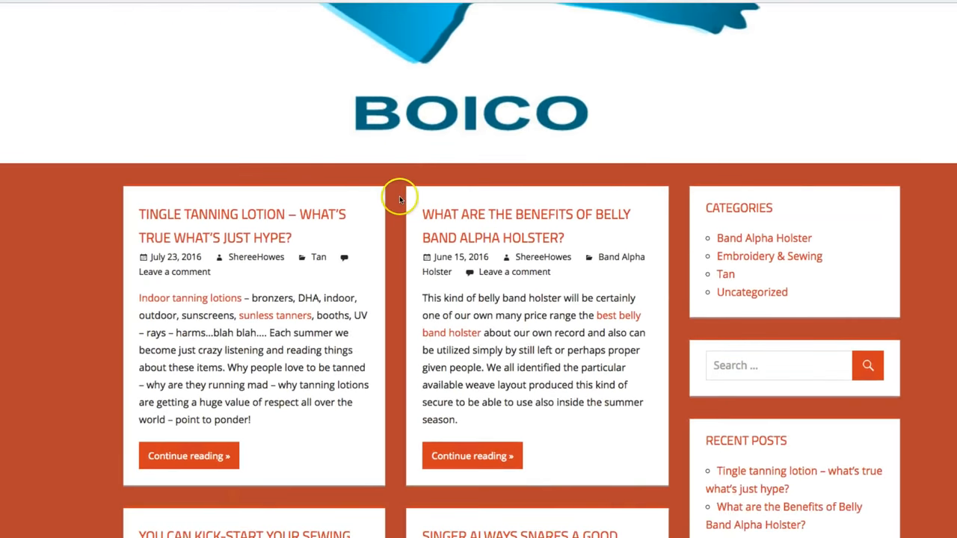
{"action": "scroll", "scroll_direction": "down", "scroll_amount": 3}
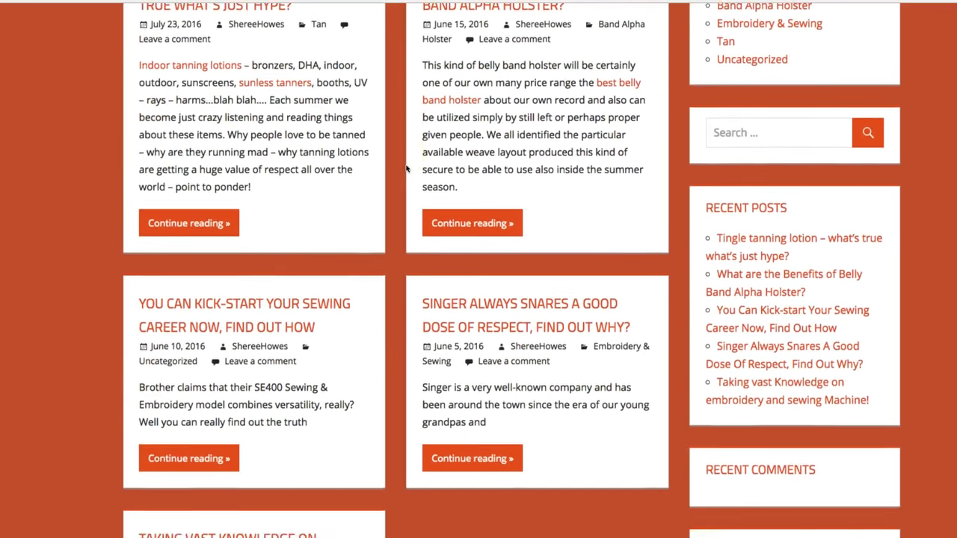
{"action": "scroll", "scroll_direction": "down", "scroll_amount": 3}
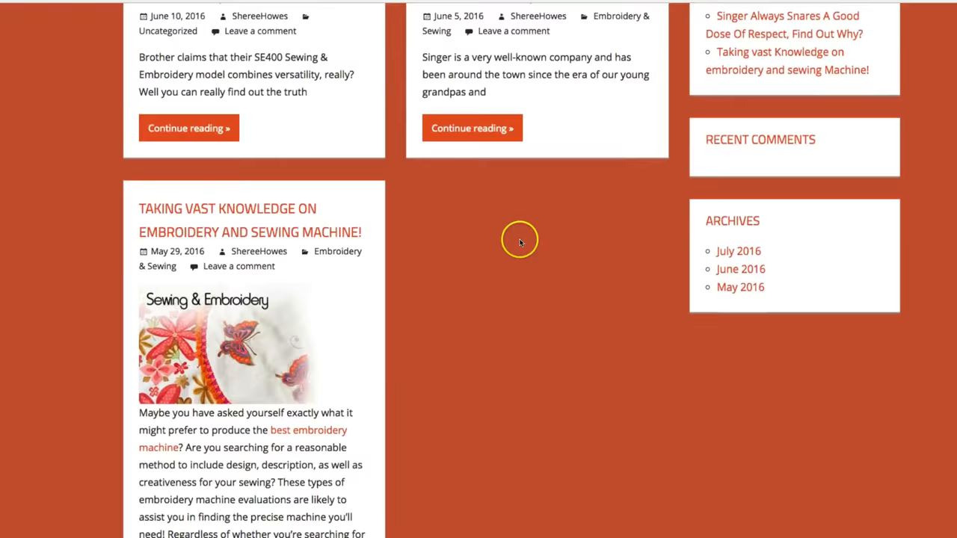
{"action": "scroll", "scroll_direction": "down", "scroll_amount": 3}
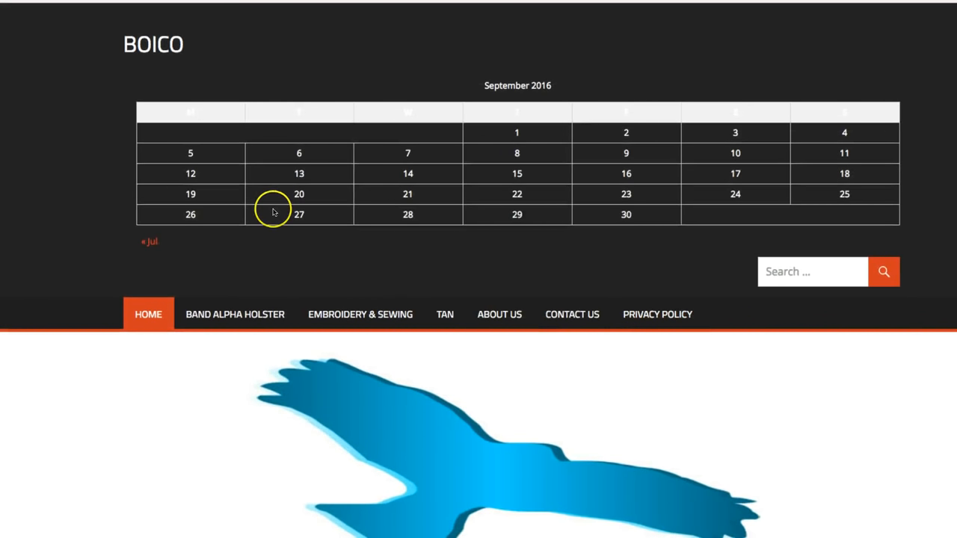
{"action": "mouse_move", "coordinate": [299, 44]}
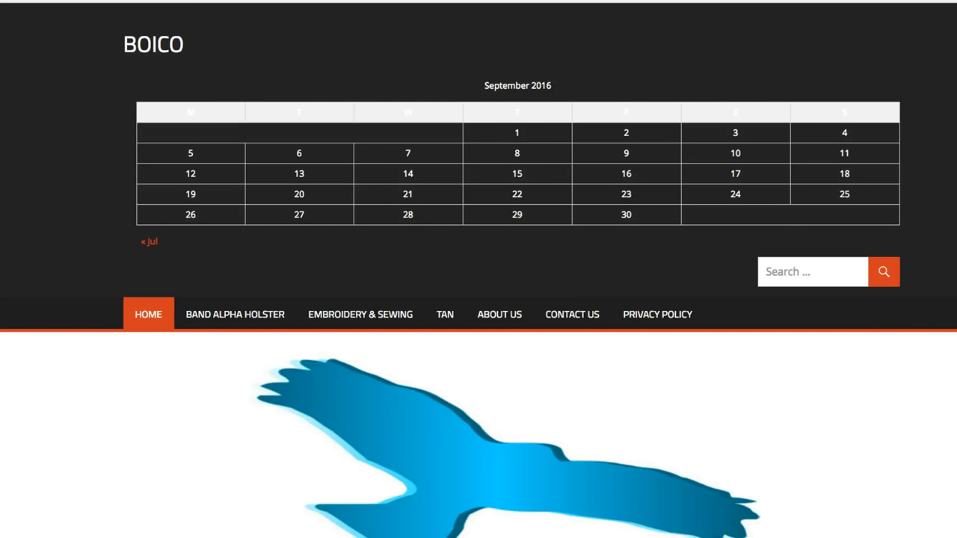
{"action": "mouse_move", "coordinate": [344, 43]}
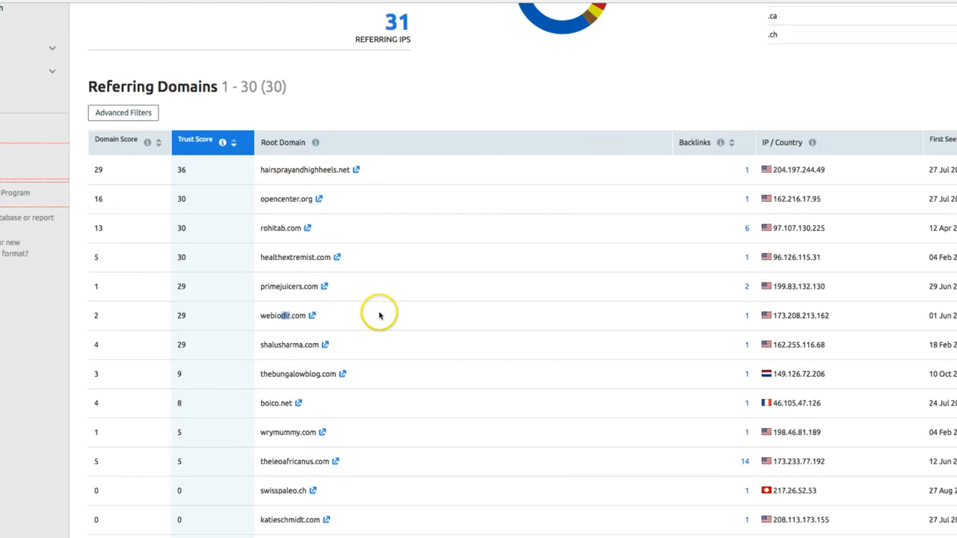
{"action": "scroll", "scroll_direction": "down", "scroll_amount": 3}
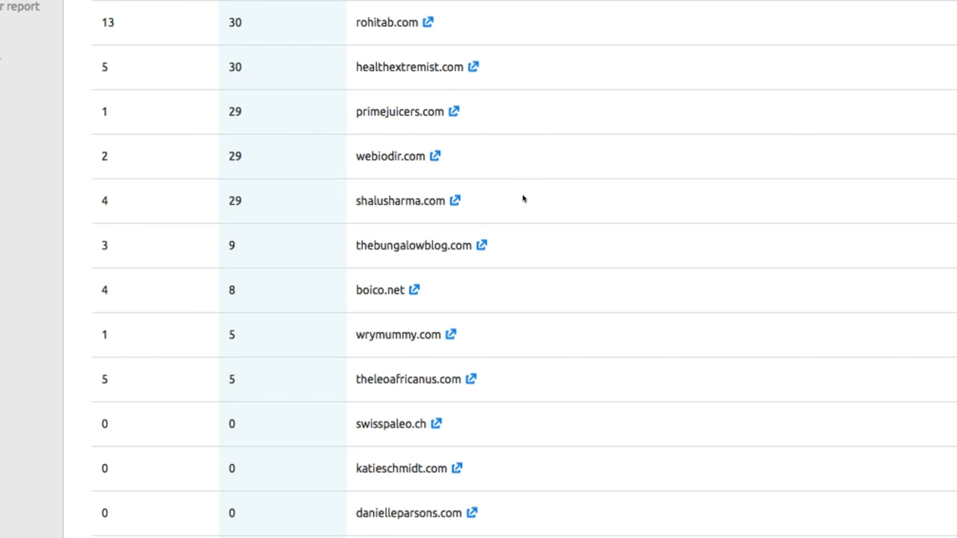
{"action": "scroll", "scroll_direction": "down", "scroll_amount": 3}
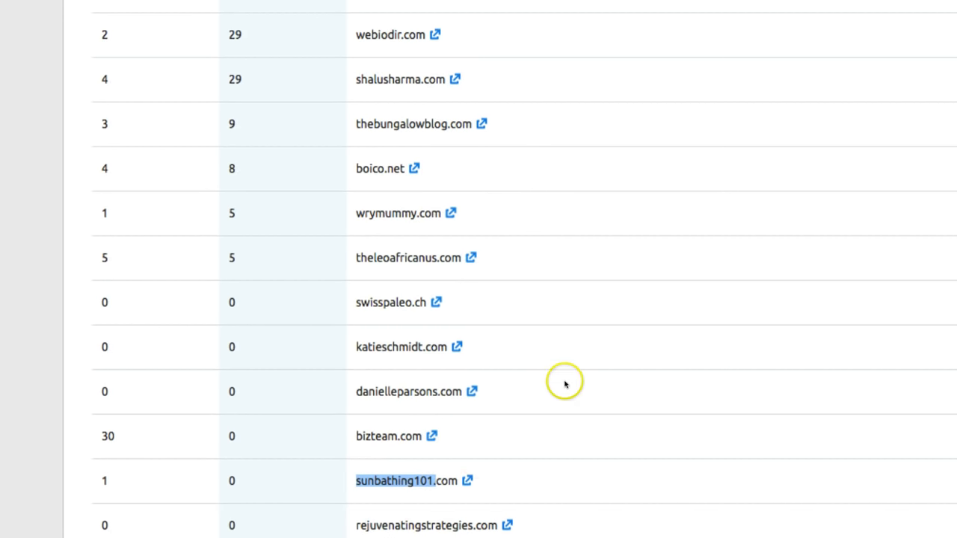
{"action": "mouse_move", "coordinate": [610, 71]}
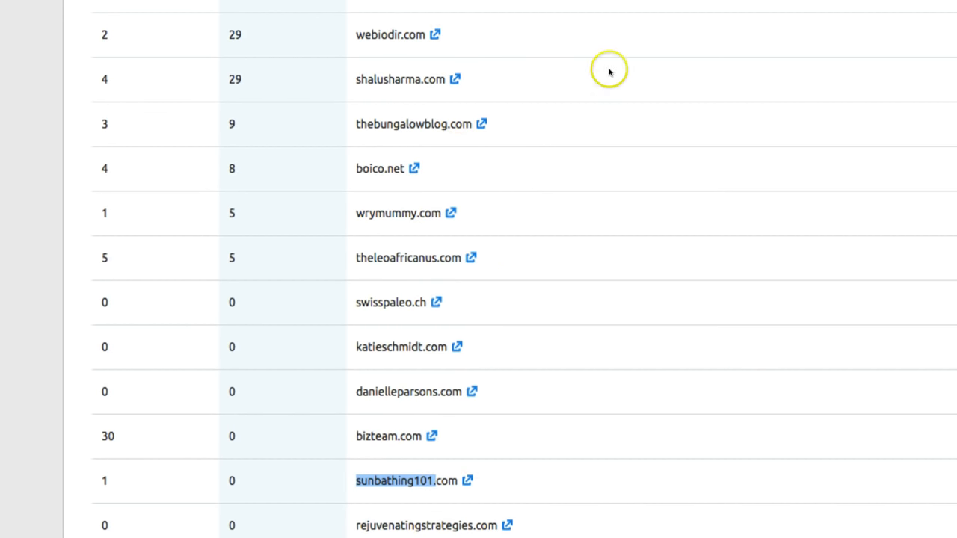
{"action": "mouse_move", "coordinate": [635, 91]}
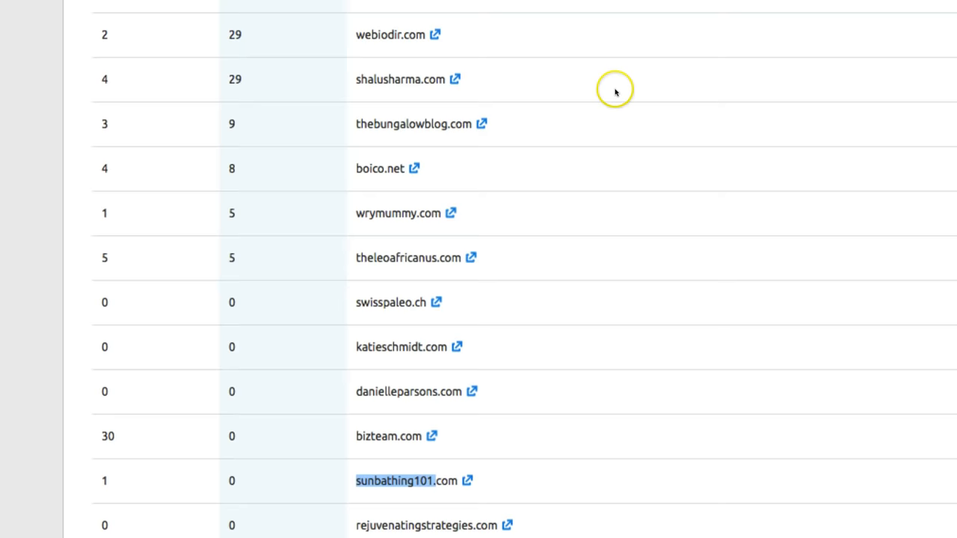
{"action": "scroll", "scroll_direction": "down", "scroll_amount": 3}
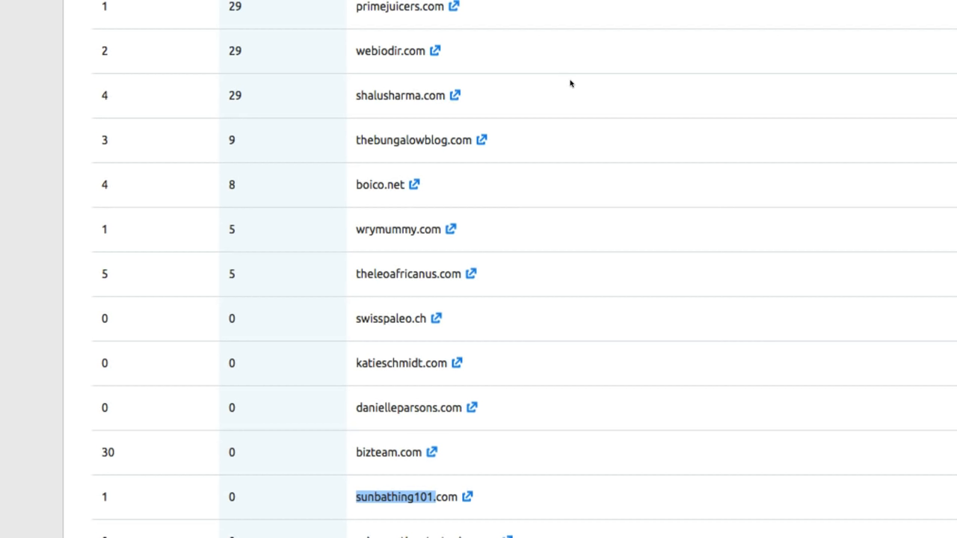
{"action": "mouse_move", "coordinate": [569, 83]}
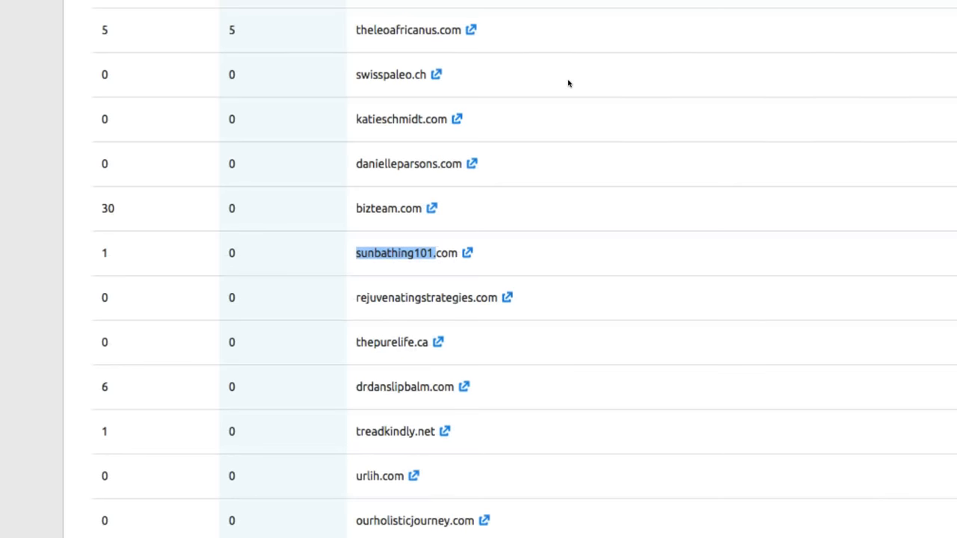
{"action": "scroll", "scroll_direction": "down", "scroll_amount": 3}
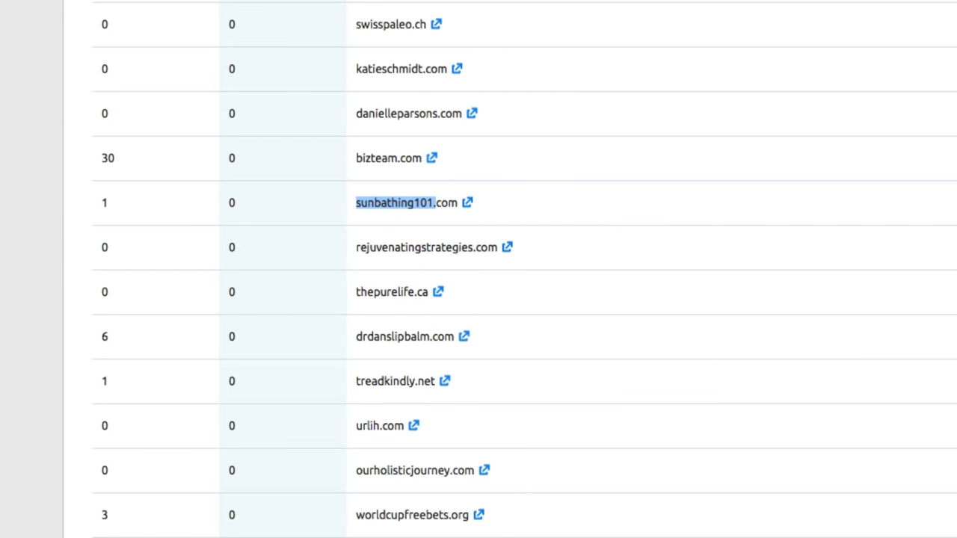
{"action": "scroll", "scroll_direction": "down", "scroll_amount": 3}
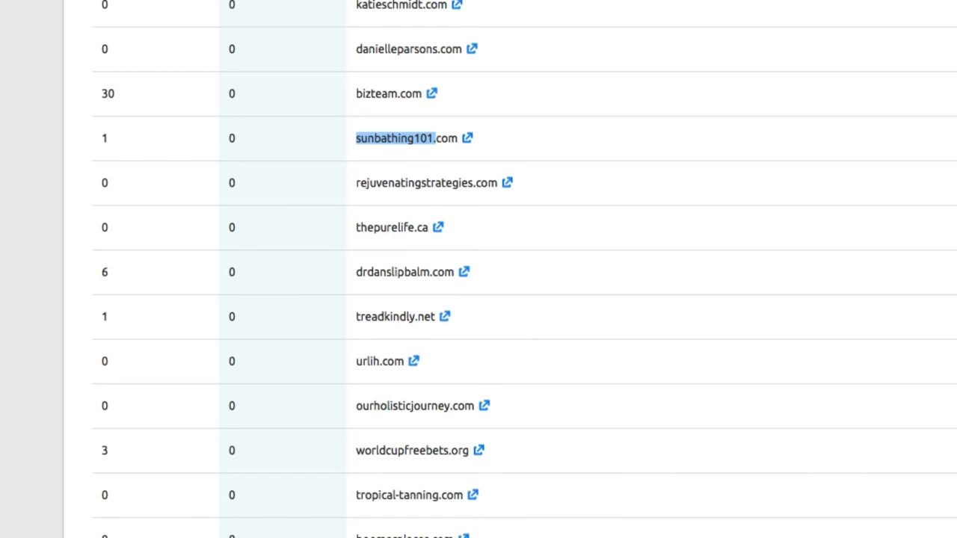
{"action": "scroll", "scroll_direction": "down", "scroll_amount": 3}
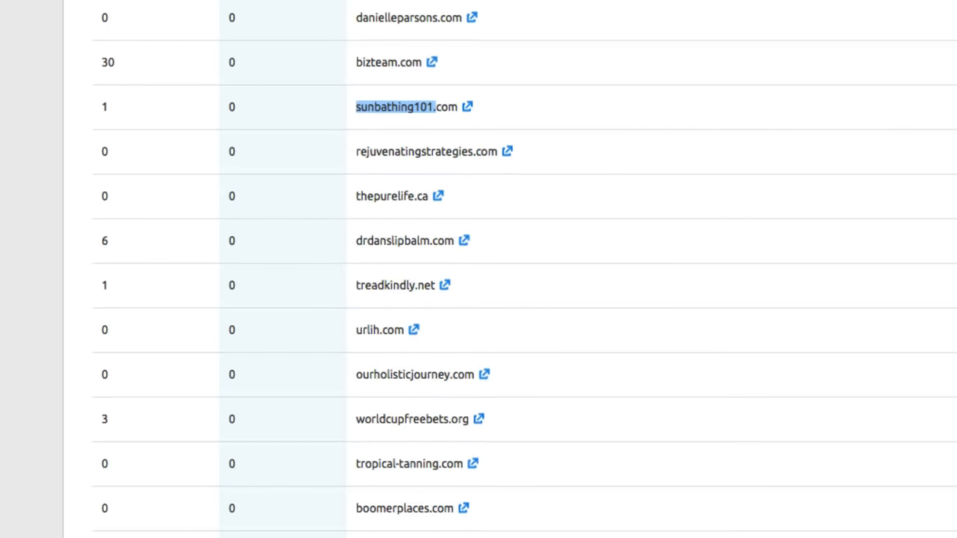
{"action": "scroll", "scroll_direction": "down", "scroll_amount": 3}
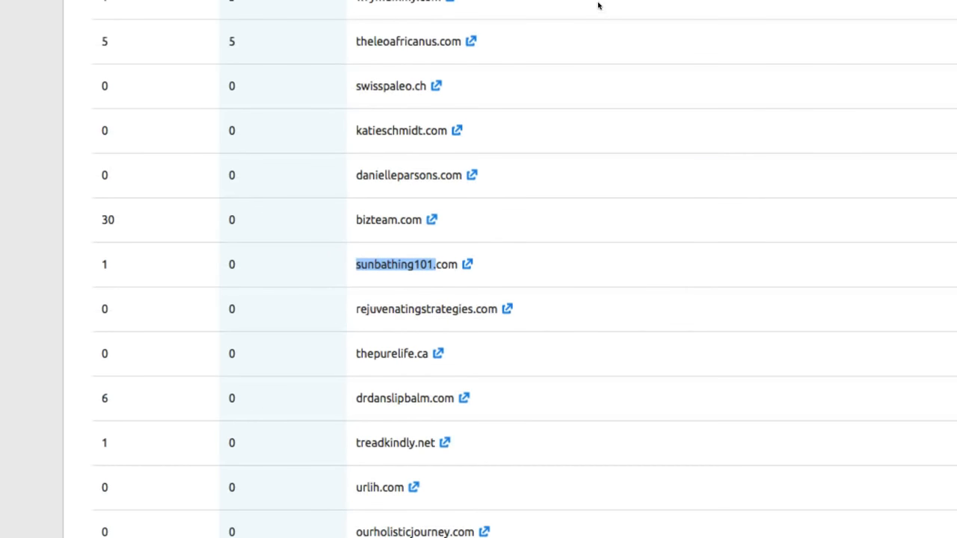
{"action": "scroll", "scroll_direction": "down", "scroll_amount": 3}
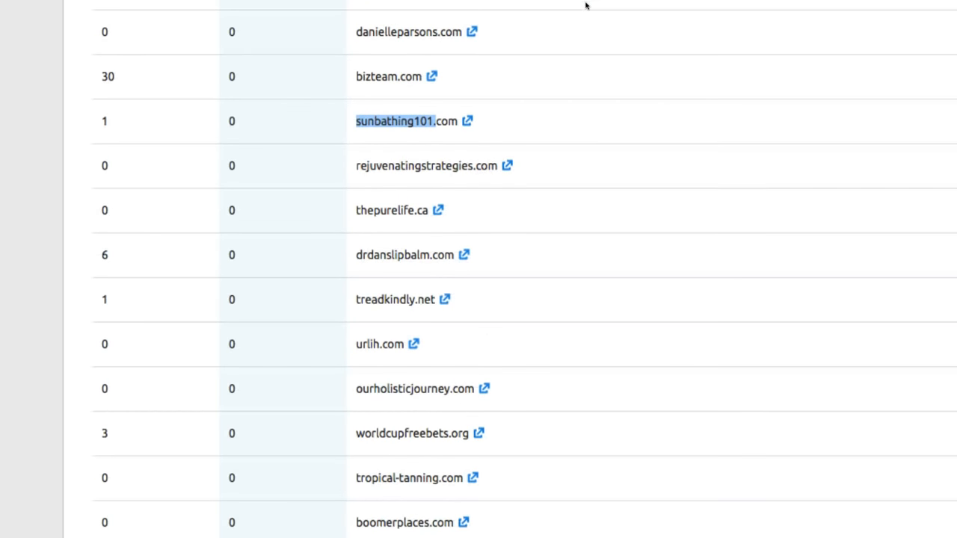
{"action": "scroll", "scroll_direction": "down", "scroll_amount": 3}
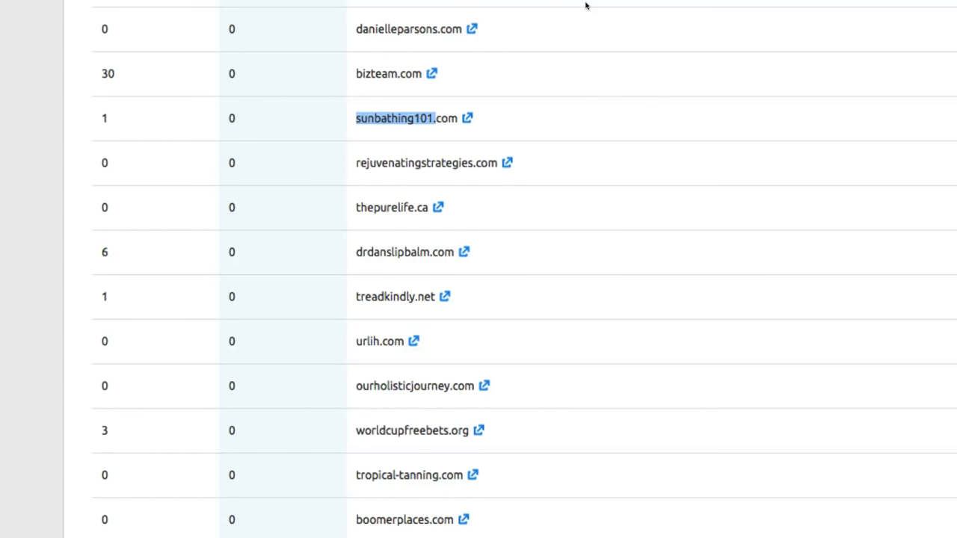
{"action": "mouse_move", "coordinate": [566, 75]}
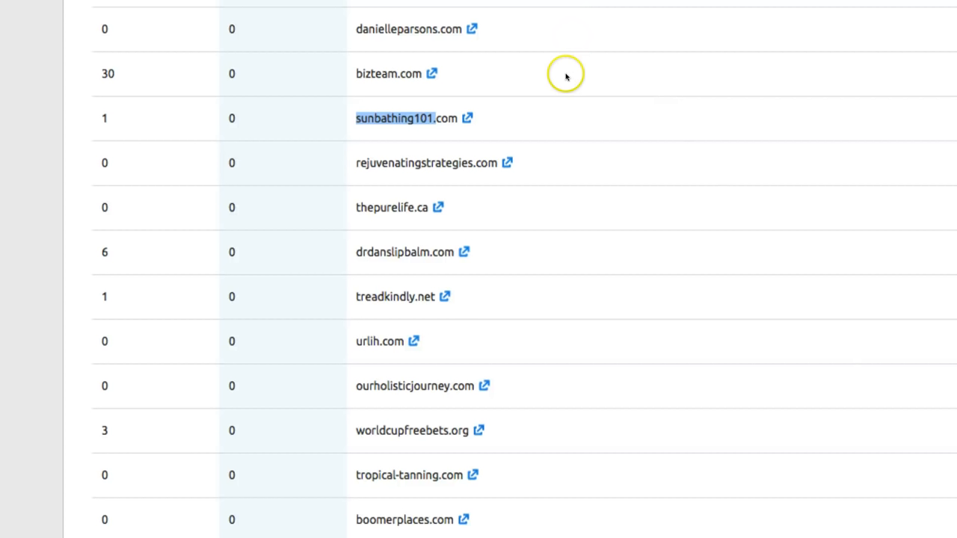
{"action": "scroll", "scroll_direction": "down", "scroll_amount": 3}
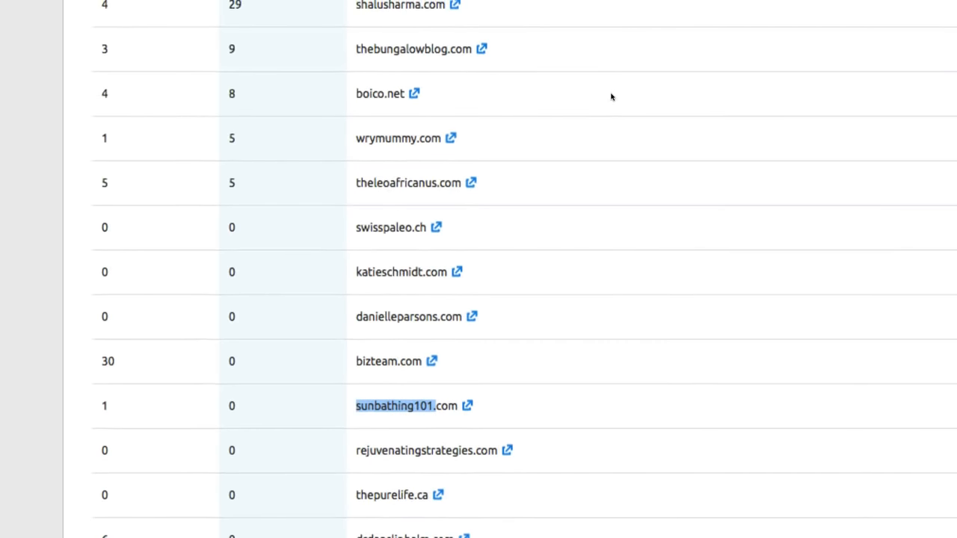
{"action": "scroll", "scroll_direction": "up", "scroll_amount": 3}
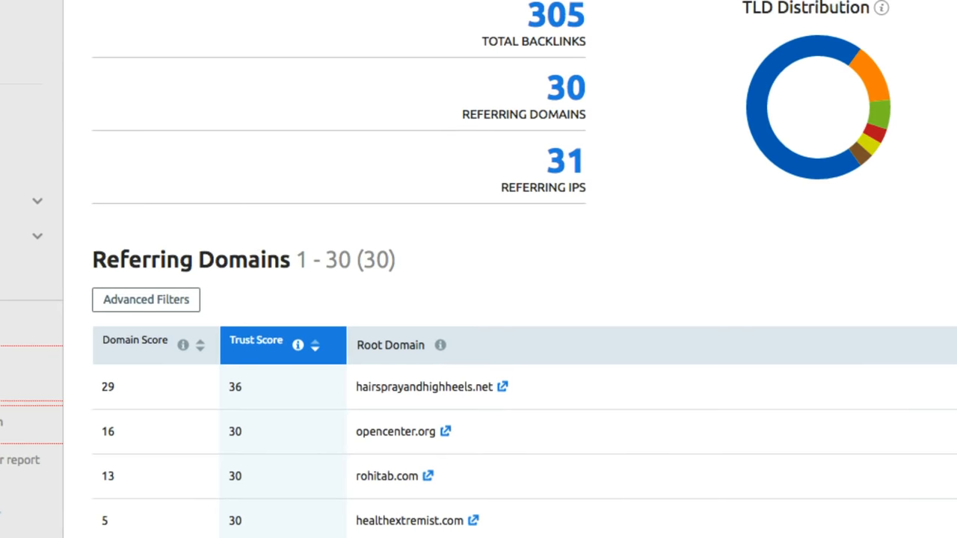
{"action": "left_click", "coordinate": [288, 54]}
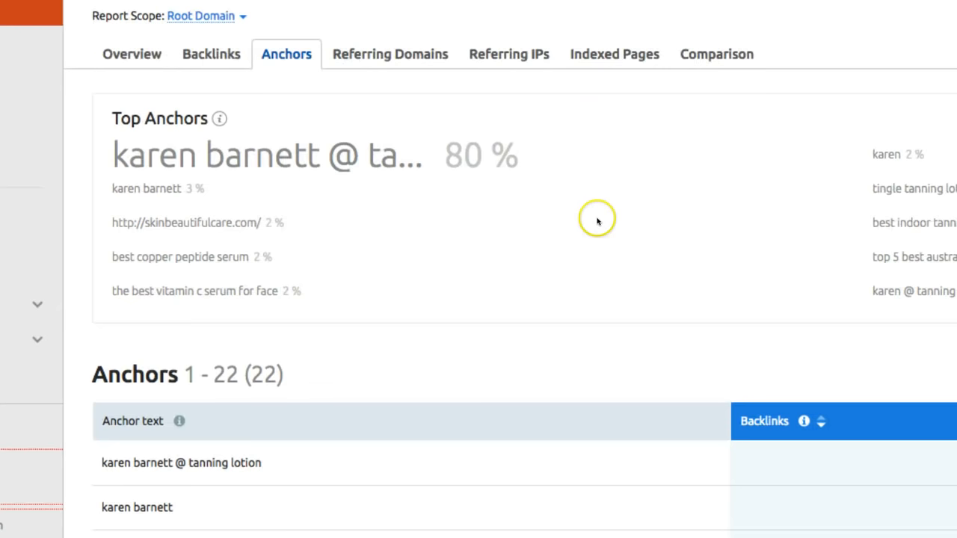
{"action": "scroll", "scroll_direction": "down", "scroll_amount": 3}
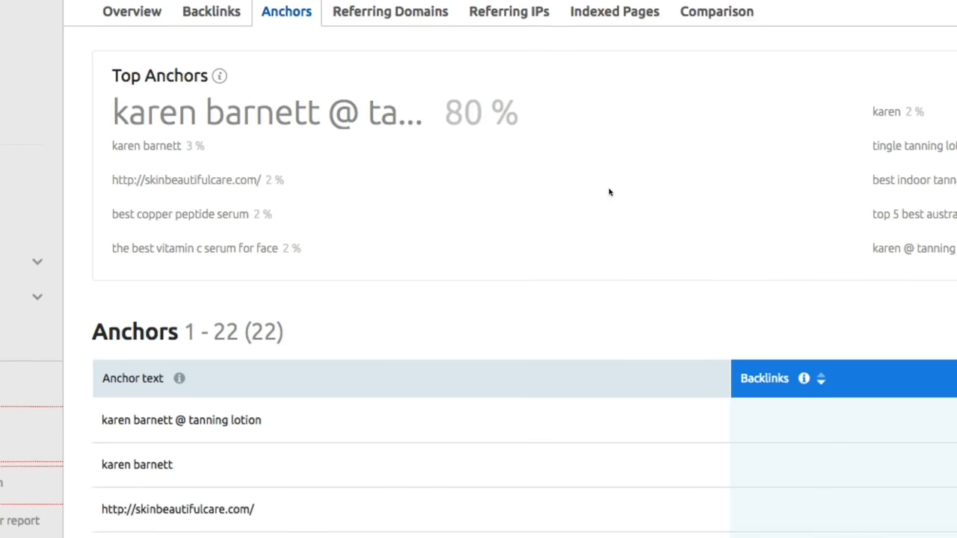
{"action": "scroll", "scroll_direction": "down", "scroll_amount": 3}
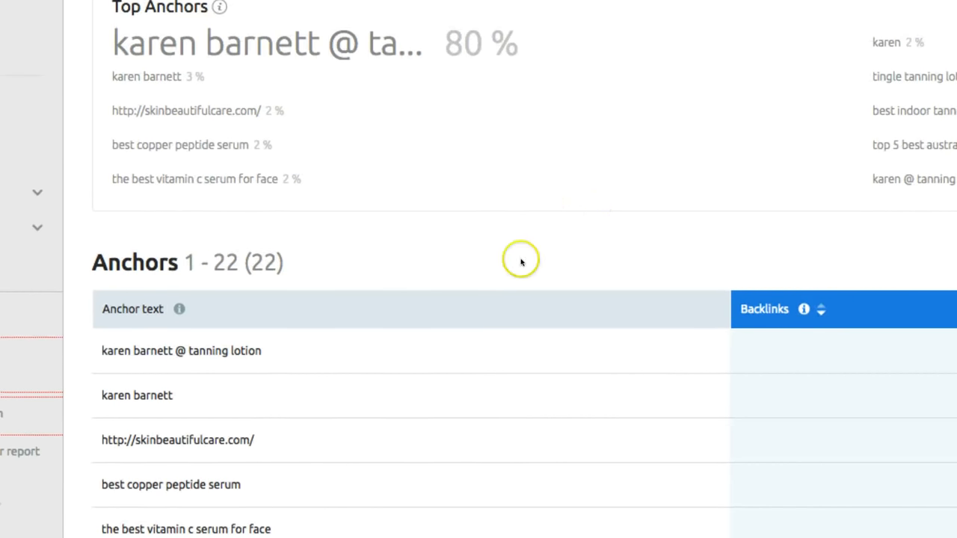
{"action": "scroll", "scroll_direction": "down", "scroll_amount": 3}
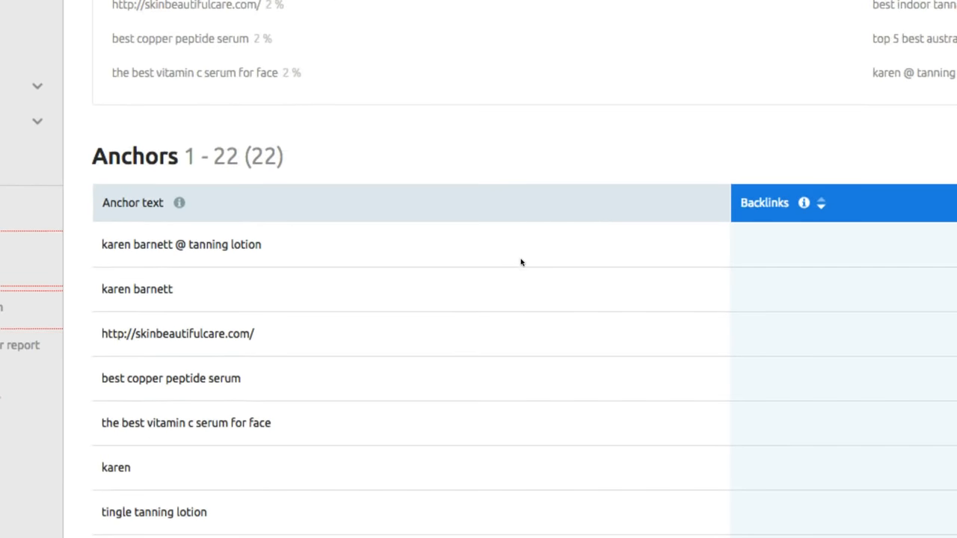
{"action": "scroll", "scroll_direction": "down", "scroll_amount": 3}
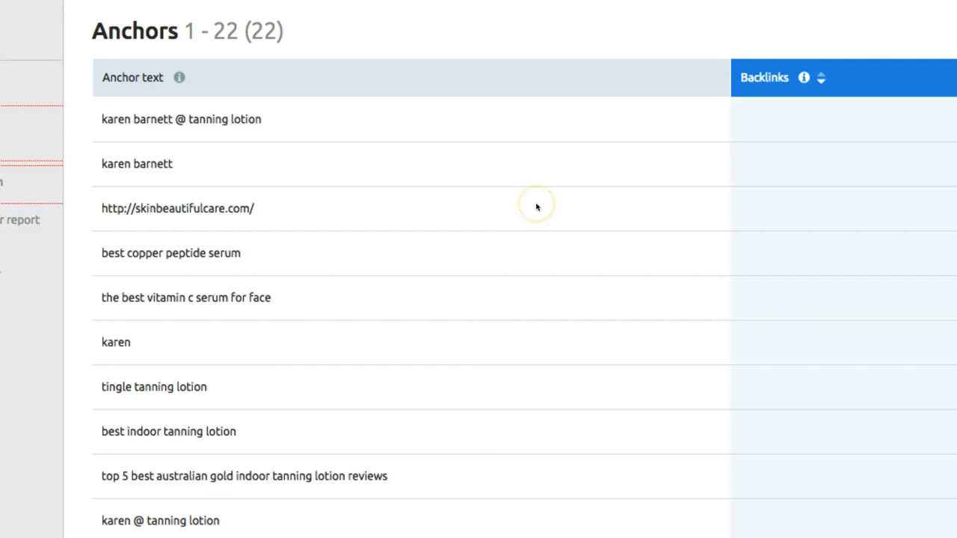
{"action": "scroll", "scroll_direction": "down", "scroll_amount": 3}
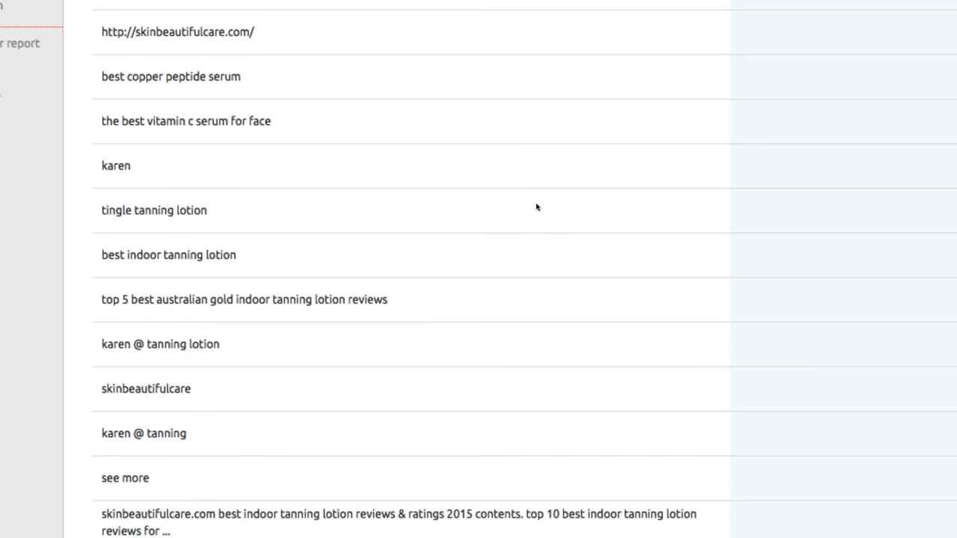
{"action": "scroll", "scroll_direction": "up", "scroll_amount": 3}
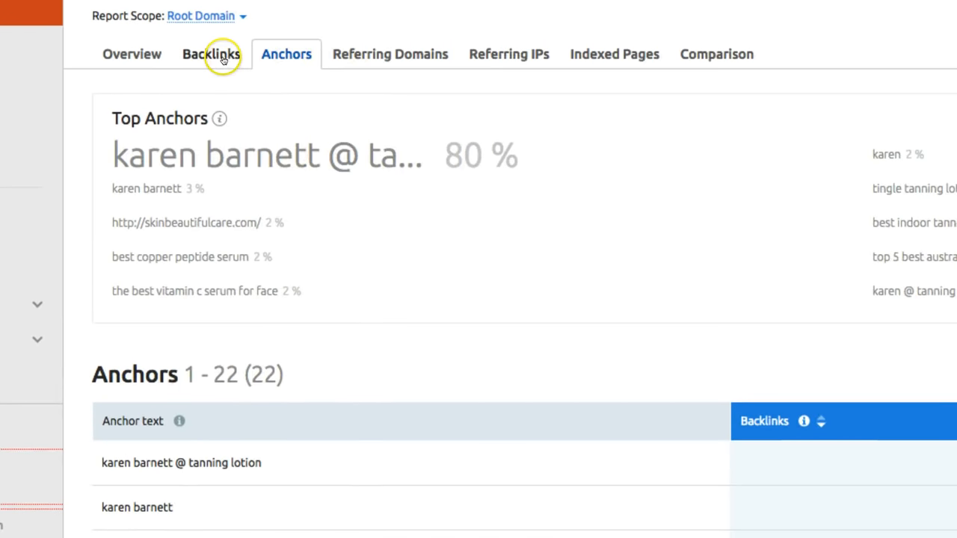
{"action": "left_click", "coordinate": [211, 54]}
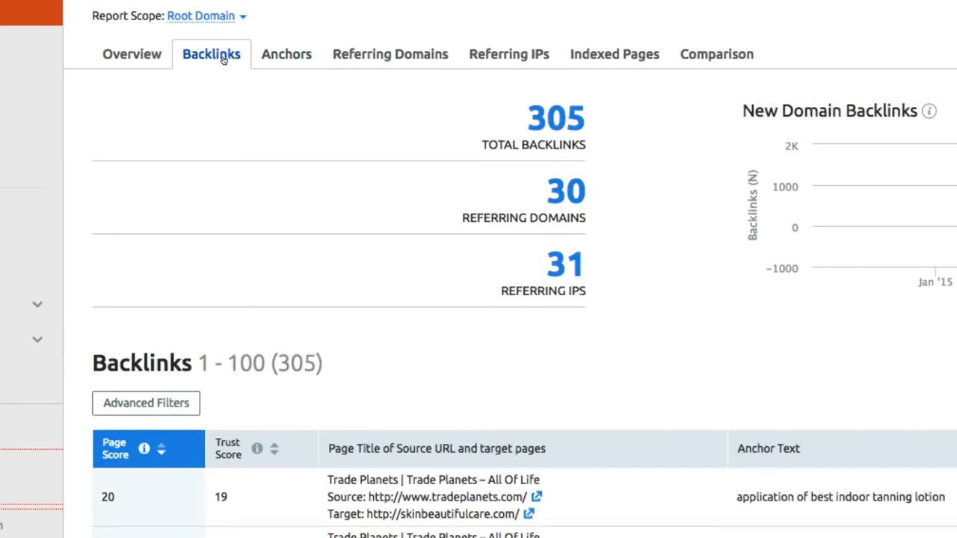
{"action": "scroll", "scroll_direction": "down", "scroll_amount": 3}
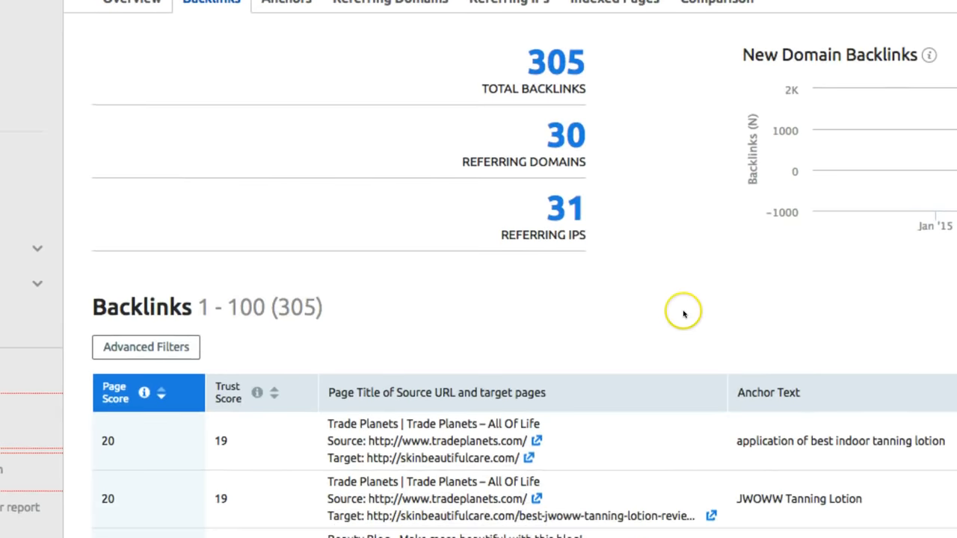
{"action": "scroll", "scroll_direction": "down", "scroll_amount": 3}
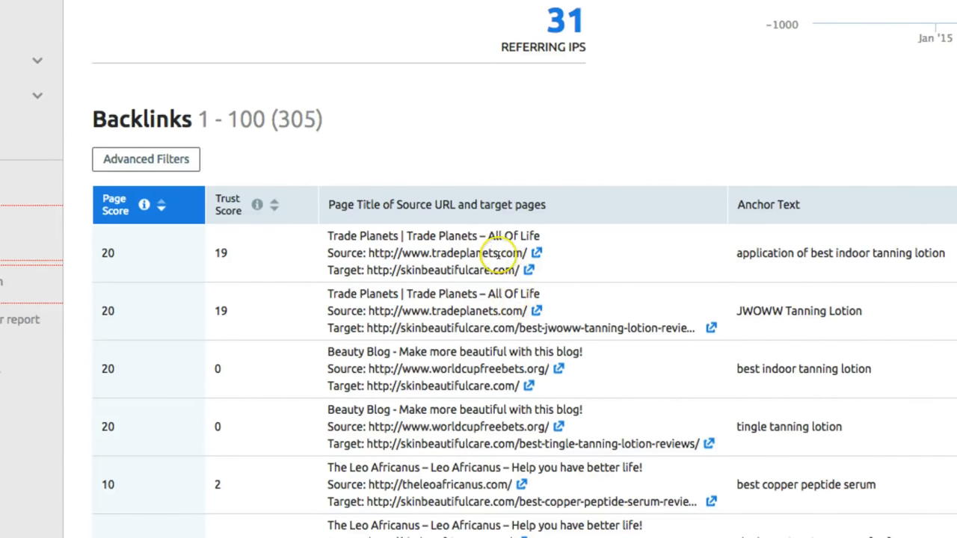
{"action": "scroll", "scroll_direction": "down", "scroll_amount": 3}
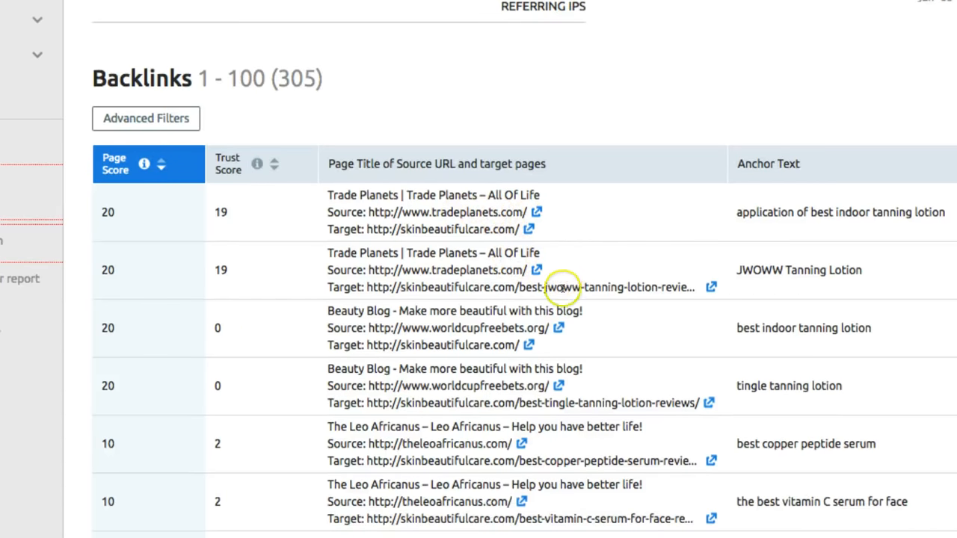
{"action": "scroll", "scroll_direction": "down", "scroll_amount": 3}
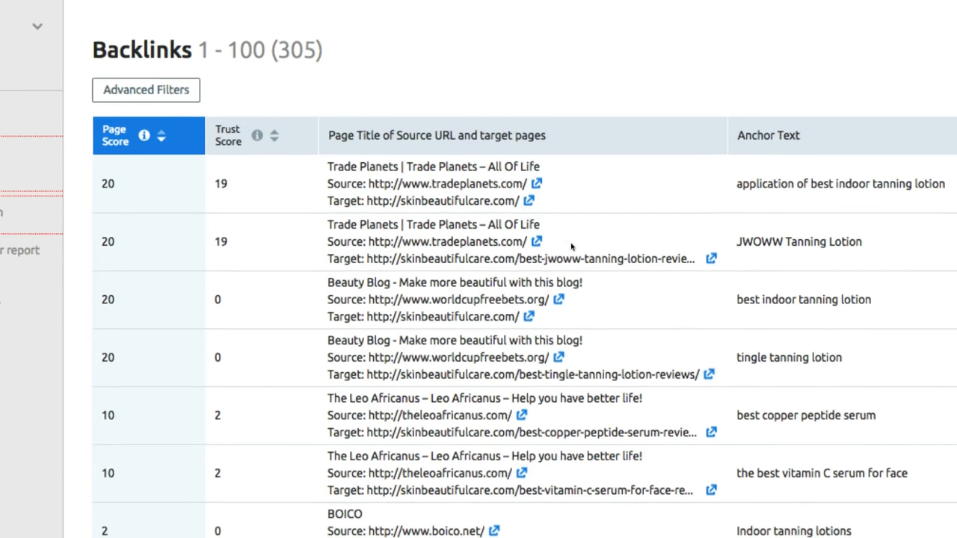
{"action": "scroll", "scroll_direction": "down", "scroll_amount": 3}
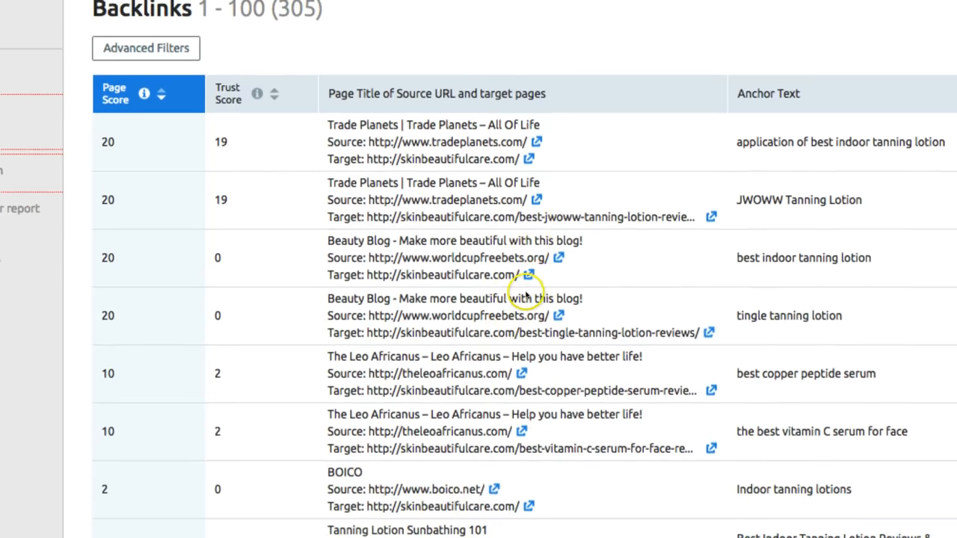
{"action": "scroll", "scroll_direction": "down", "scroll_amount": 3}
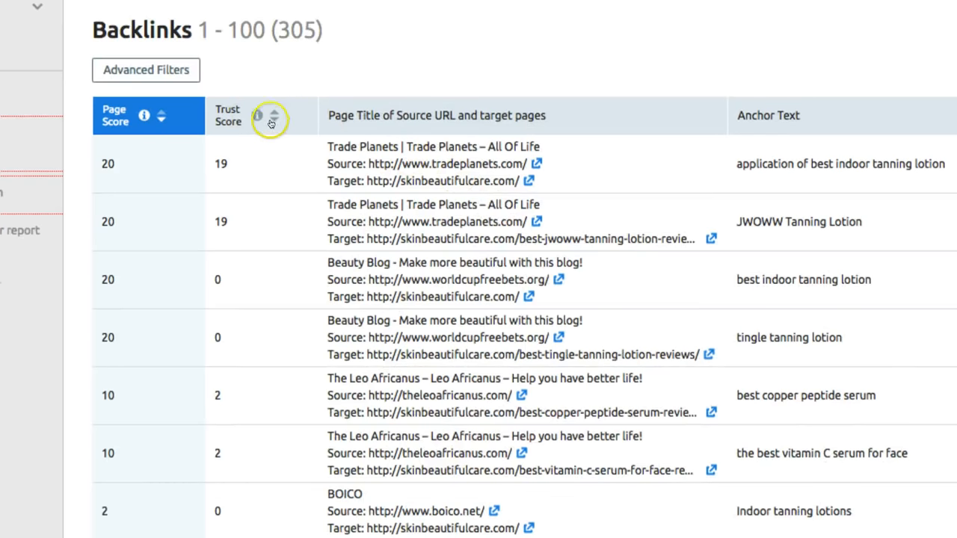
{"action": "scroll", "scroll_direction": "down", "scroll_amount": 3}
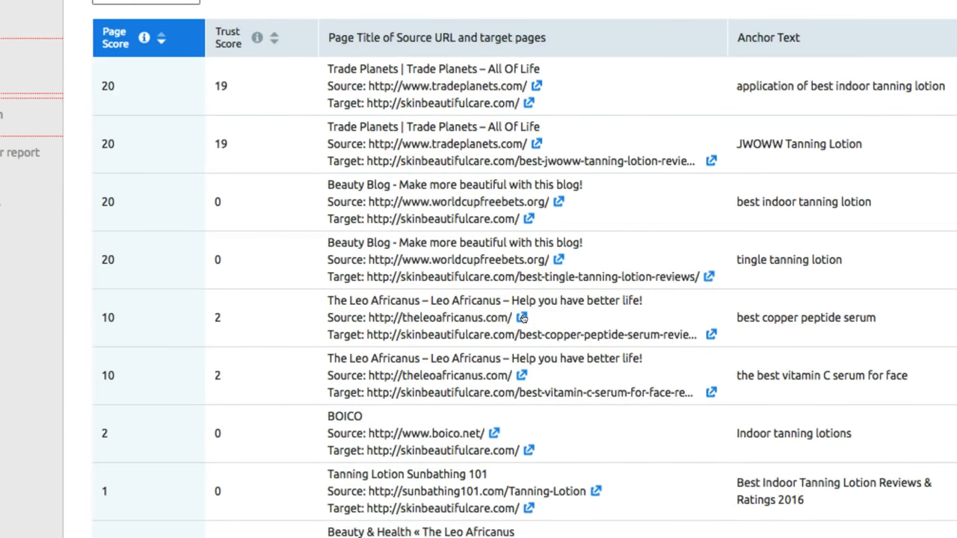
{"action": "scroll", "scroll_direction": "up", "scroll_amount": 3}
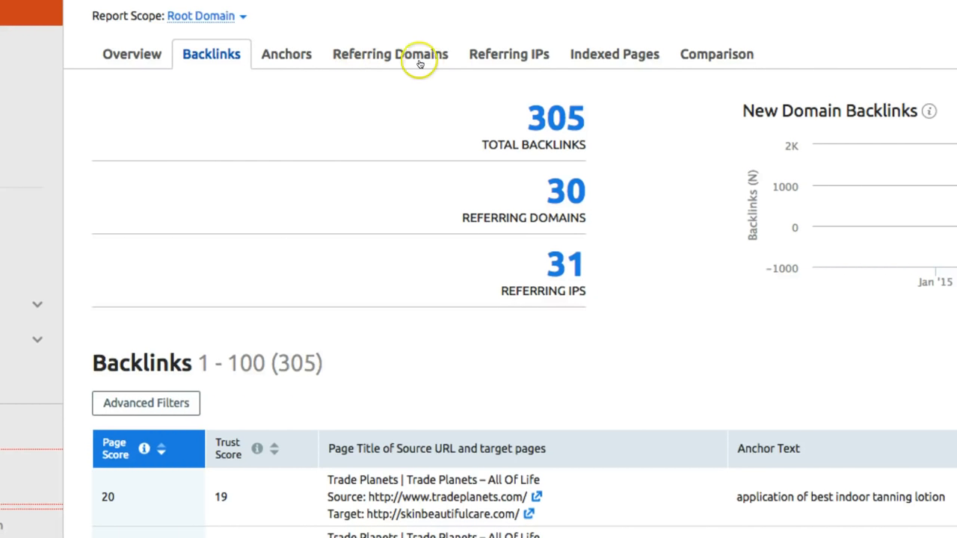
{"action": "mouse_move", "coordinate": [208, 111]}
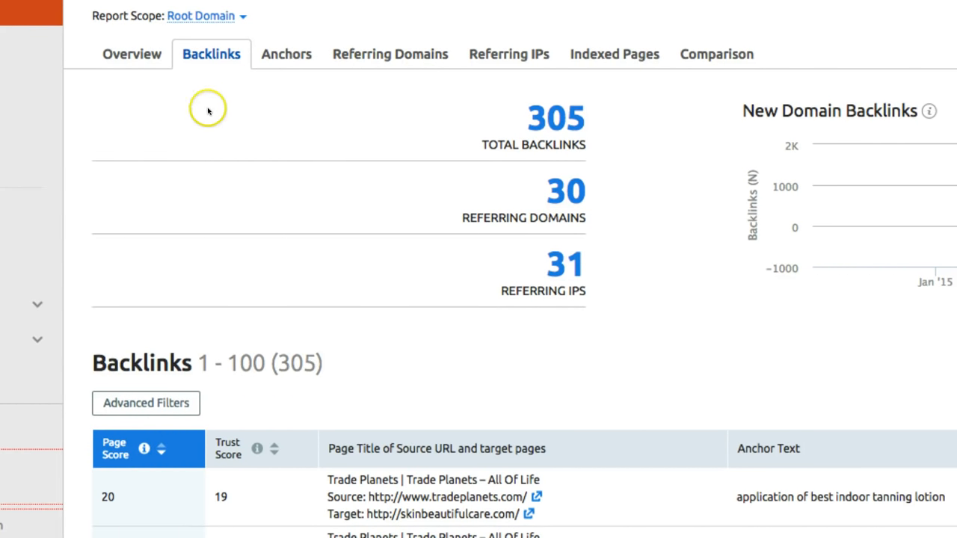
{"action": "mouse_move", "coordinate": [208, 109]}
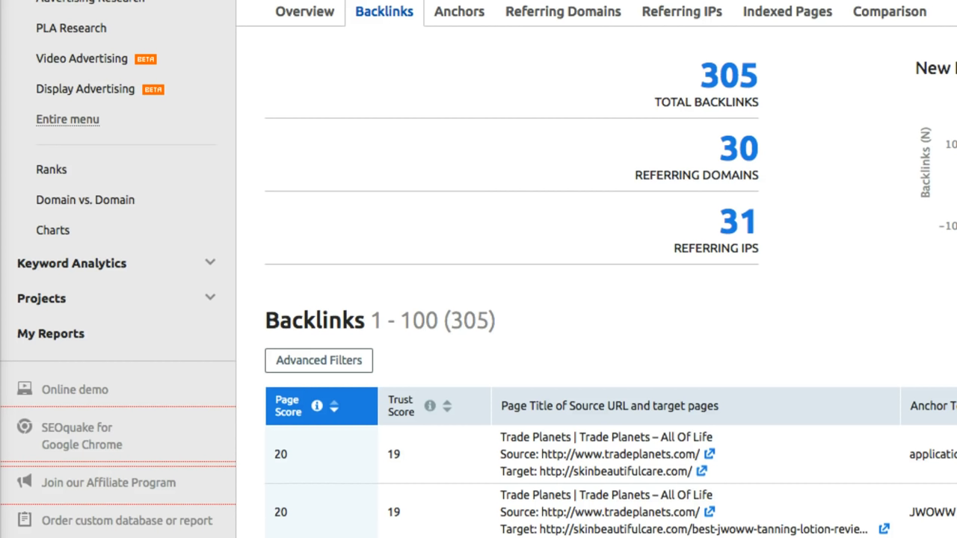
{"action": "mouse_move", "coordinate": [589, 27]}
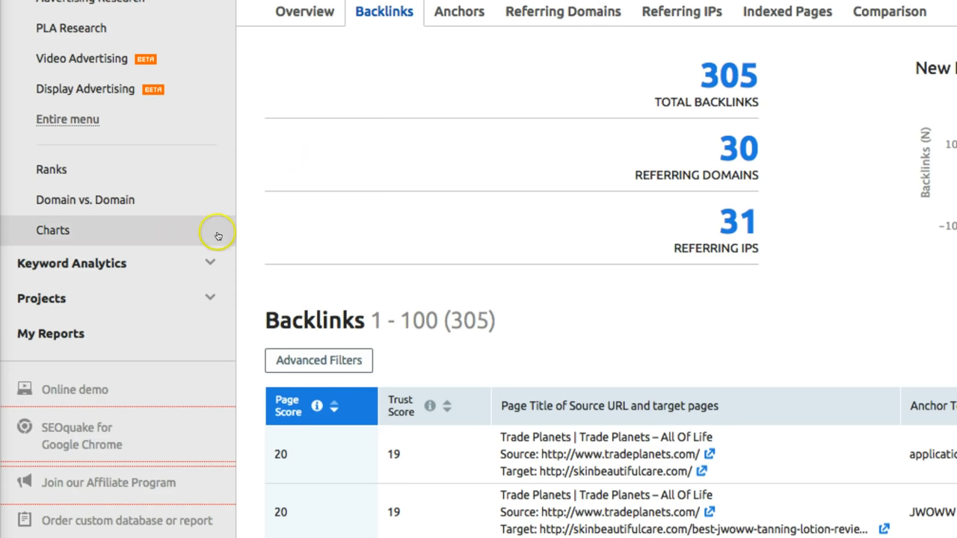
{"action": "mouse_move", "coordinate": [224, 302]}
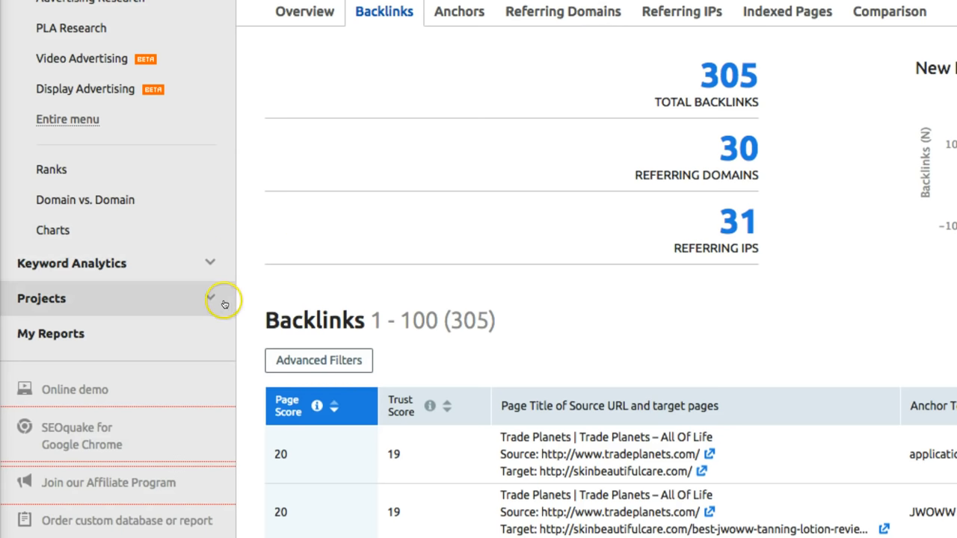
{"action": "mouse_move", "coordinate": [180, 303]}
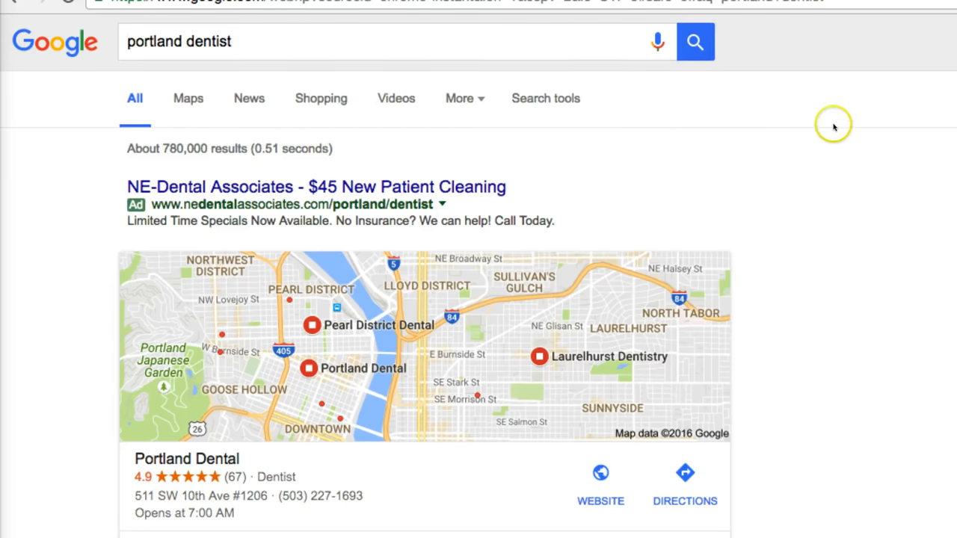
{"action": "mouse_move", "coordinate": [389, 67]}
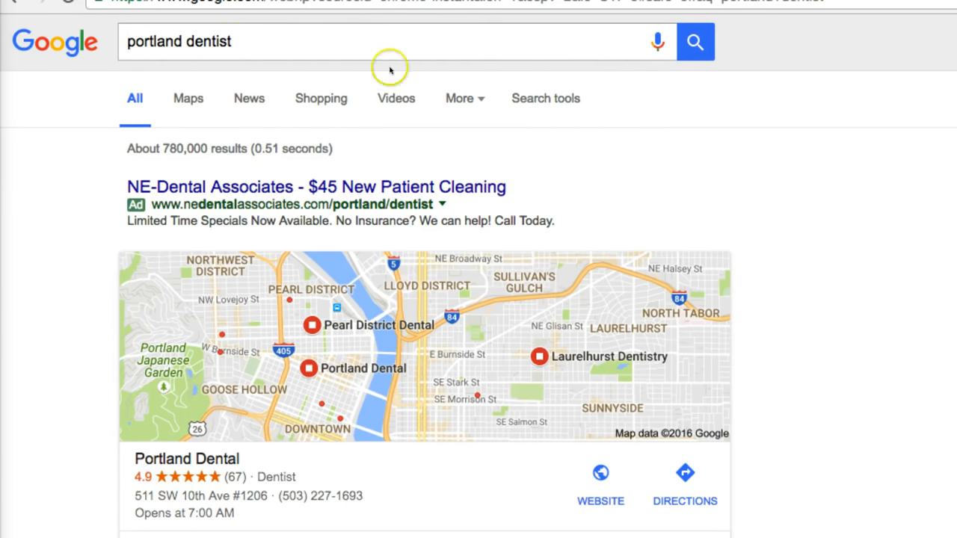
- Scroll the 'portland dentist' results down to the map pack with Portland Dental, Pearl District Dental and Laurelhurst Dentistry
{"action": "scroll", "scroll_direction": "down", "scroll_amount": 3}
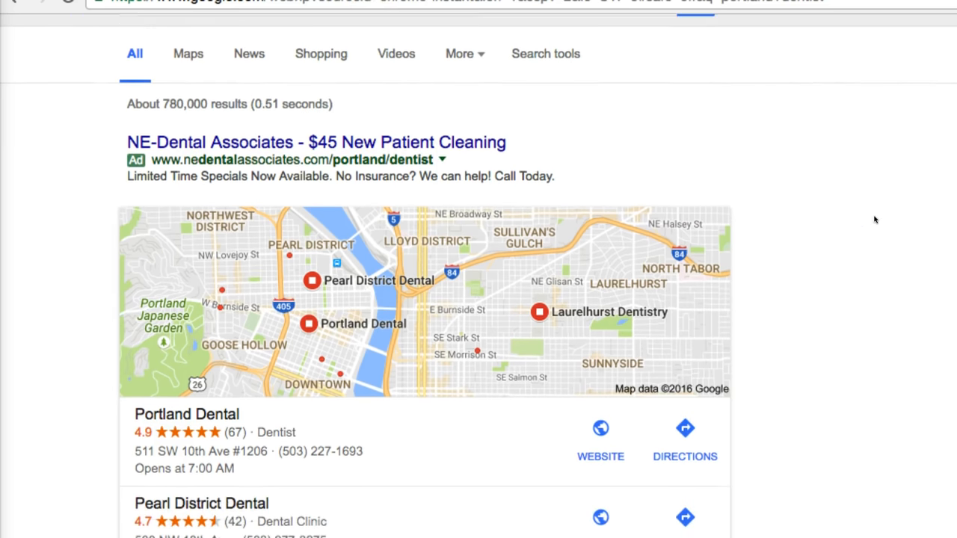
{"action": "scroll", "scroll_direction": "down", "scroll_amount": 3}
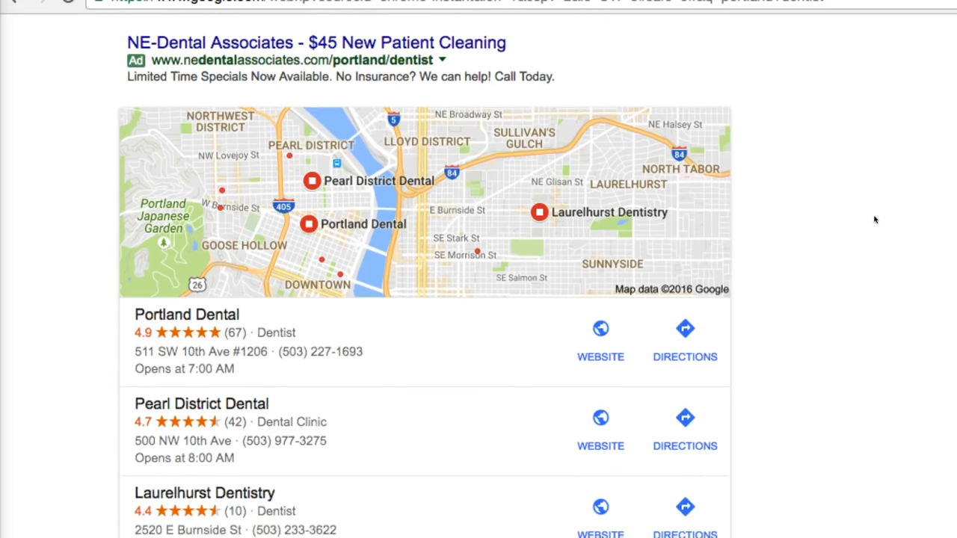
{"action": "scroll", "scroll_direction": "down", "scroll_amount": 3}
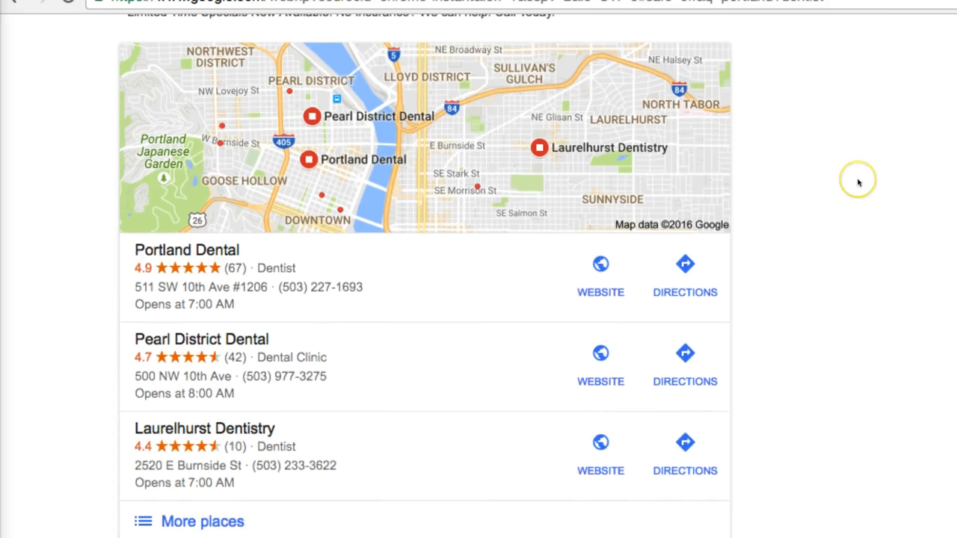
{"action": "mouse_move", "coordinate": [830, 201]}
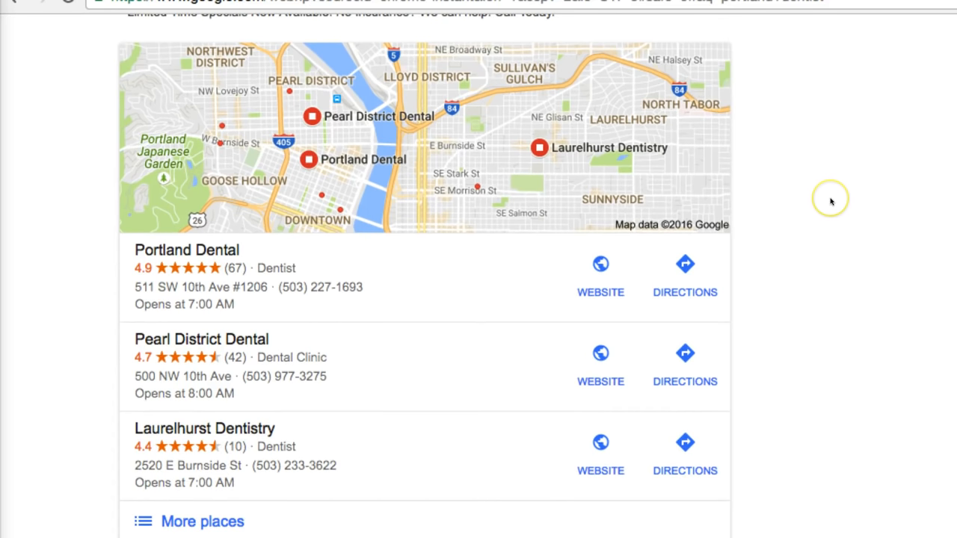
{"action": "scroll", "scroll_direction": "down", "scroll_amount": 3}
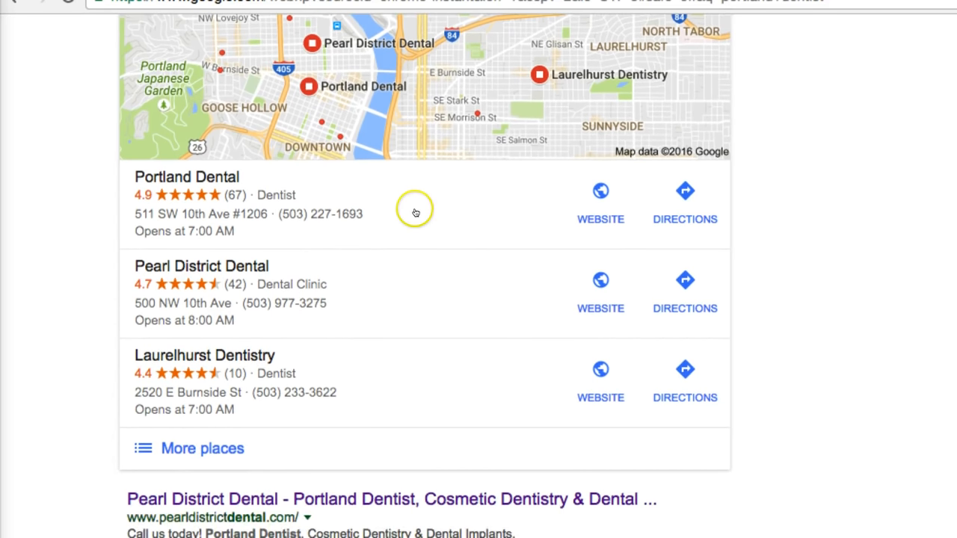
{"action": "scroll", "scroll_direction": "down", "scroll_amount": 3}
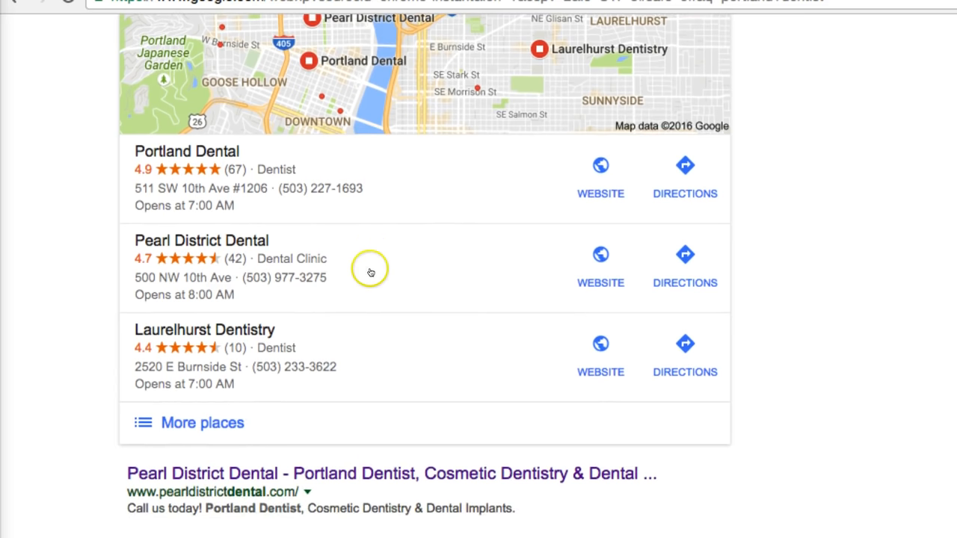
{"action": "scroll", "scroll_direction": "down", "scroll_amount": 3}
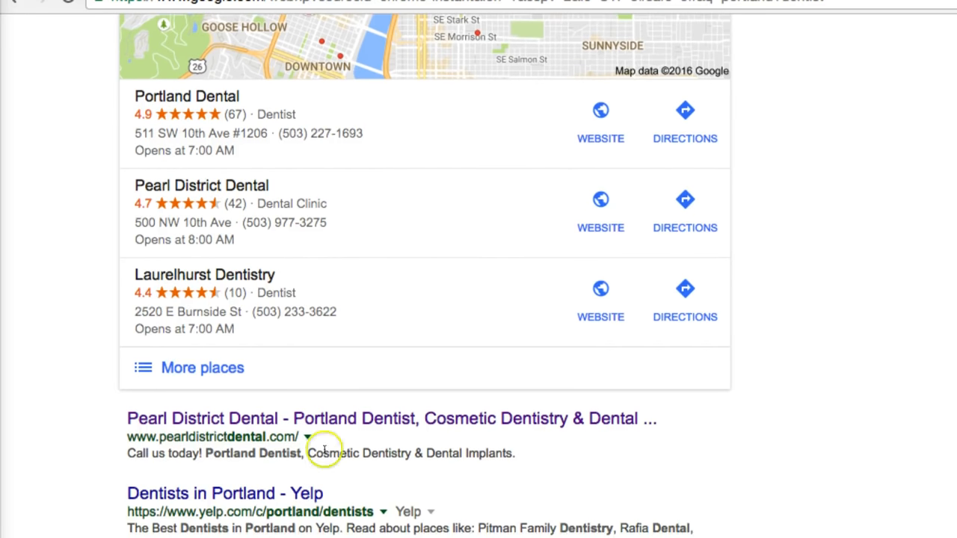
{"action": "mouse_move", "coordinate": [407, 183]}
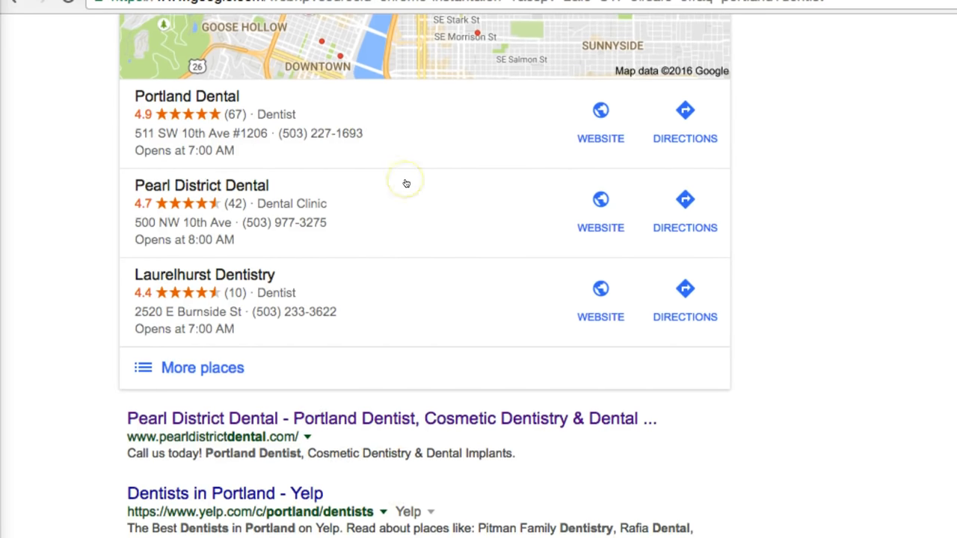
{"action": "mouse_move", "coordinate": [368, 195]}
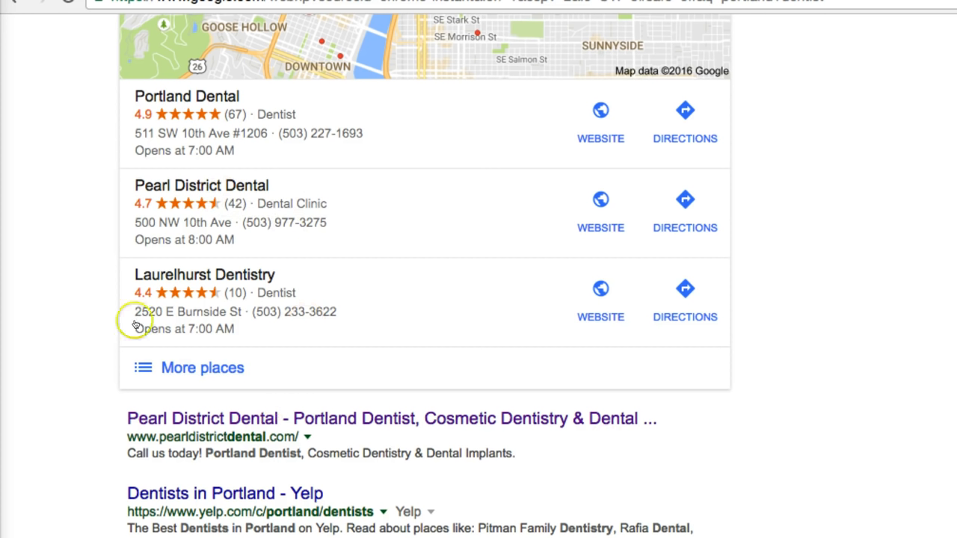
{"action": "mouse_move", "coordinate": [357, 290]}
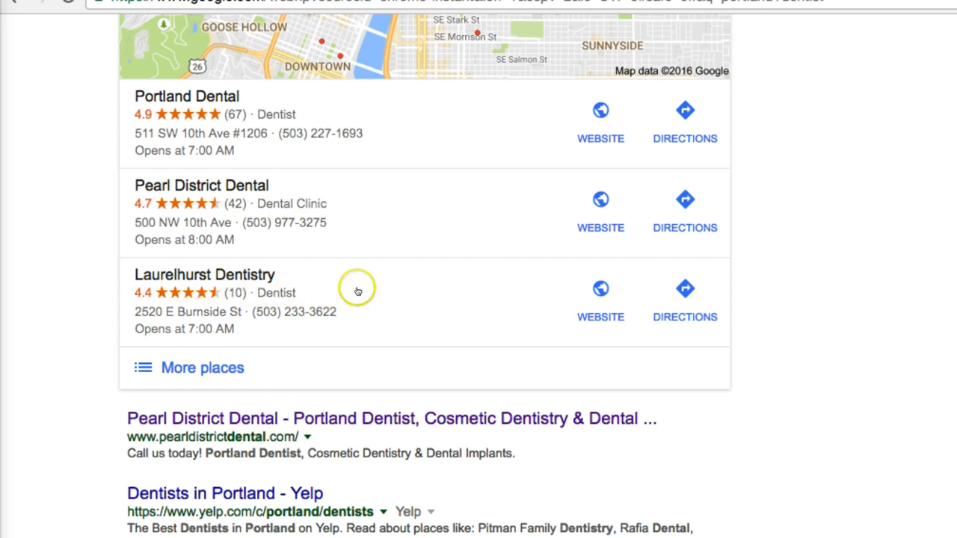
{"action": "mouse_move", "coordinate": [358, 290]}
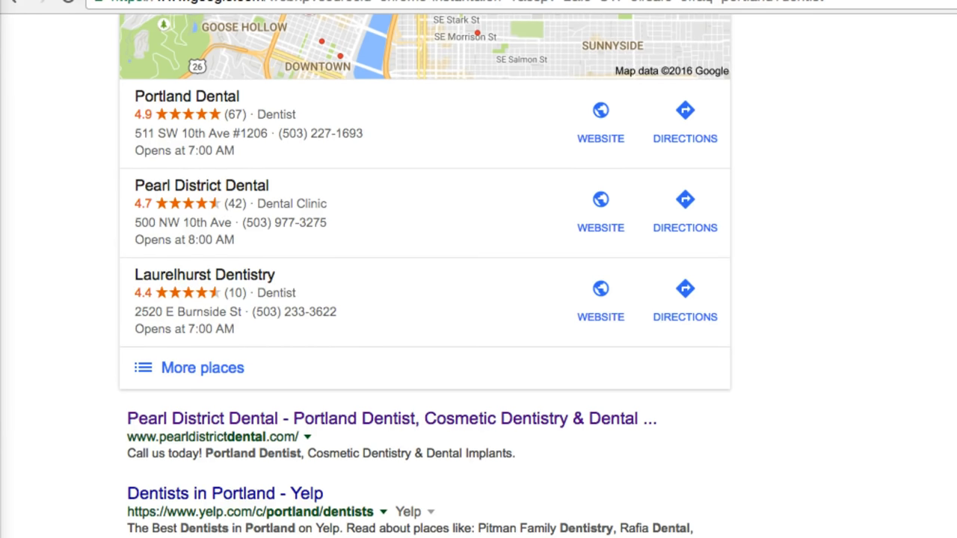
{"action": "scroll", "scroll_direction": "down", "scroll_amount": 3}
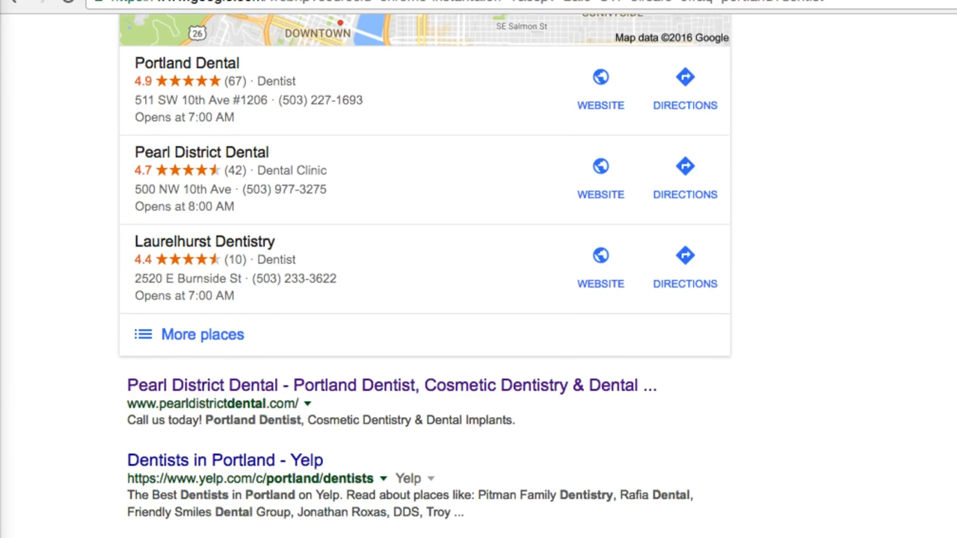
- Scroll to the organic results and select part of the Pearl District Dental listing text
{"action": "scroll", "scroll_direction": "down", "scroll_amount": 3}
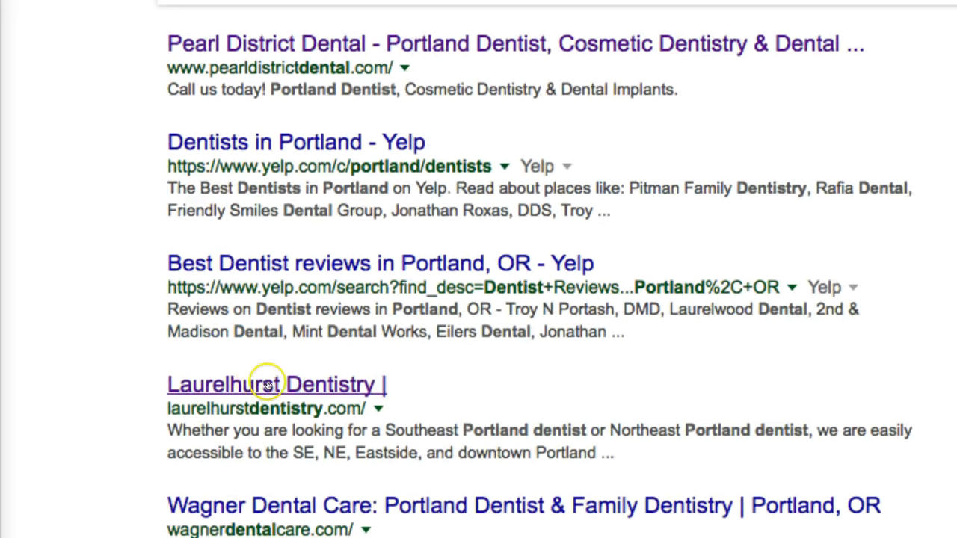
{"action": "mouse_move", "coordinate": [362, 383]}
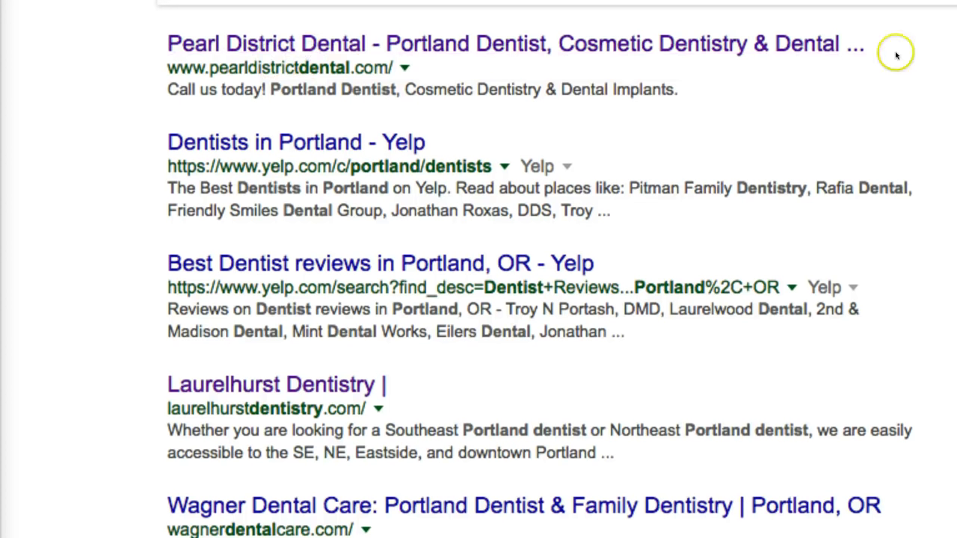
{"action": "double_click", "coordinate": [323, 68]}
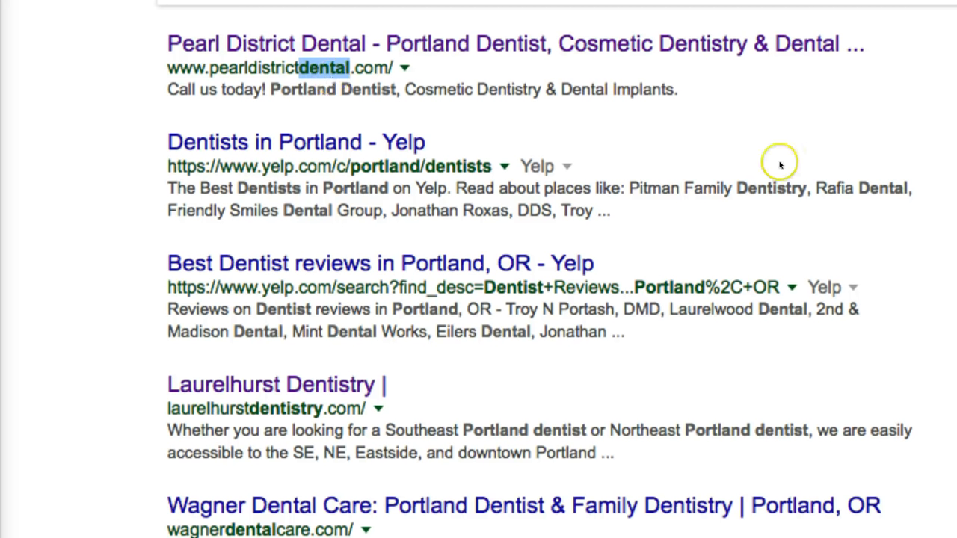
{"action": "mouse_move", "coordinate": [658, 132]}
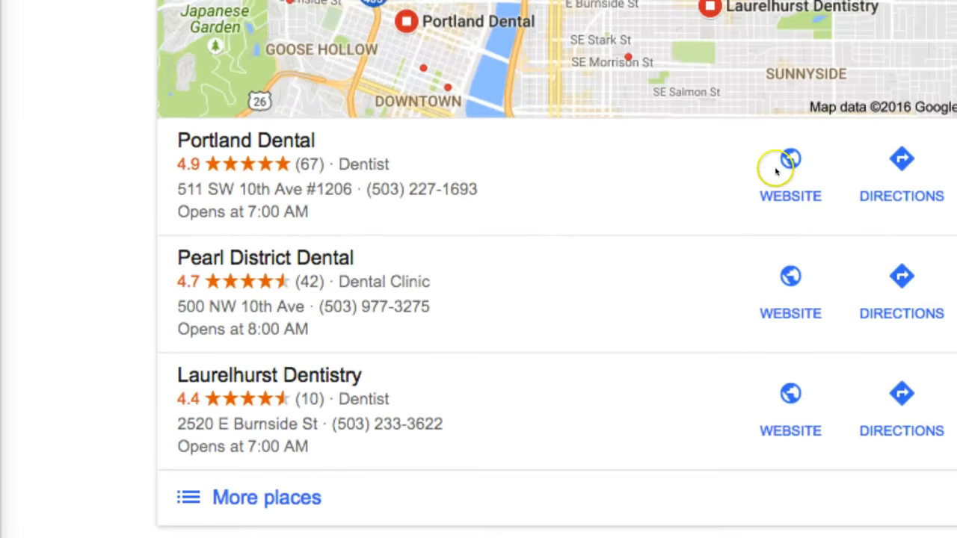
- Visit Pearl District Dental's website from its local listing and scroll its page
{"action": "left_click", "coordinate": [790, 275]}
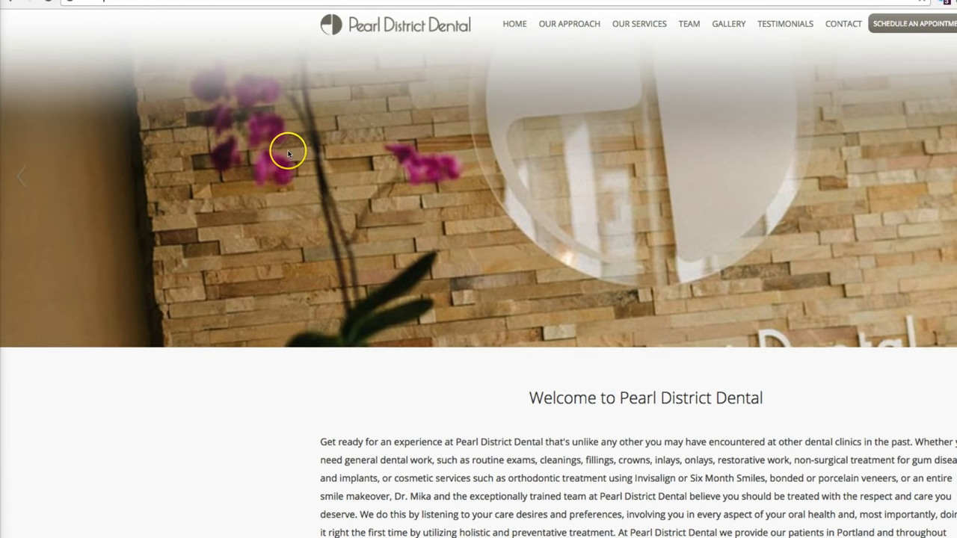
{"action": "scroll", "scroll_direction": "down", "scroll_amount": 3}
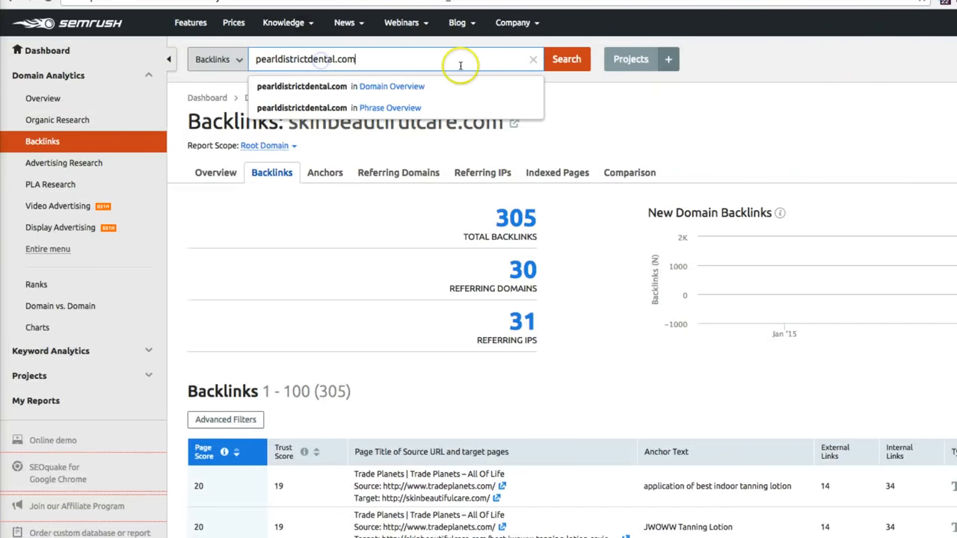
{"action": "mouse_move", "coordinate": [167, 124]}
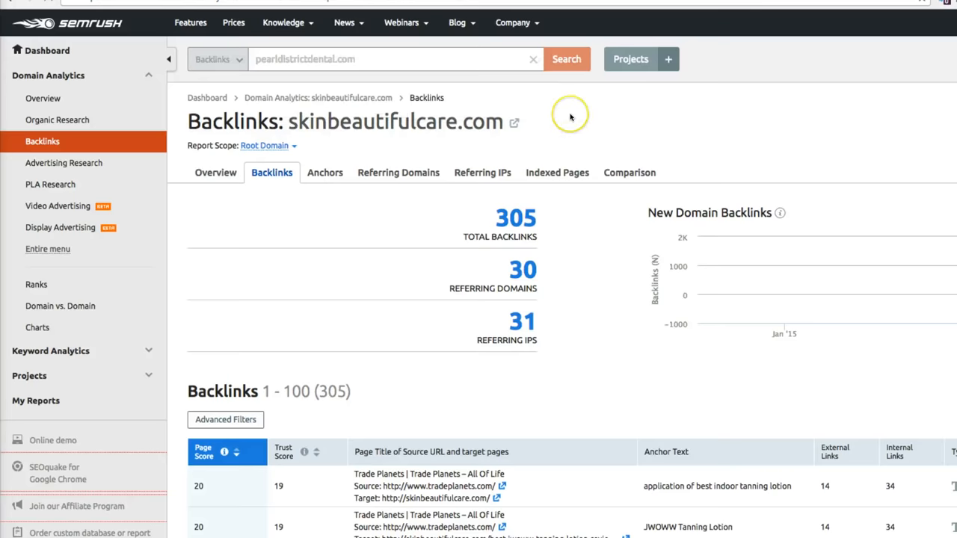
- Run the SEMrush backlink lookup for pearldistrictdental.com, showing 97 backlinks and 35 referring domains
{"action": "left_click", "coordinate": [565, 60]}
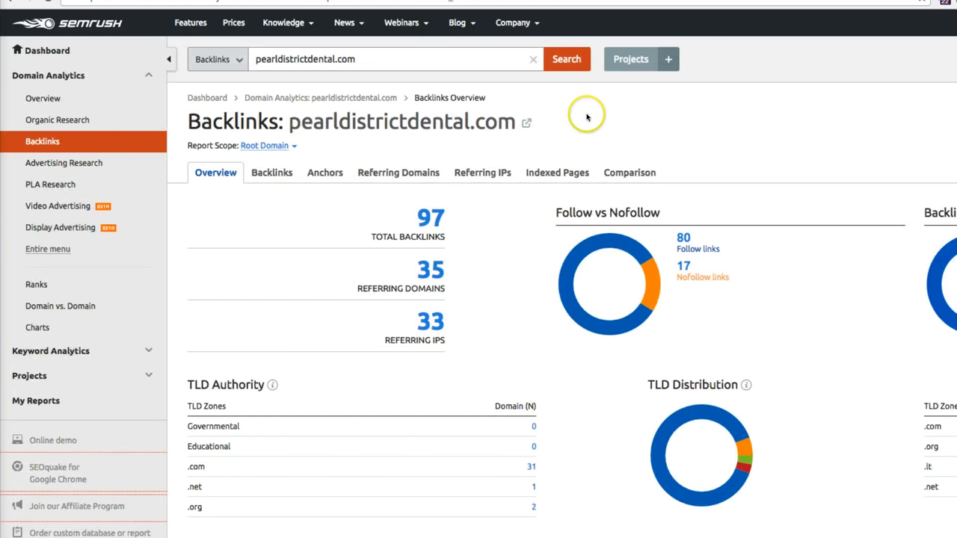
{"action": "mouse_move", "coordinate": [584, 117]}
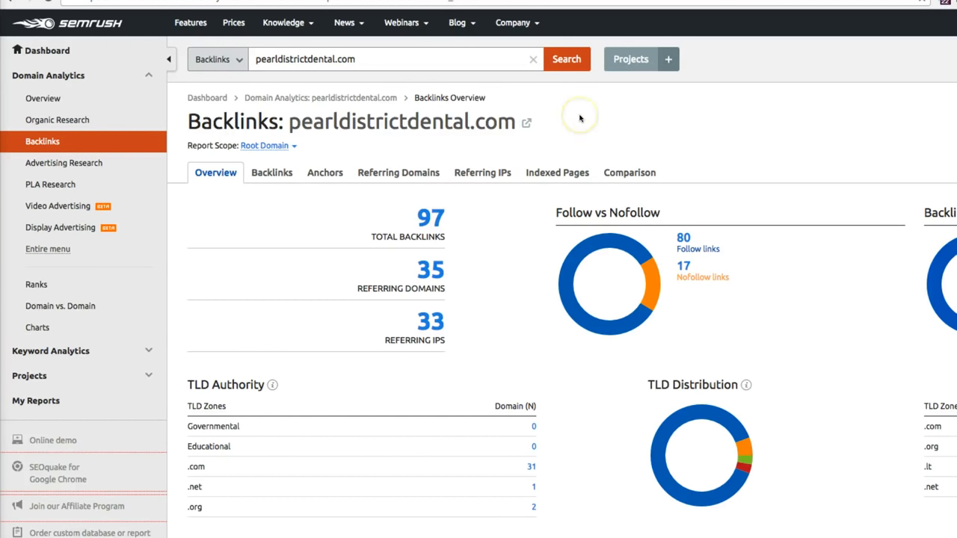
{"action": "mouse_move", "coordinate": [544, 141]}
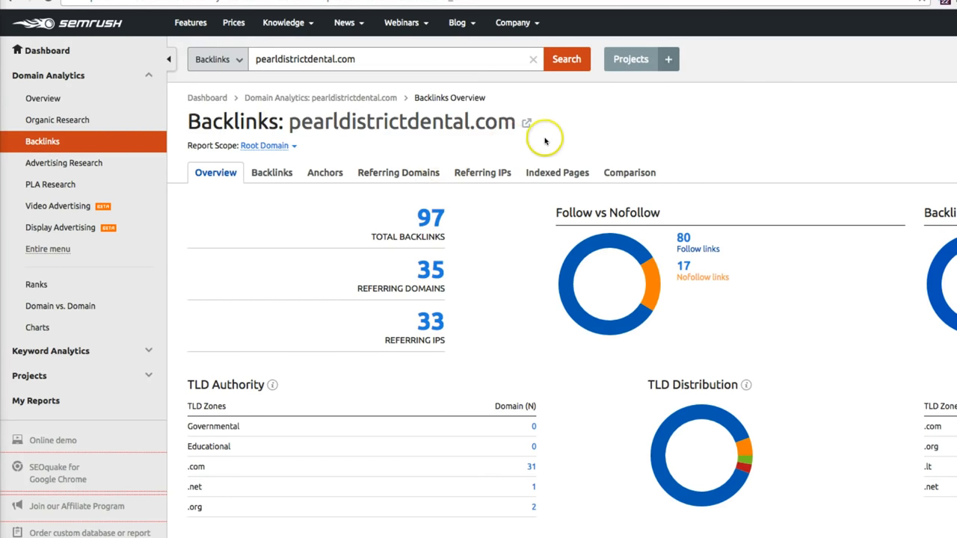
{"action": "mouse_move", "coordinate": [585, 128]}
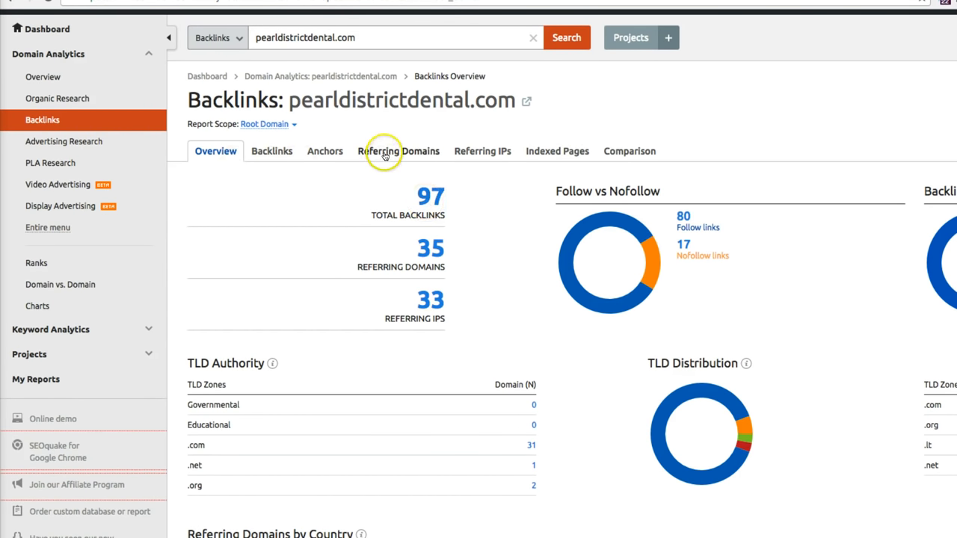
- List the 35 referring domains for pearldistrictdental.com and scroll through them
{"action": "left_click", "coordinate": [398, 151]}
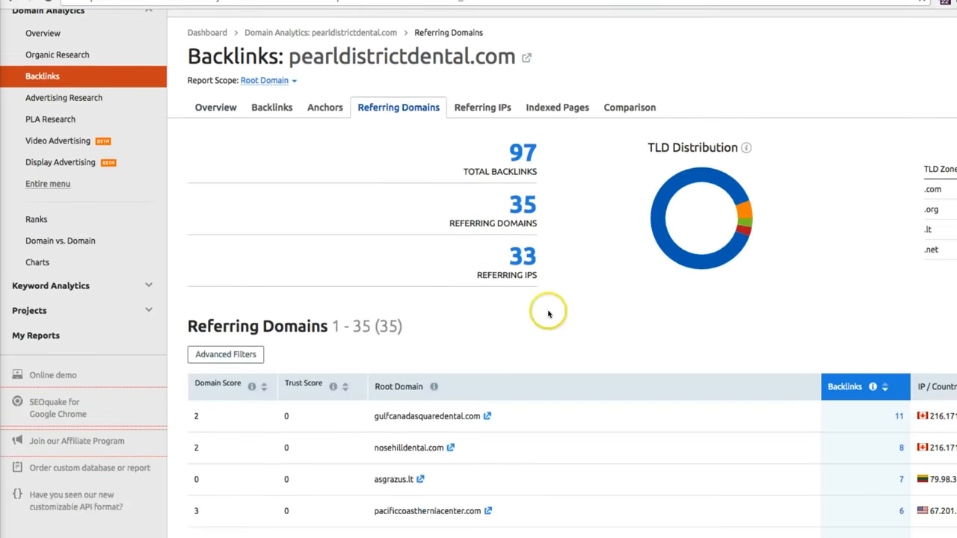
{"action": "scroll", "scroll_direction": "down", "scroll_amount": 3}
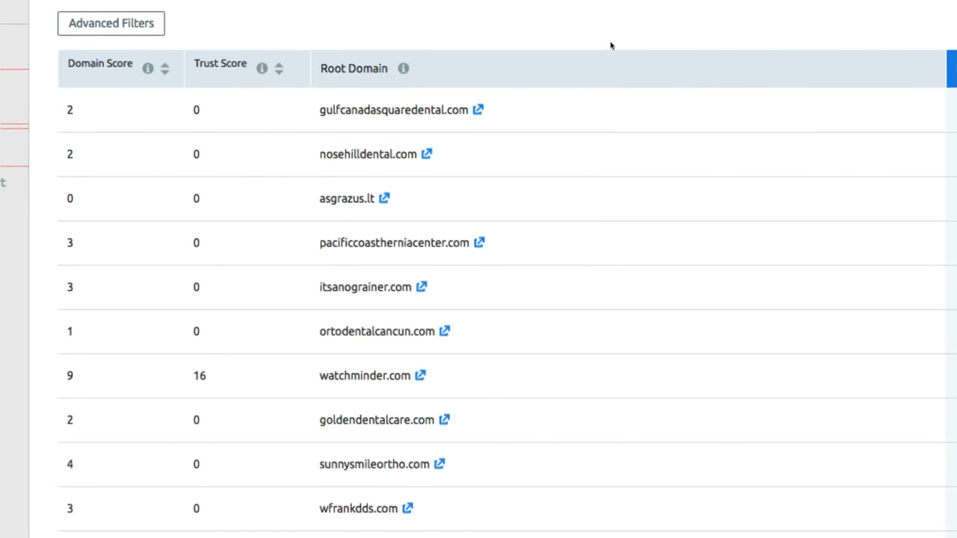
{"action": "scroll", "scroll_direction": "down", "scroll_amount": 3}
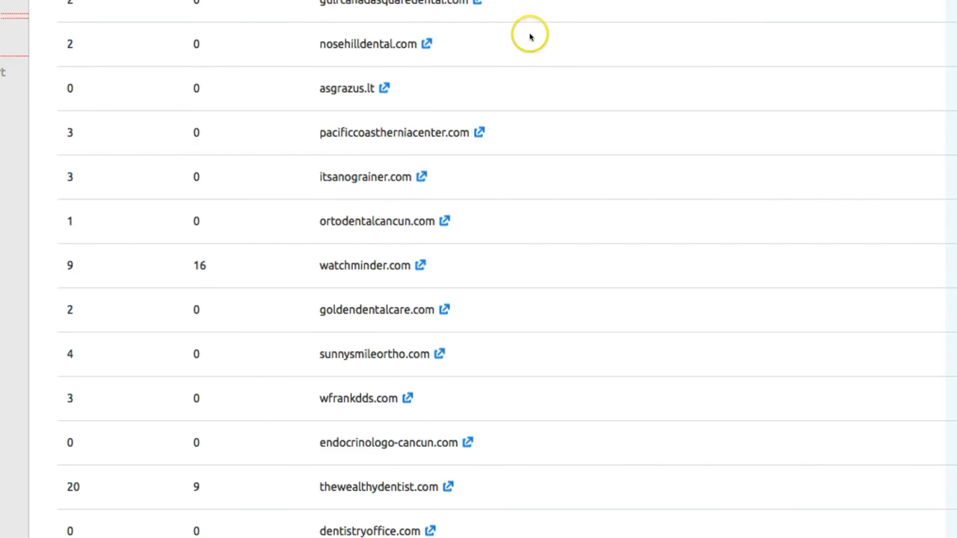
{"action": "mouse_move", "coordinate": [530, 36]}
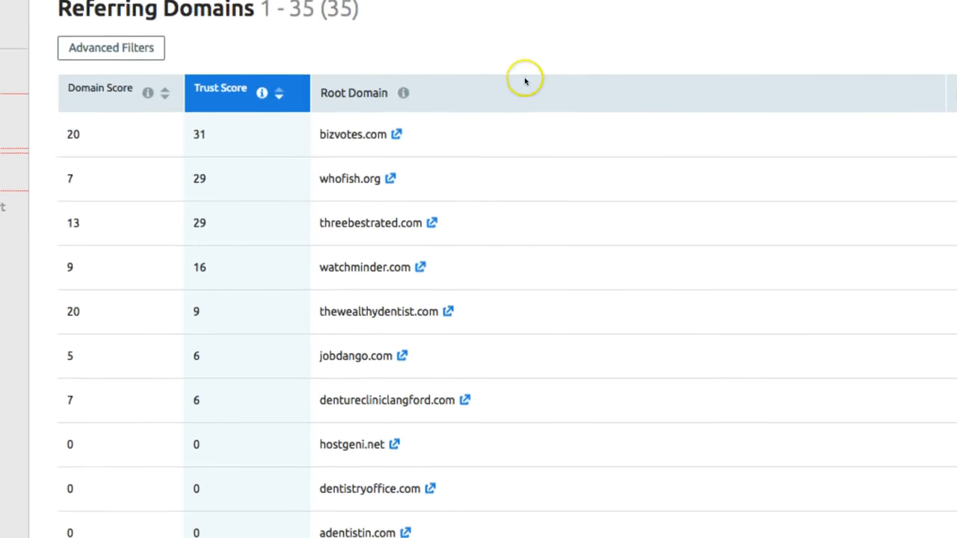
{"action": "scroll", "scroll_direction": "down", "scroll_amount": 3}
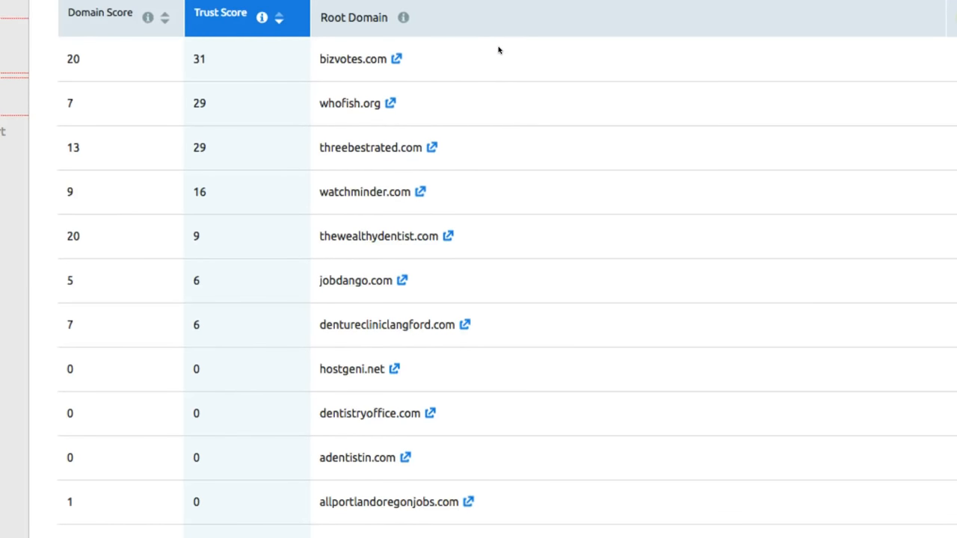
{"action": "scroll", "scroll_direction": "down", "scroll_amount": 3}
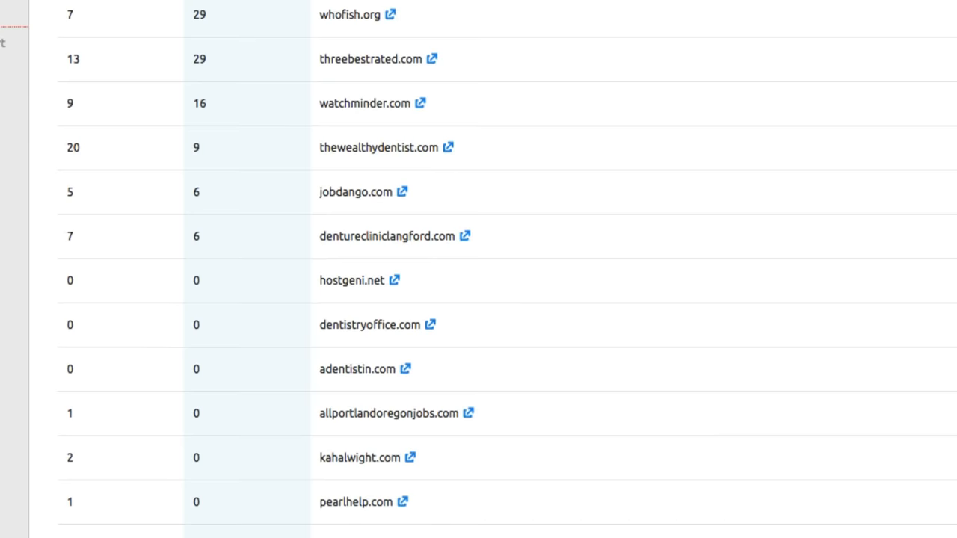
{"action": "scroll", "scroll_direction": "down", "scroll_amount": 3}
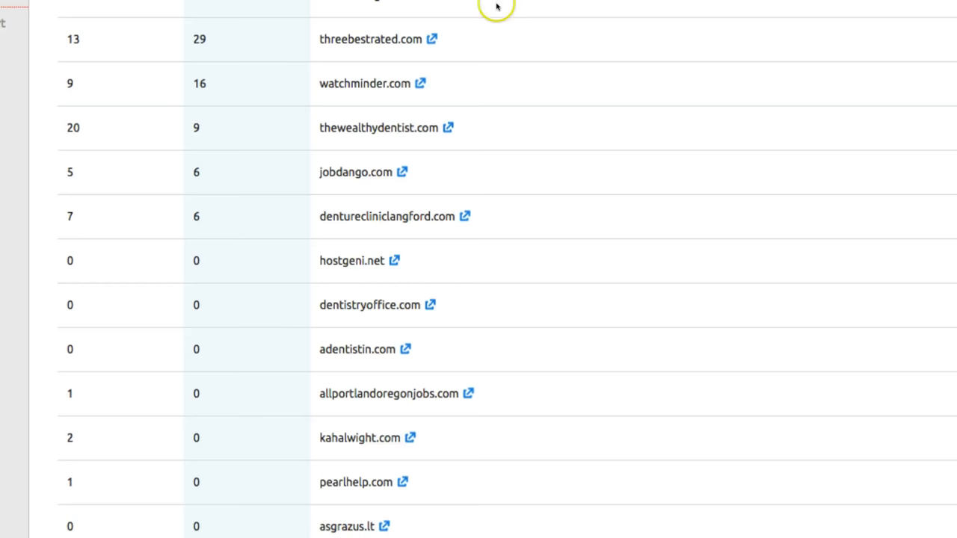
{"action": "scroll", "scroll_direction": "down", "scroll_amount": 3}
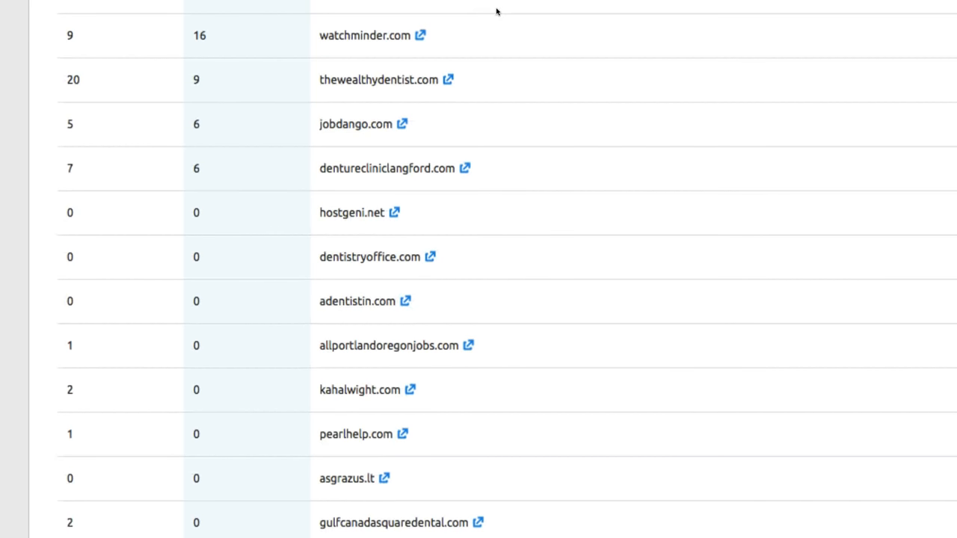
{"action": "scroll", "scroll_direction": "down", "scroll_amount": 3}
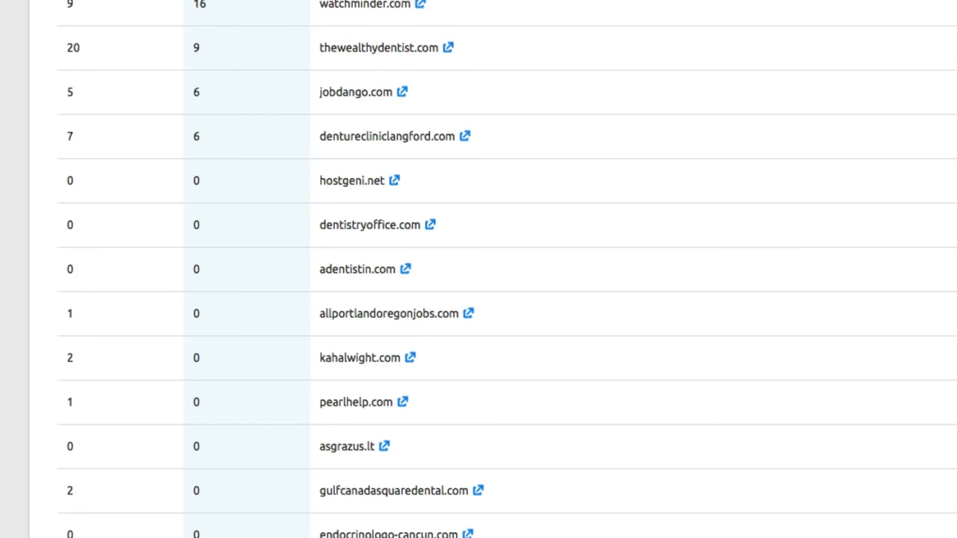
{"action": "scroll", "scroll_direction": "down", "scroll_amount": 3}
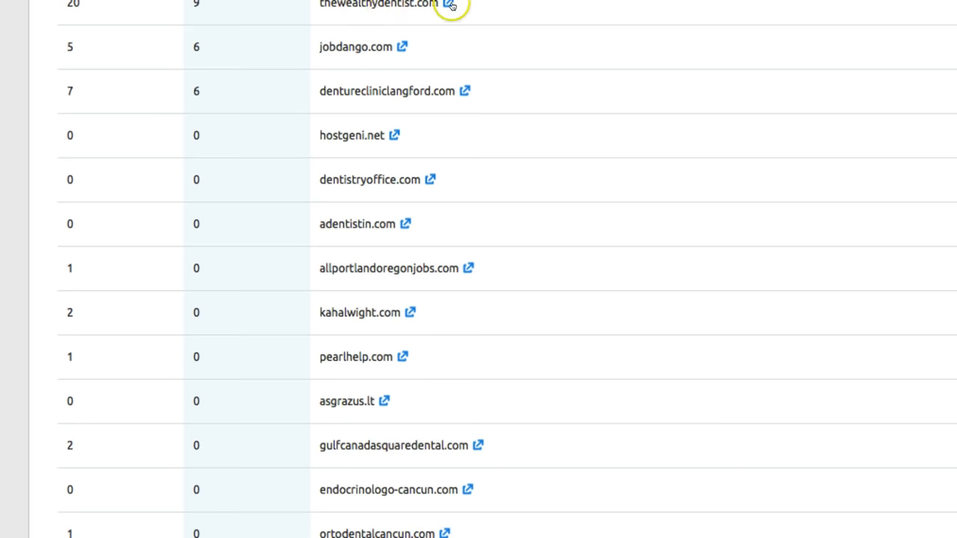
{"action": "mouse_move", "coordinate": [472, 53]}
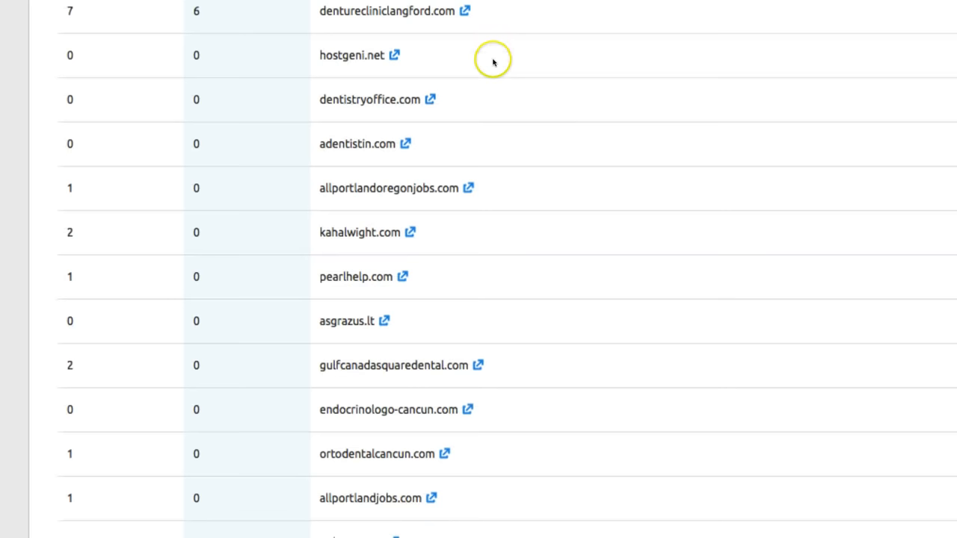
{"action": "mouse_move", "coordinate": [435, 98]}
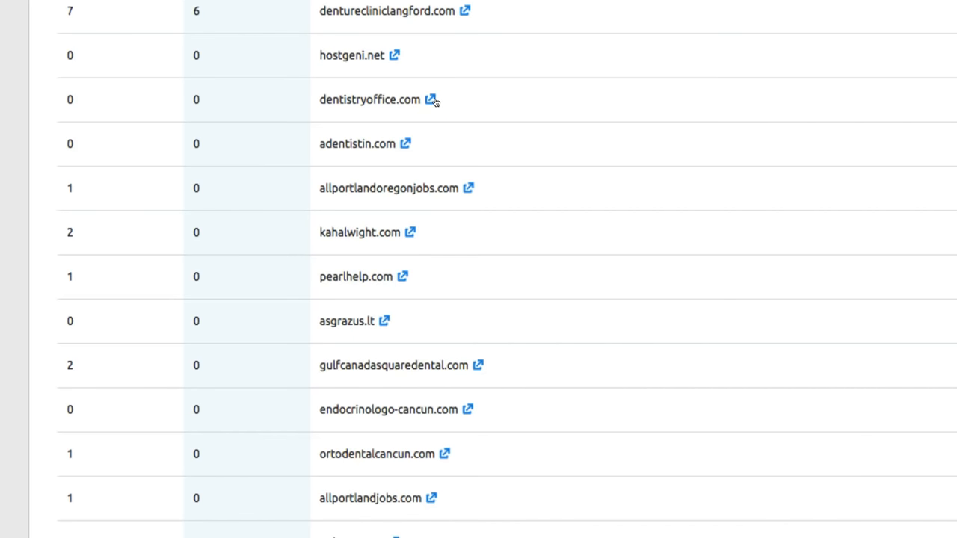
{"action": "mouse_move", "coordinate": [541, 38]}
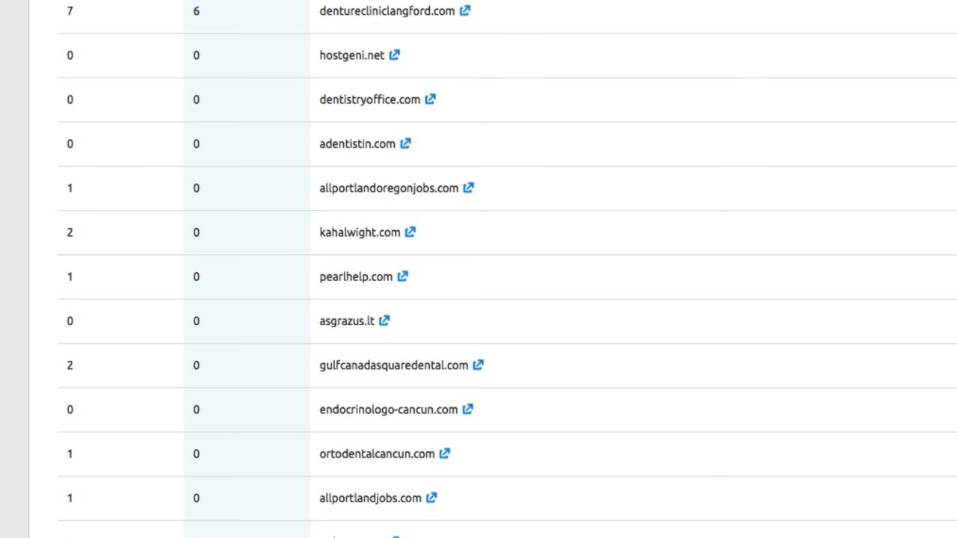
{"action": "scroll", "scroll_direction": "down", "scroll_amount": 3}
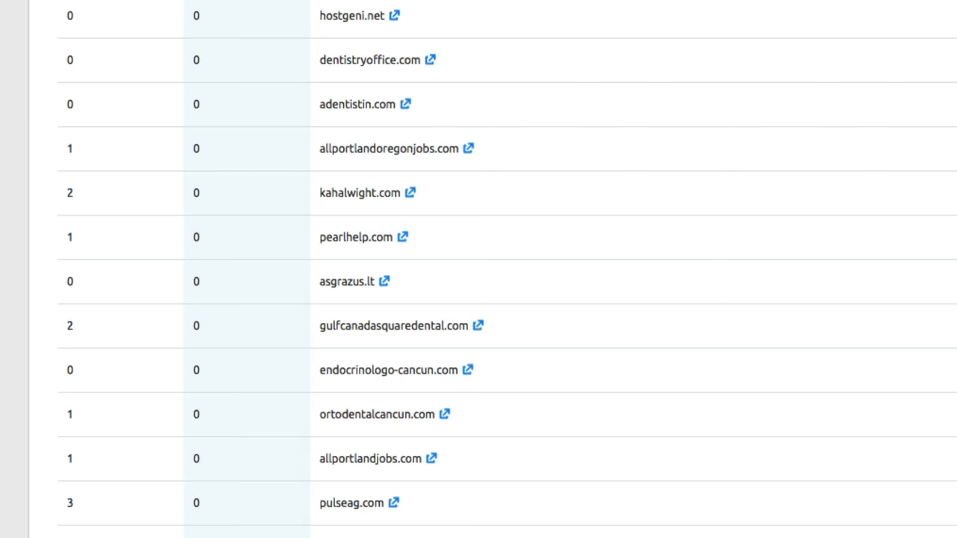
{"action": "scroll", "scroll_direction": "down", "scroll_amount": 3}
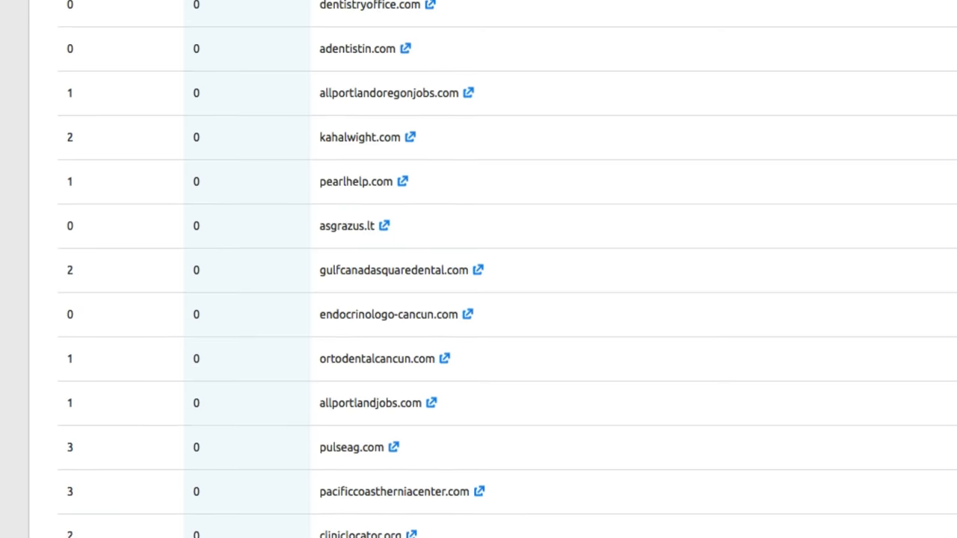
{"action": "scroll", "scroll_direction": "down", "scroll_amount": 3}
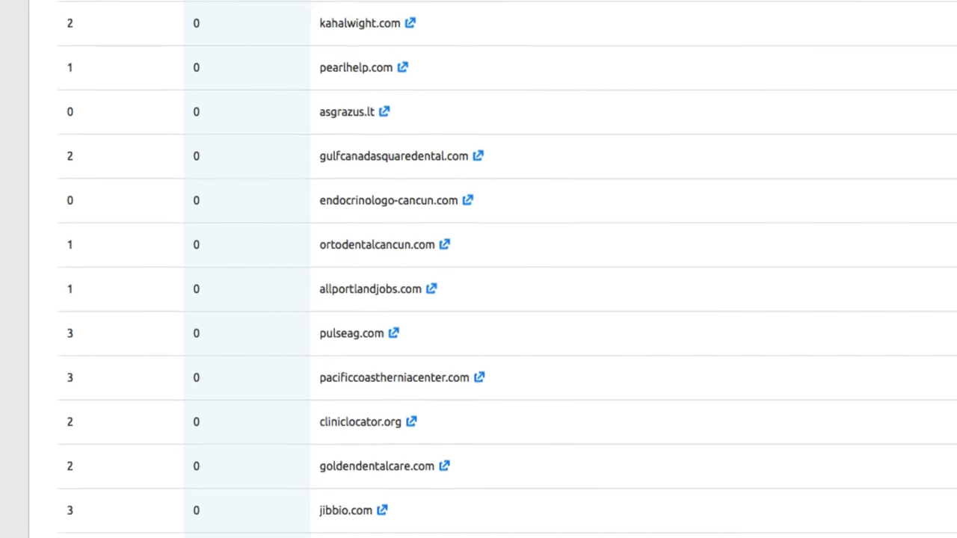
{"action": "scroll", "scroll_direction": "down", "scroll_amount": 3}
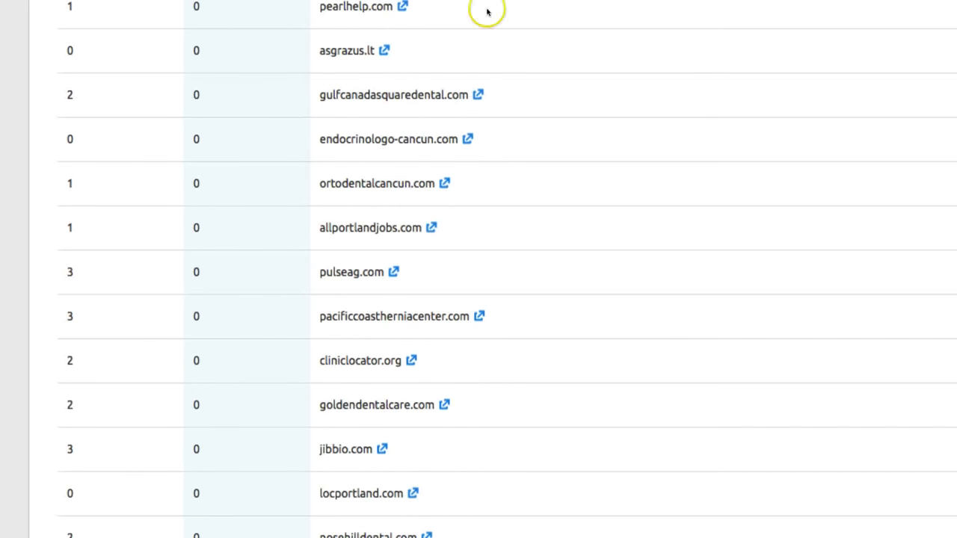
{"action": "scroll", "scroll_direction": "down", "scroll_amount": 3}
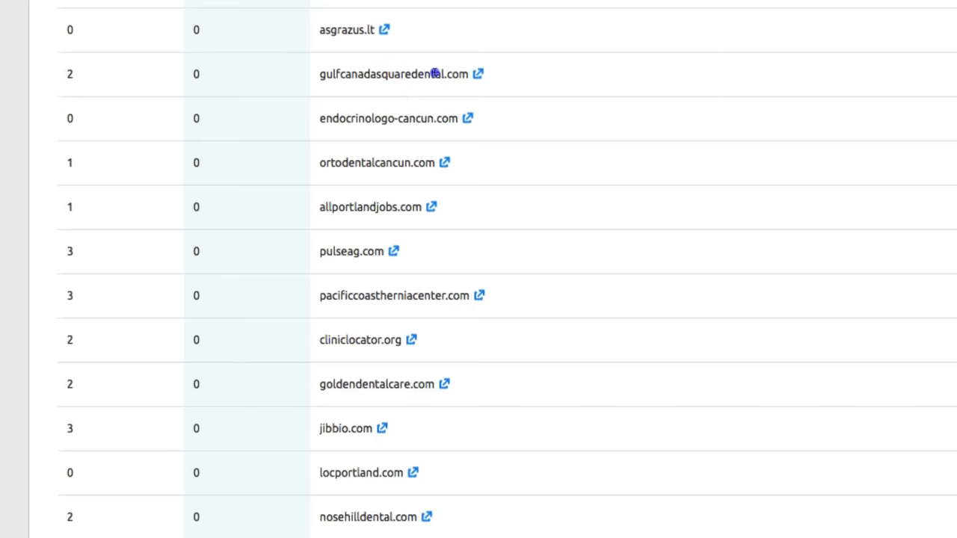
{"action": "scroll", "scroll_direction": "down", "scroll_amount": 3}
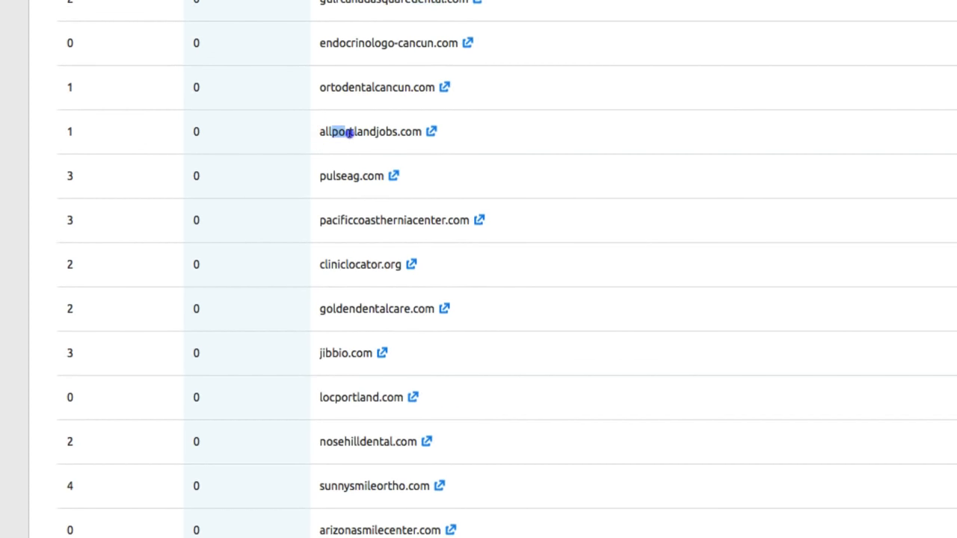
{"action": "double_click", "coordinate": [350, 132]}
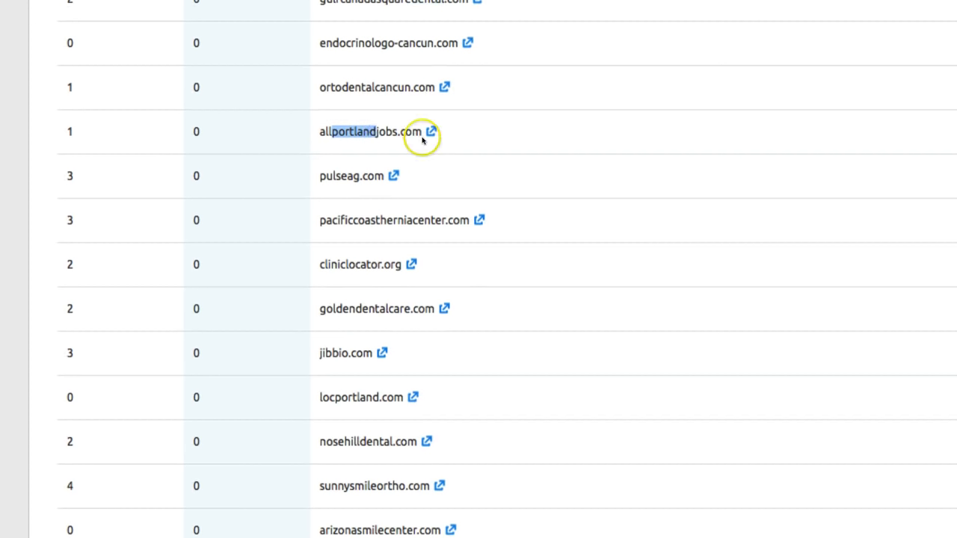
{"action": "mouse_move", "coordinate": [515, 141]}
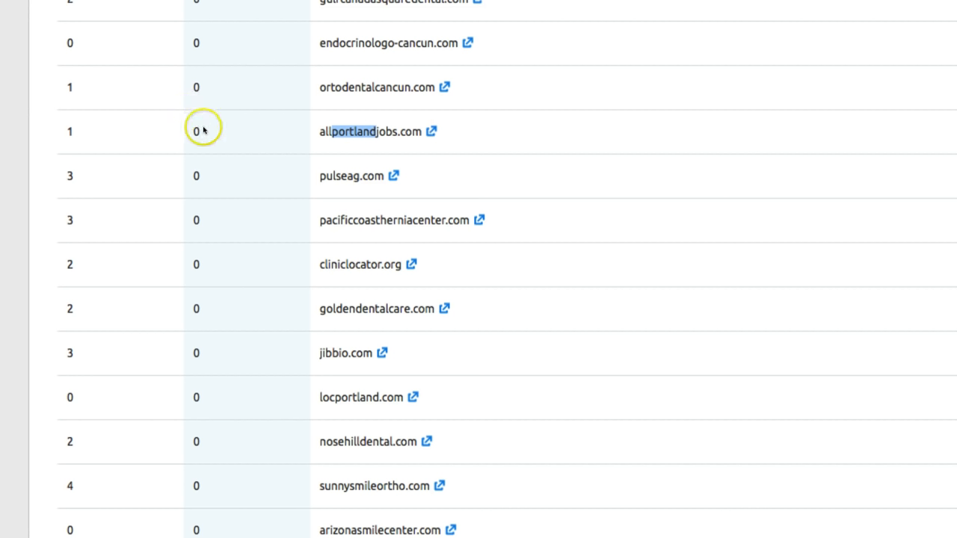
{"action": "mouse_move", "coordinate": [203, 132]}
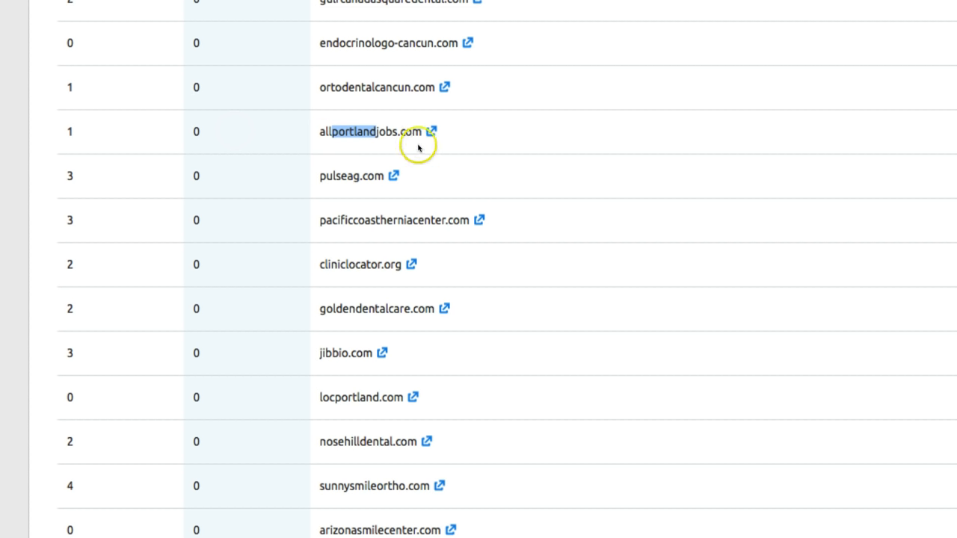
- Visit the allportlandjobs.com referring site and scroll its job listings
{"action": "left_click", "coordinate": [377, 132]}
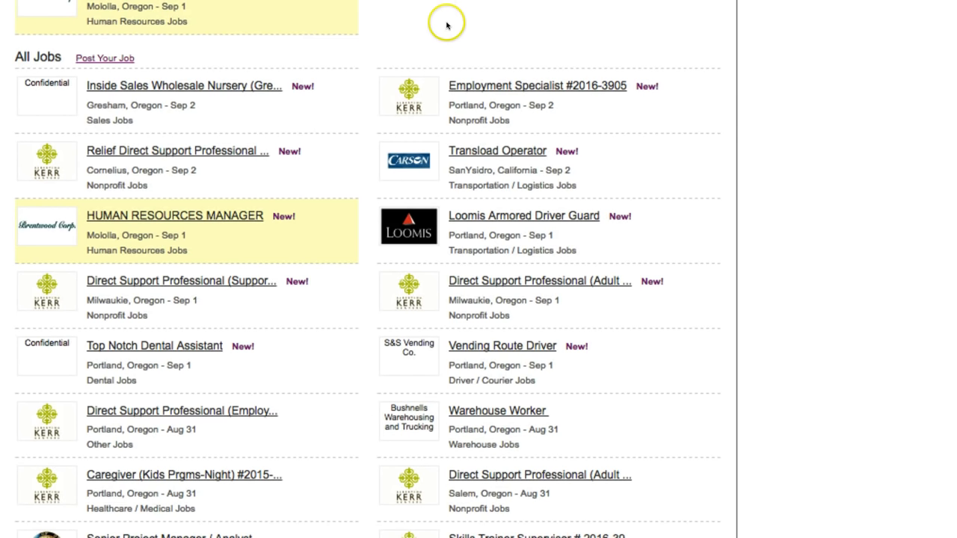
{"action": "scroll", "scroll_direction": "down", "scroll_amount": 3}
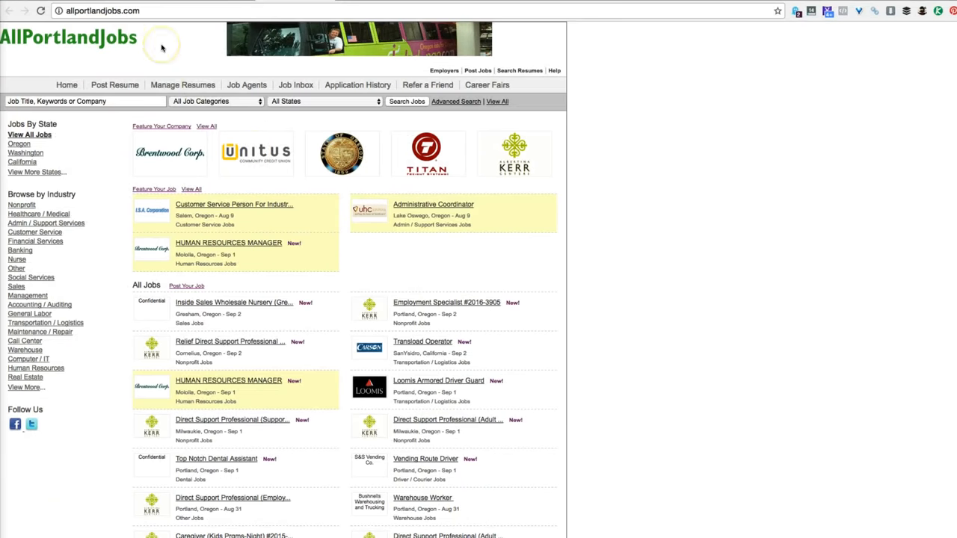
{"action": "mouse_move", "coordinate": [187, 36]}
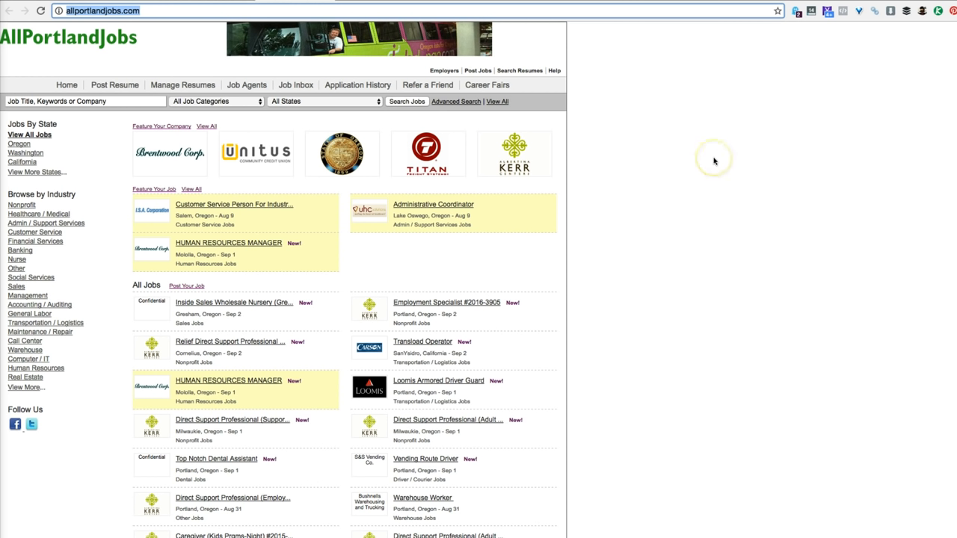
{"action": "mouse_move", "coordinate": [215, 48]}
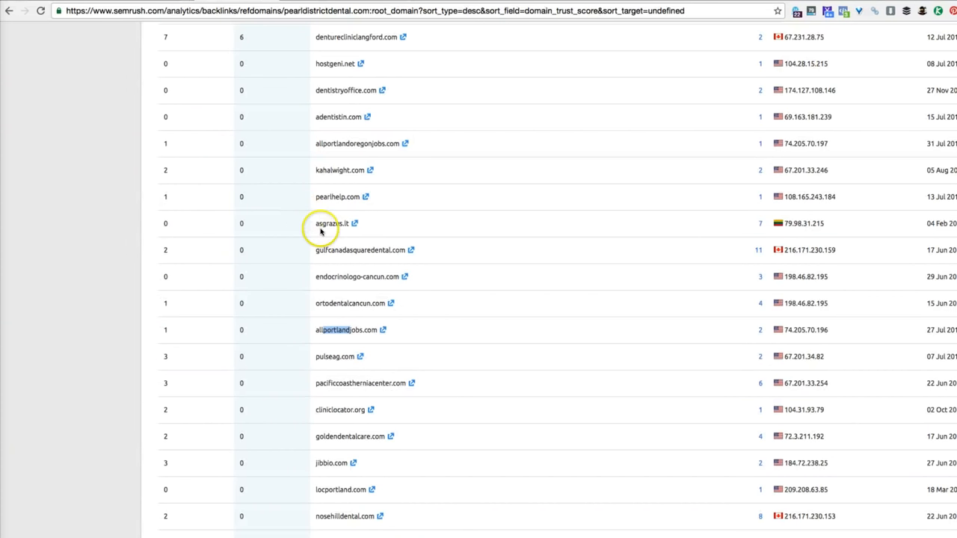
{"action": "mouse_move", "coordinate": [446, 244]}
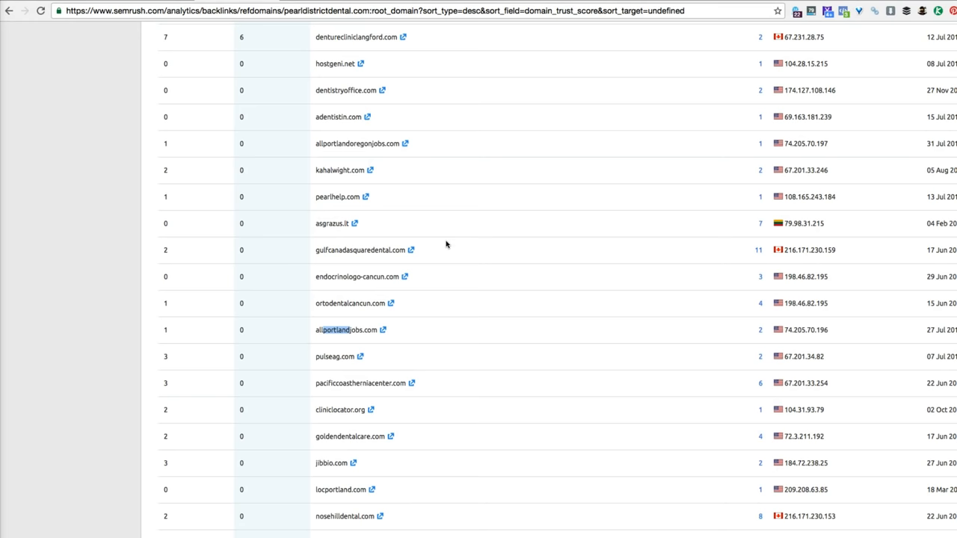
- Scroll further down the pearldistrictdental.com Referring Domains table
{"action": "scroll", "scroll_direction": "down", "scroll_amount": 3}
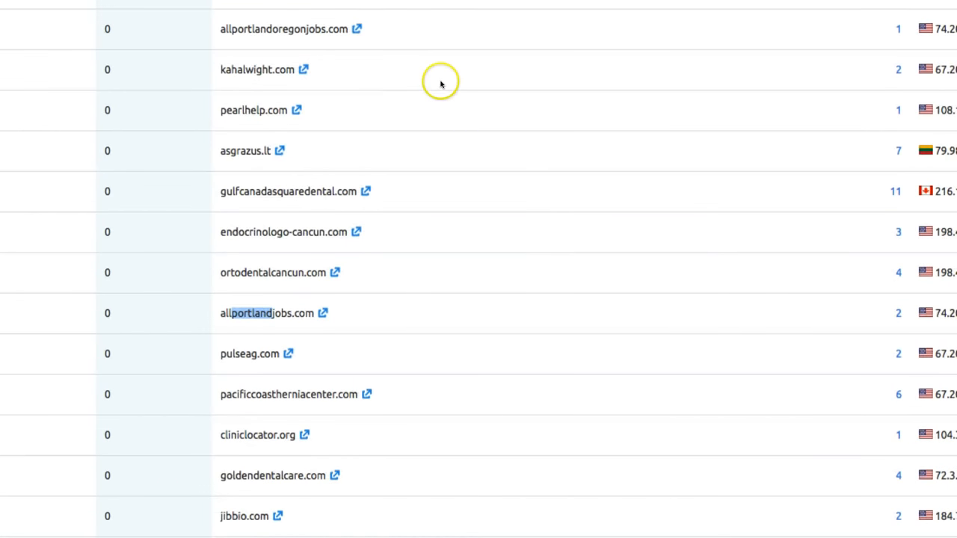
{"action": "scroll", "scroll_direction": "down", "scroll_amount": 3}
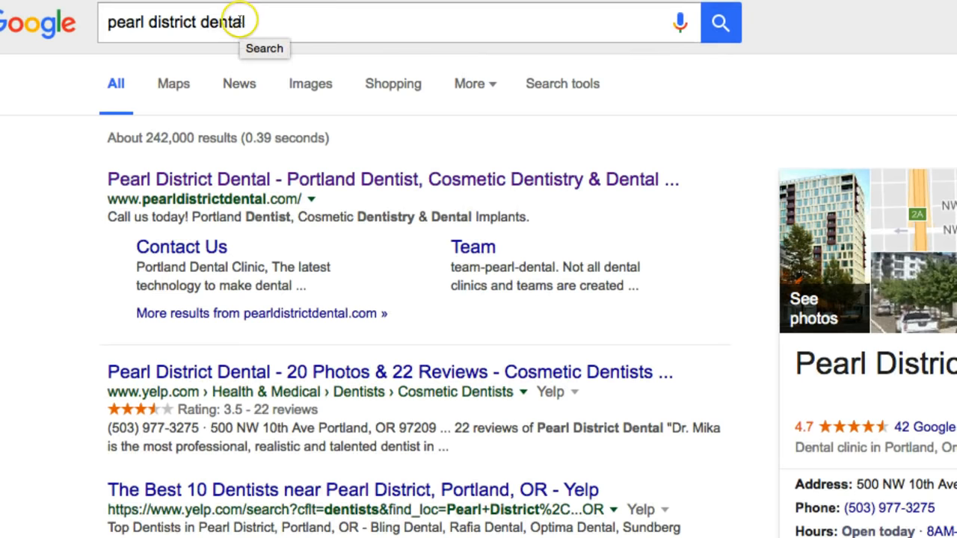
- Scroll through the 'pearl district dental' Google result pages toward page 3
{"action": "scroll", "scroll_direction": "down", "scroll_amount": 3}
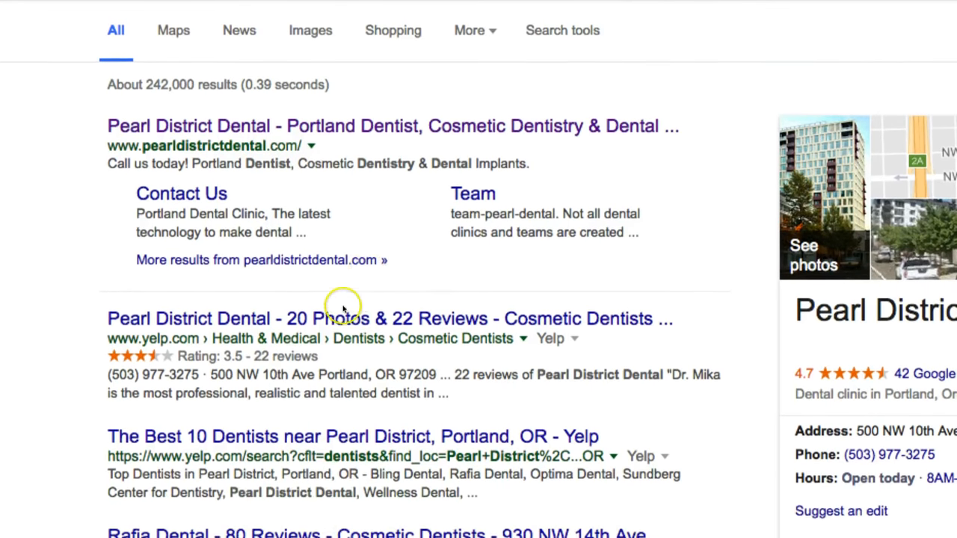
{"action": "scroll", "scroll_direction": "down", "scroll_amount": 3}
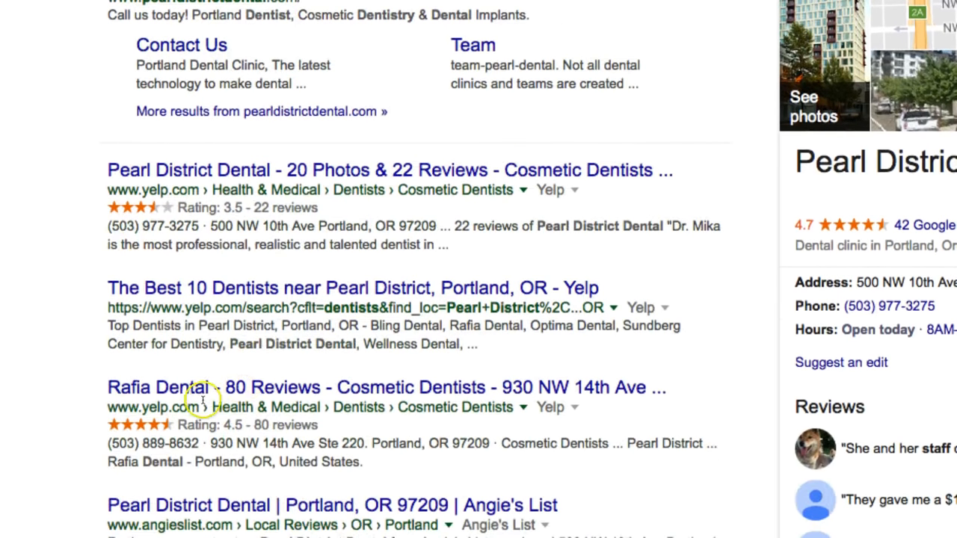
{"action": "scroll", "scroll_direction": "down", "scroll_amount": 3}
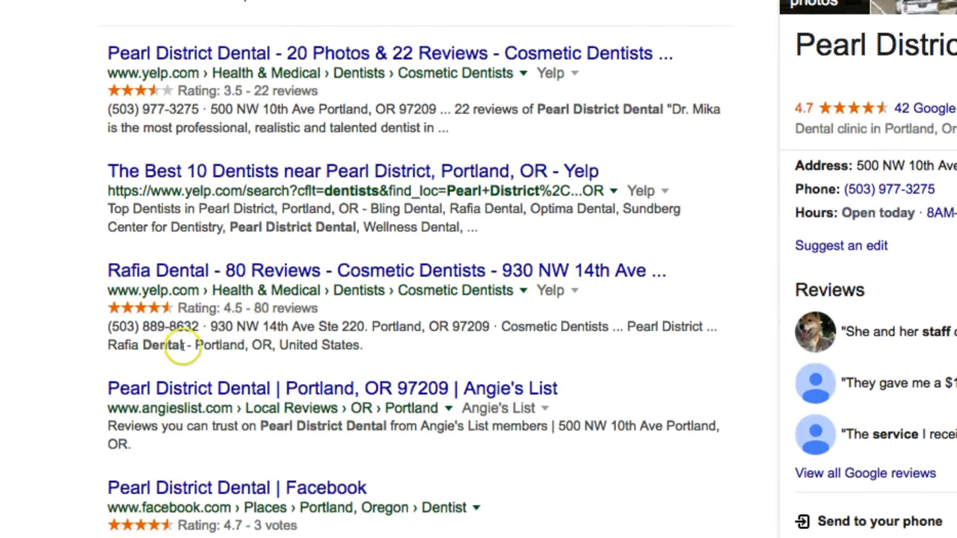
{"action": "scroll", "scroll_direction": "down", "scroll_amount": 3}
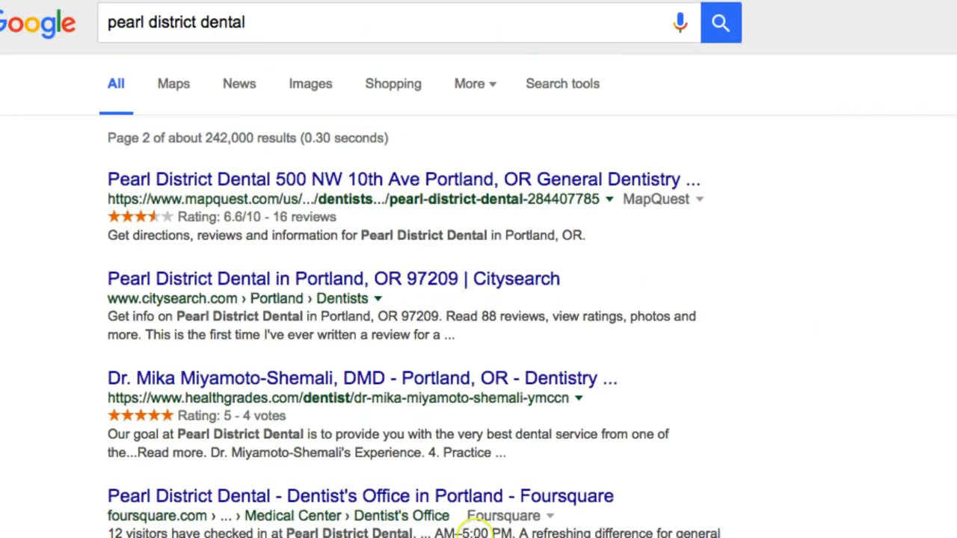
{"action": "mouse_move", "coordinate": [740, 266]}
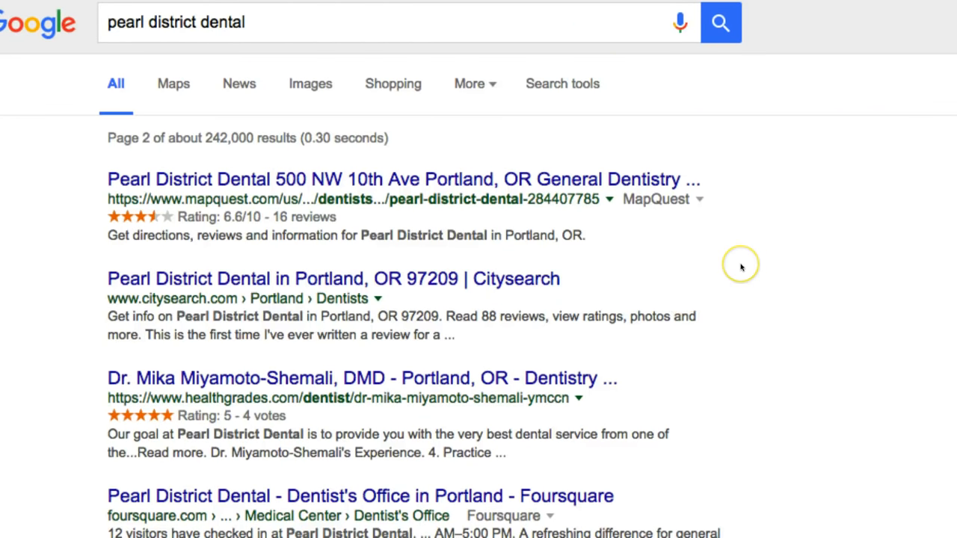
{"action": "mouse_move", "coordinate": [545, 331]}
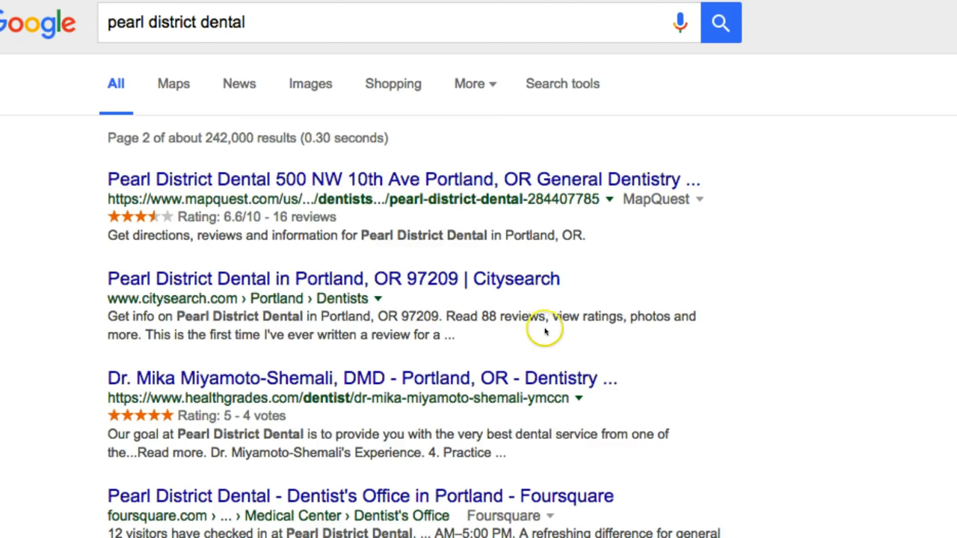
{"action": "scroll", "scroll_direction": "down", "scroll_amount": 3}
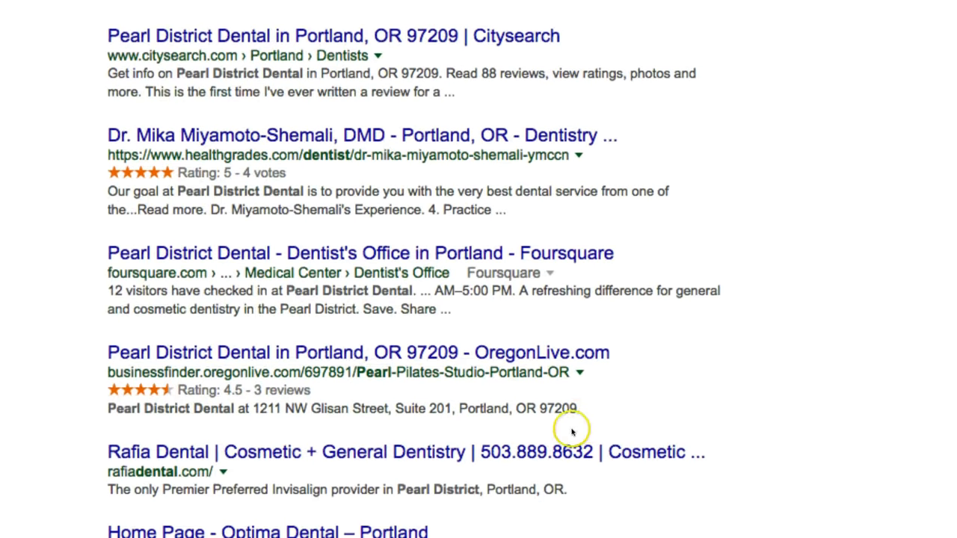
{"action": "scroll", "scroll_direction": "down", "scroll_amount": 3}
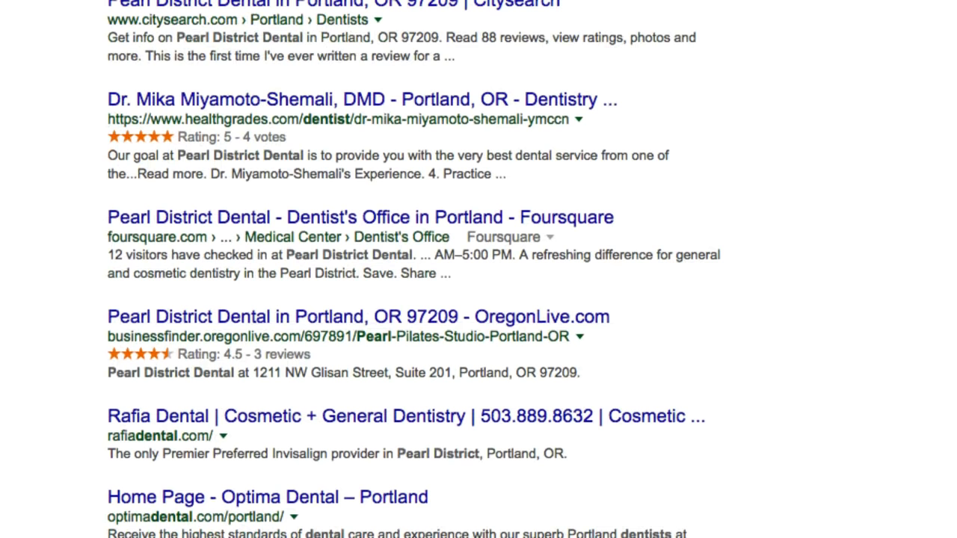
{"action": "scroll", "scroll_direction": "down", "scroll_amount": 3}
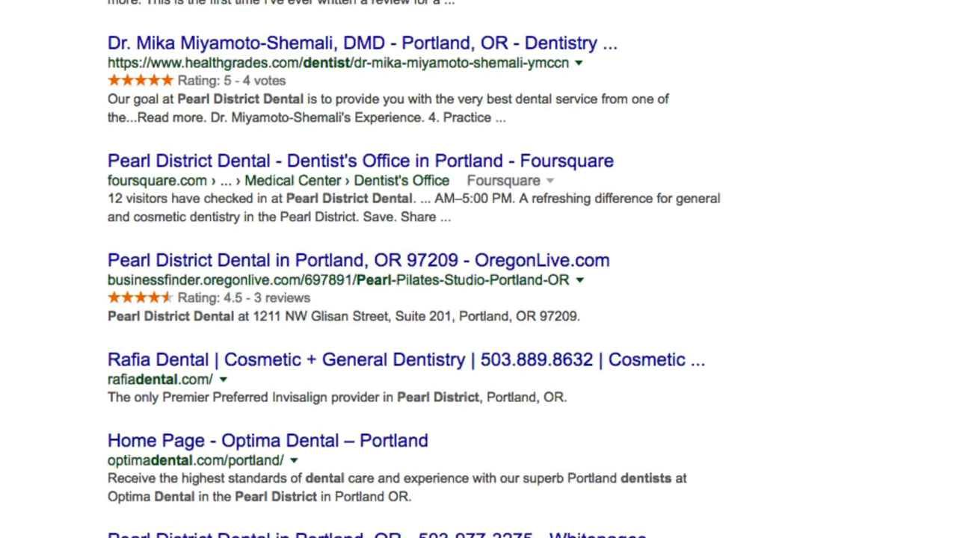
{"action": "scroll", "scroll_direction": "down", "scroll_amount": 3}
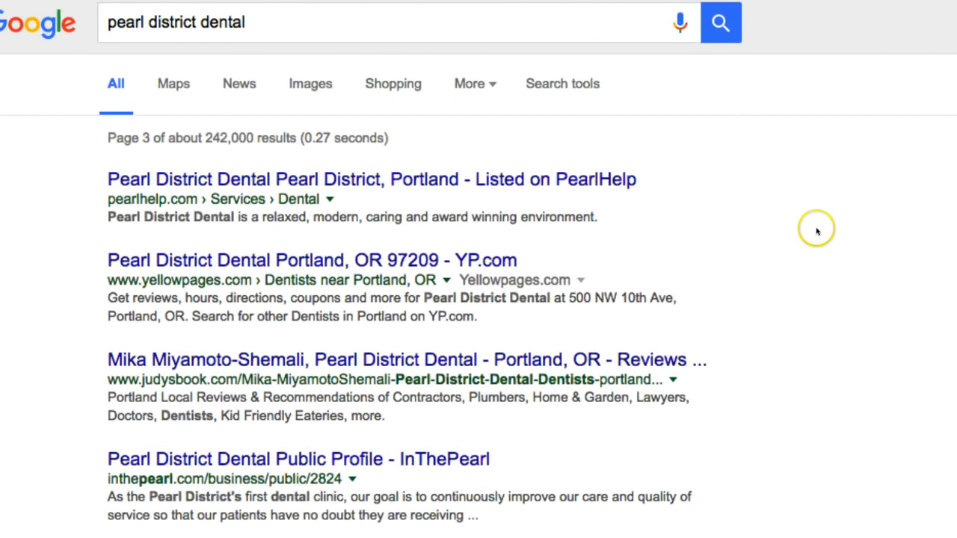
{"action": "mouse_move", "coordinate": [702, 248]}
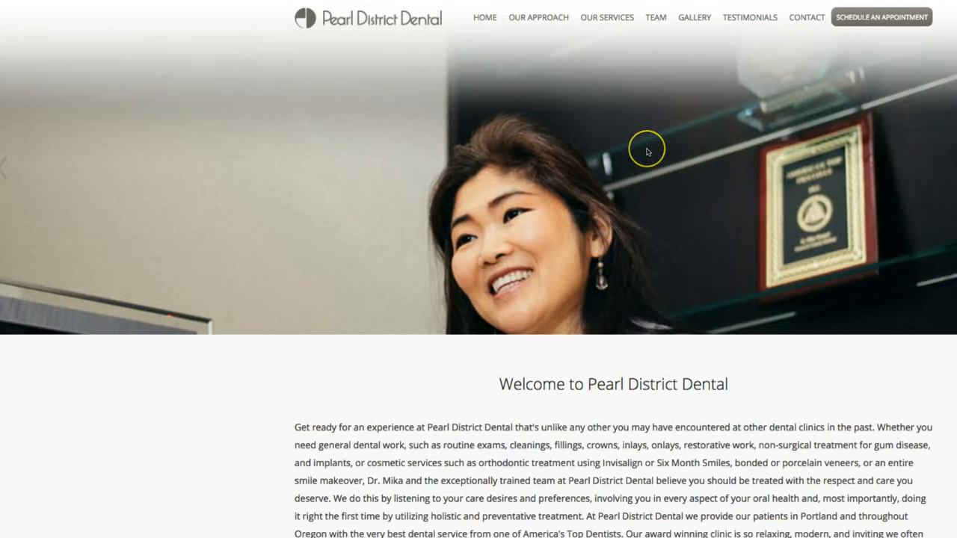
- Scroll the Pearl District Dental homepage to the Welcome introduction
{"action": "scroll", "scroll_direction": "down", "scroll_amount": 3}
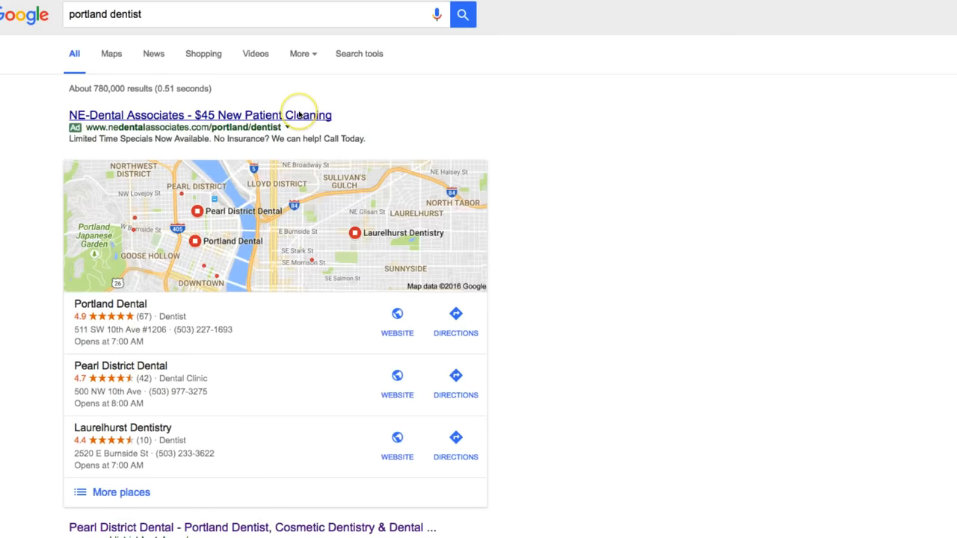
- Select the laurelhurstdentistry.com address in the Google results and visit the Laurelhurst Dentistry website
{"action": "scroll", "scroll_direction": "down", "scroll_amount": 3}
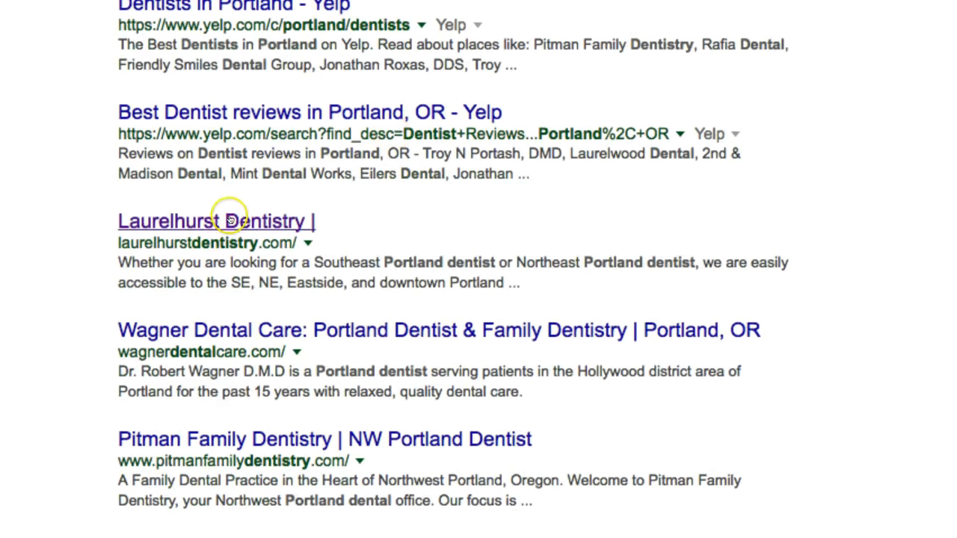
{"action": "mouse_move", "coordinate": [257, 217]}
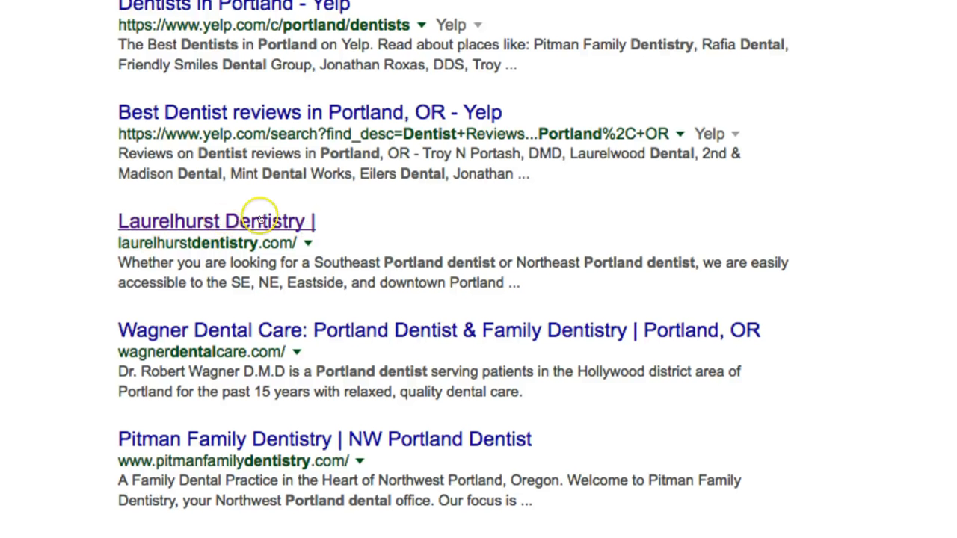
{"action": "mouse_move", "coordinate": [189, 242]}
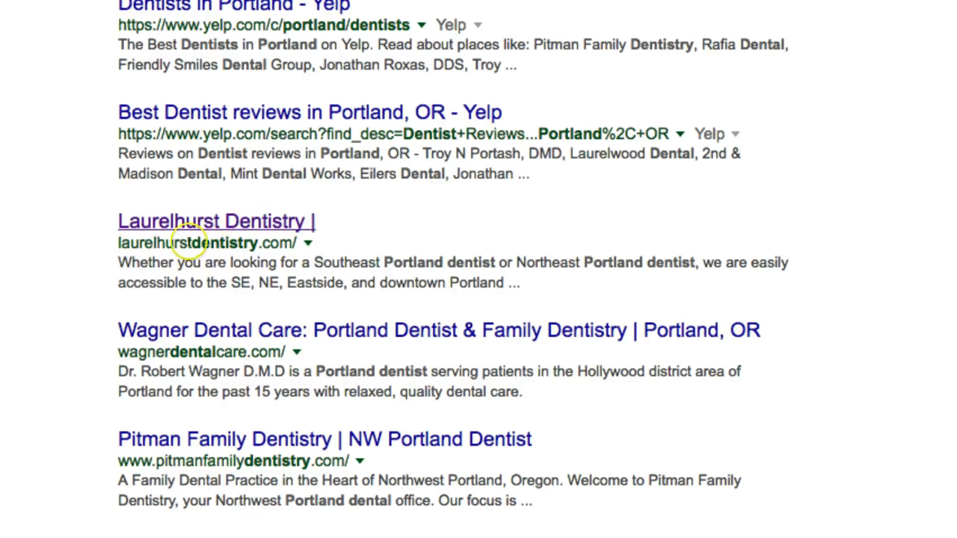
{"action": "double_click", "coordinate": [225, 242]}
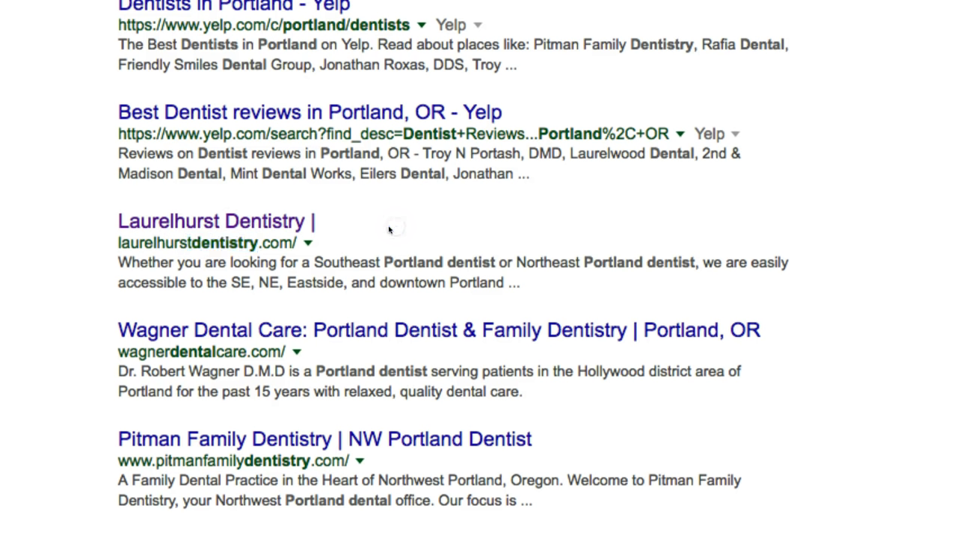
{"action": "double_click", "coordinate": [224, 243]}
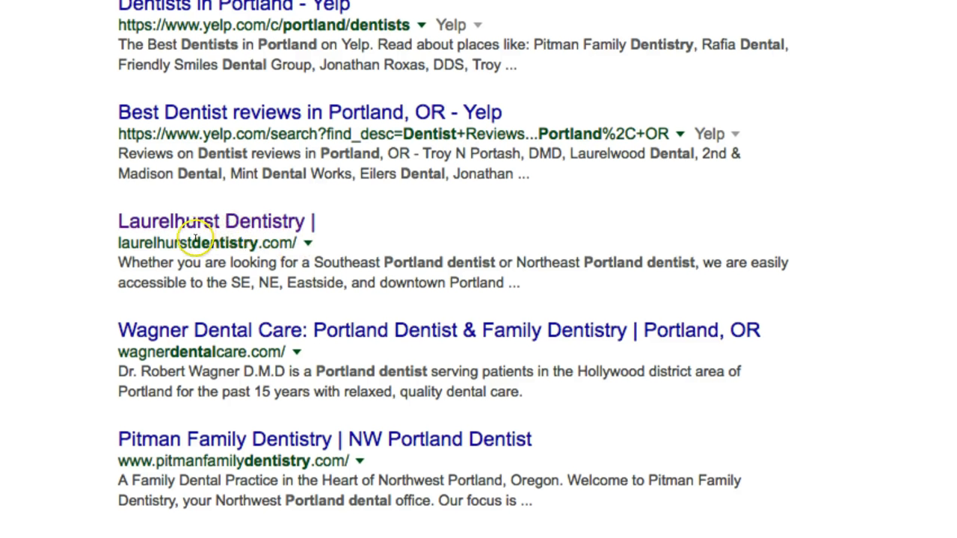
{"action": "double_click", "coordinate": [225, 243]}
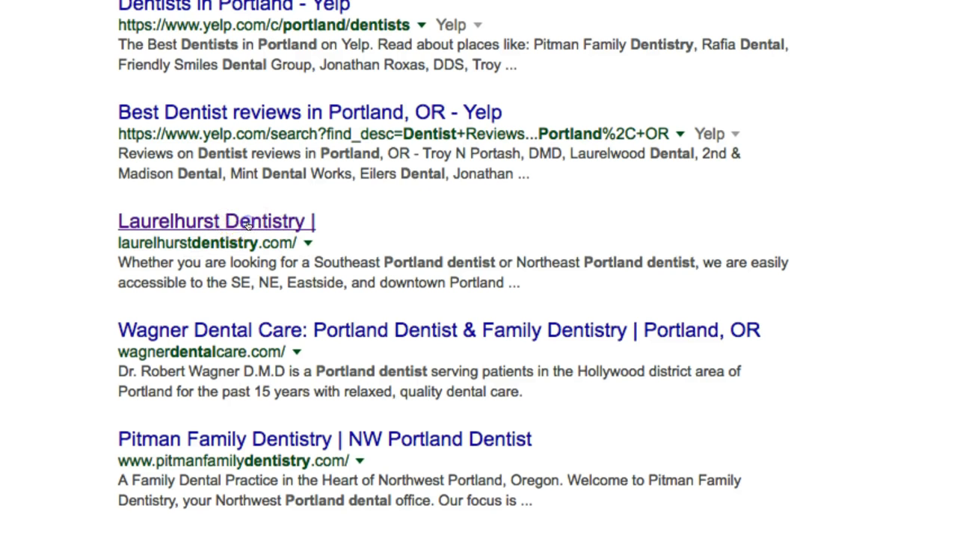
{"action": "left_click", "coordinate": [215, 221]}
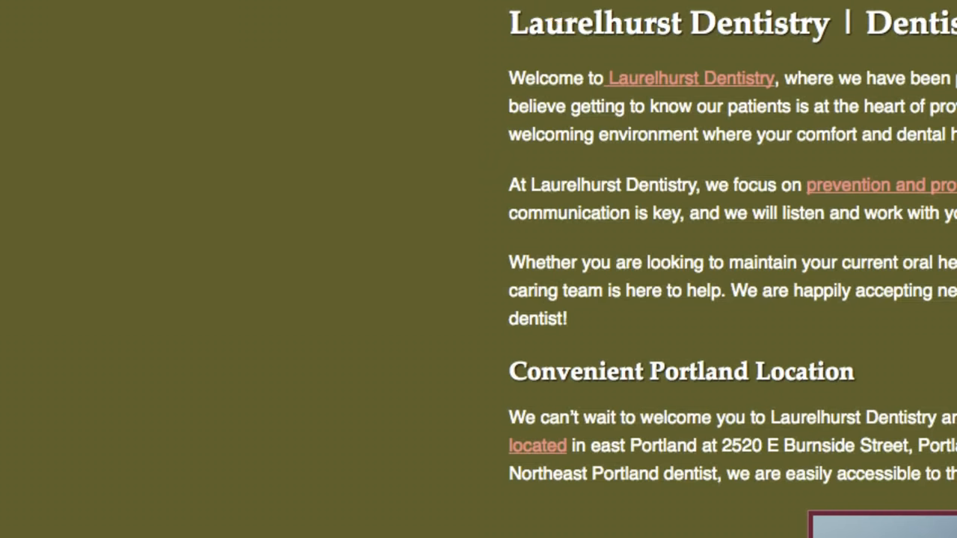
{"action": "scroll", "scroll_direction": "up", "scroll_amount": 3}
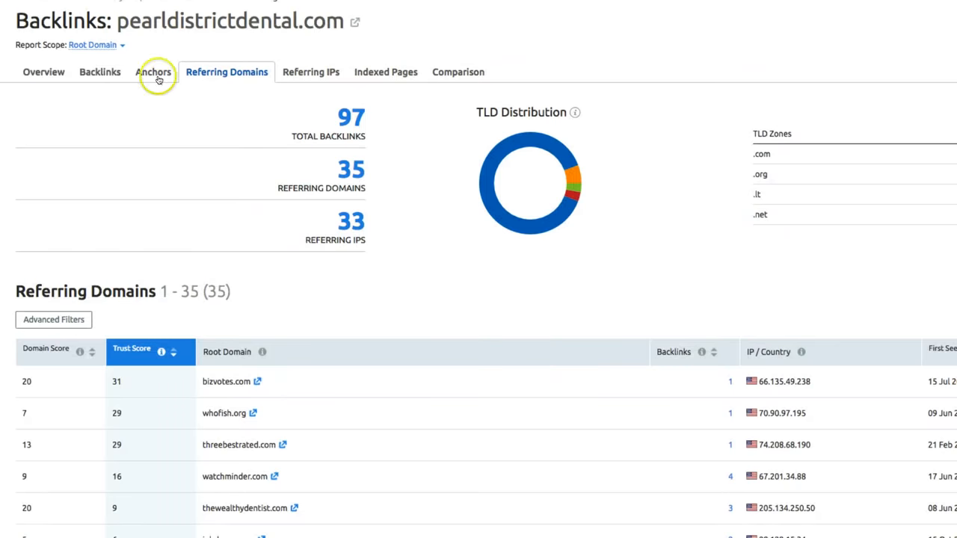
{"action": "type", "text": "http://laurelhurstdentistry.com/"}
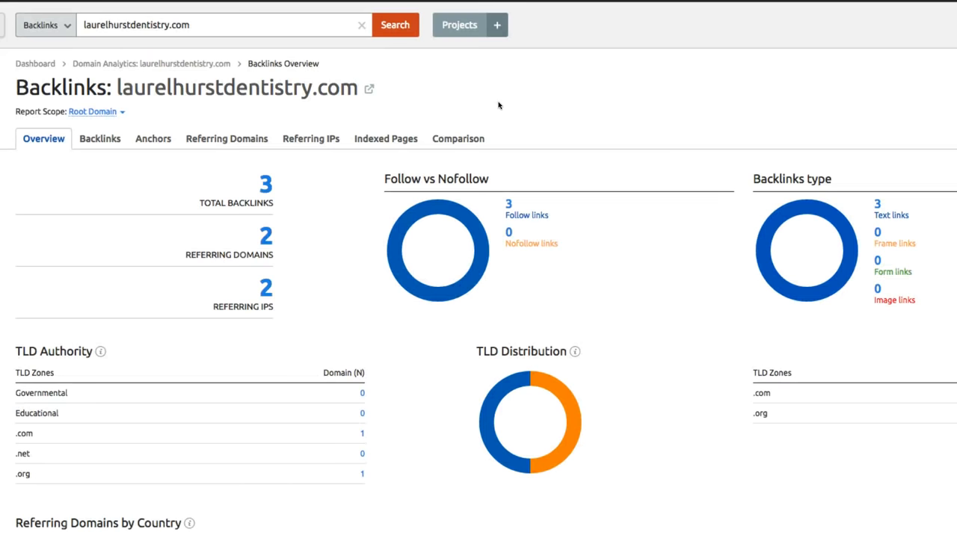
- Show the Referring Domains list for laurelhurstdentistry.com: originalyp.com and cliniclocator.org
{"action": "left_click", "coordinate": [227, 137]}
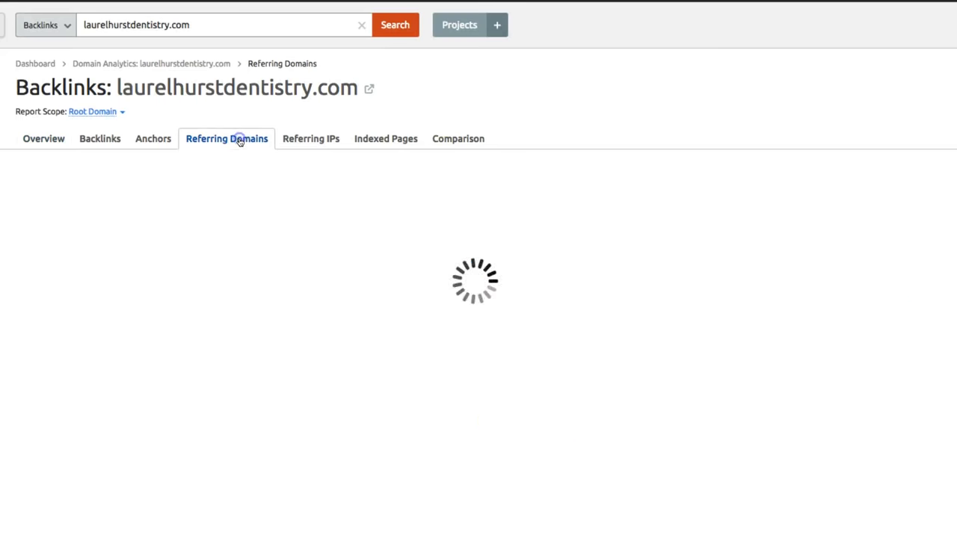
{"action": "left_click", "coordinate": [228, 138]}
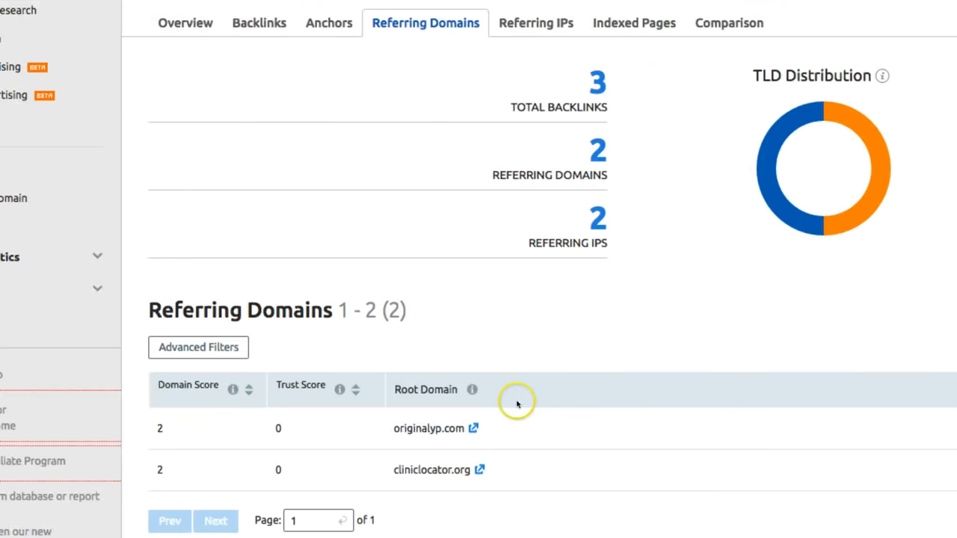
{"action": "mouse_move", "coordinate": [658, 281]}
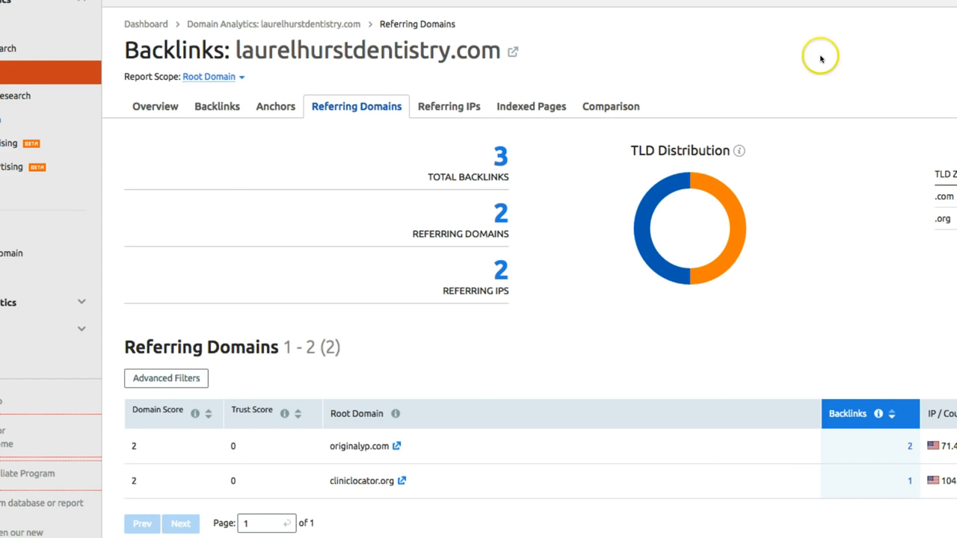
{"action": "mouse_move", "coordinate": [831, 46]}
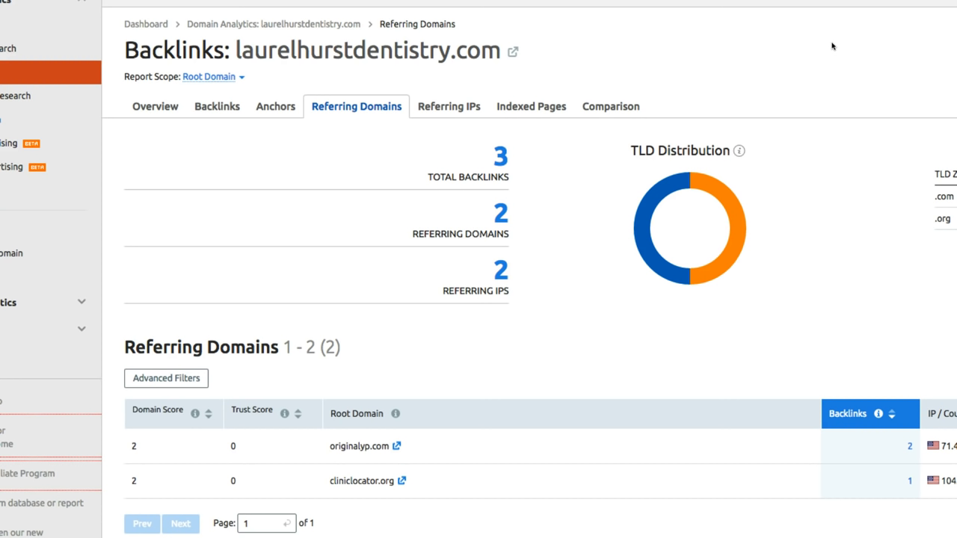
{"action": "mouse_move", "coordinate": [819, 53]}
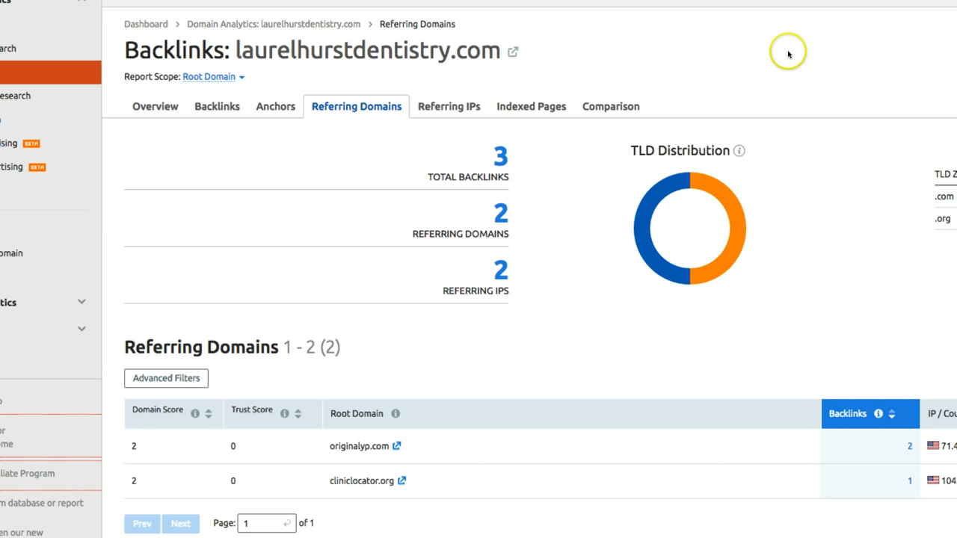
{"action": "mouse_move", "coordinate": [694, 45]}
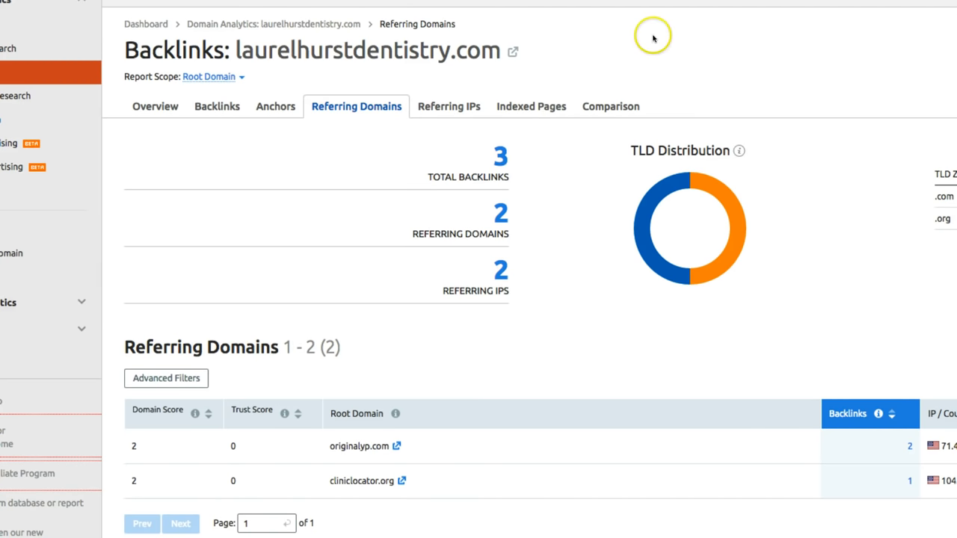
{"action": "mouse_move", "coordinate": [745, 59]}
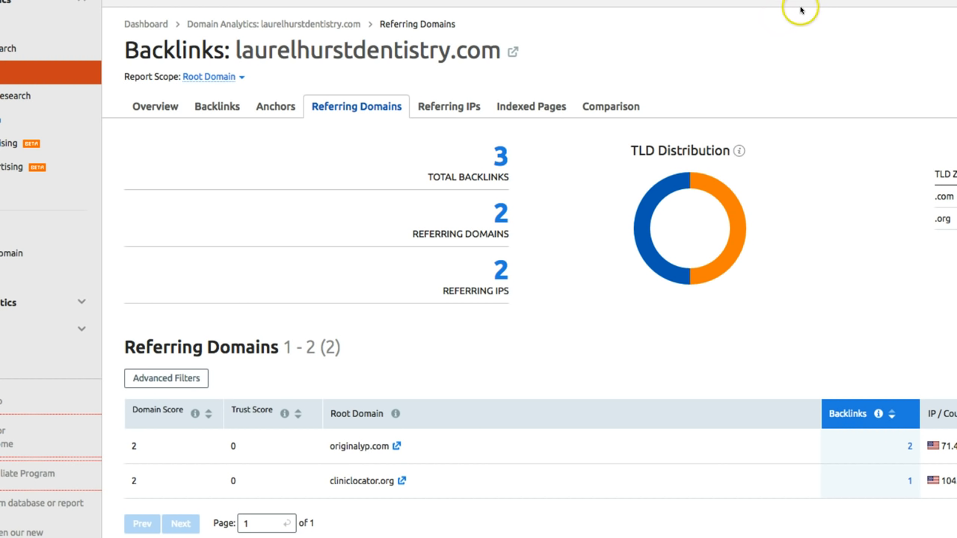
{"action": "mouse_move", "coordinate": [766, 27]}
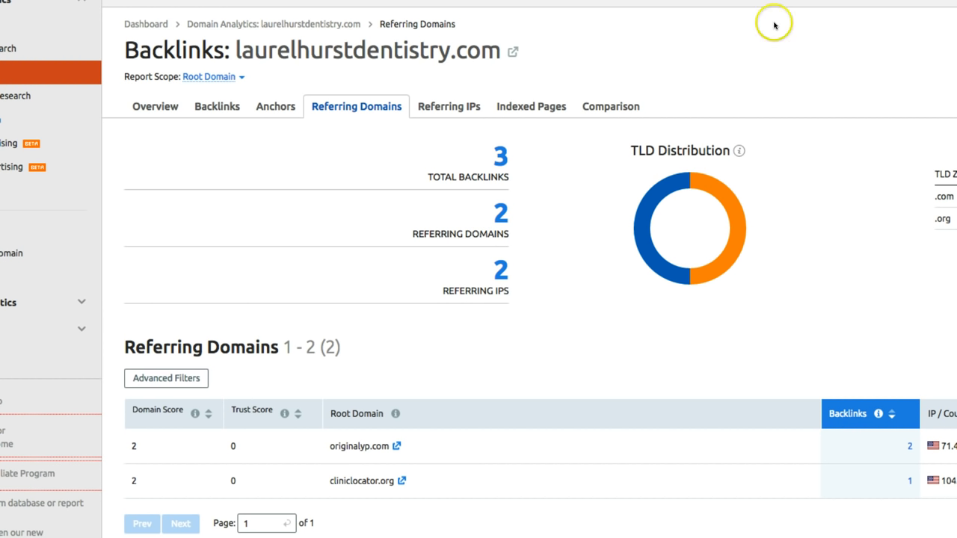
{"action": "mouse_move", "coordinate": [681, 30]}
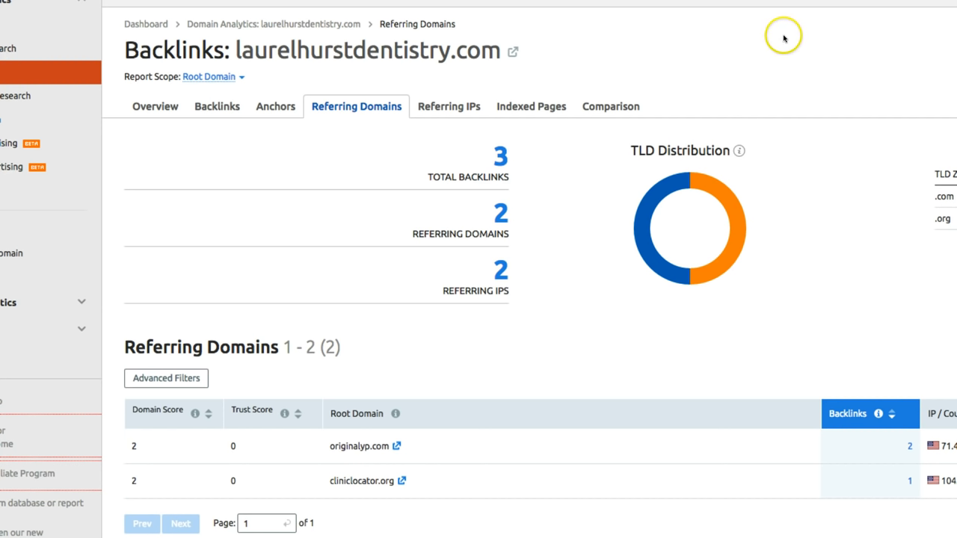
{"action": "mouse_move", "coordinate": [706, 62]}
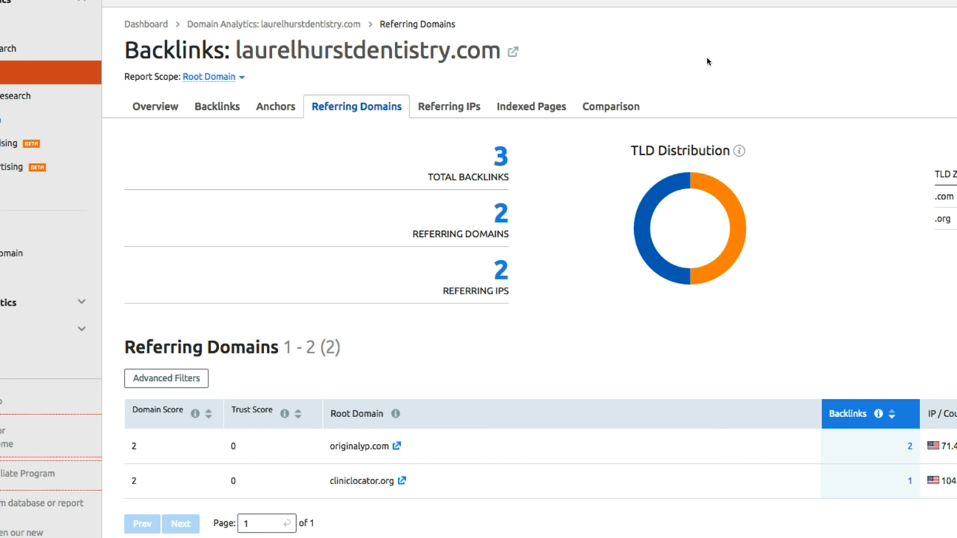
{"action": "mouse_move", "coordinate": [730, 61]}
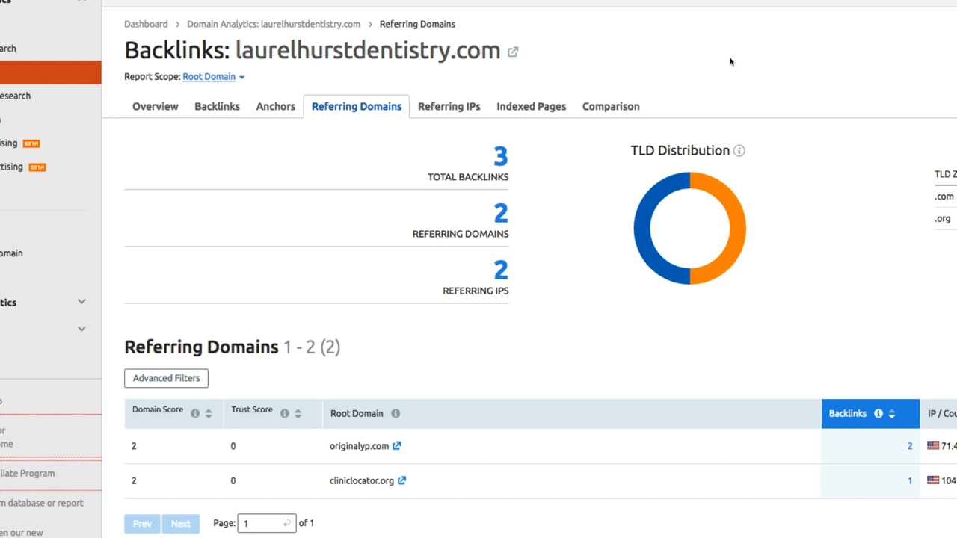